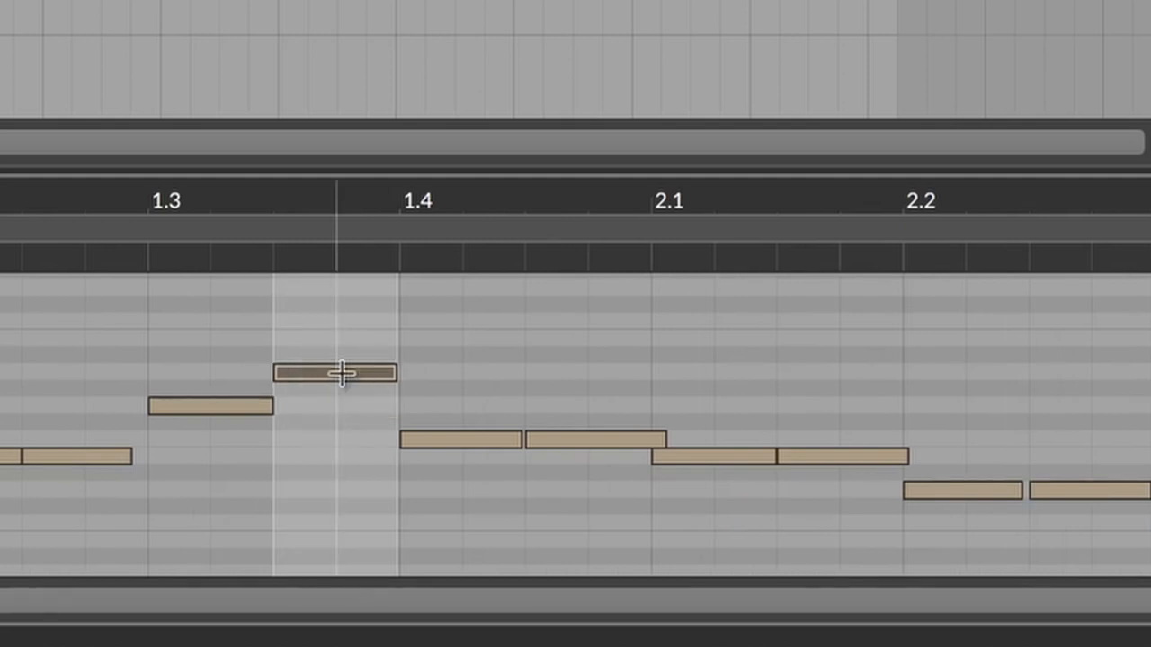
Step: Undo the last edit, then lengthen the selected clap note so it holds past beat 1.4
key("cmd+z")
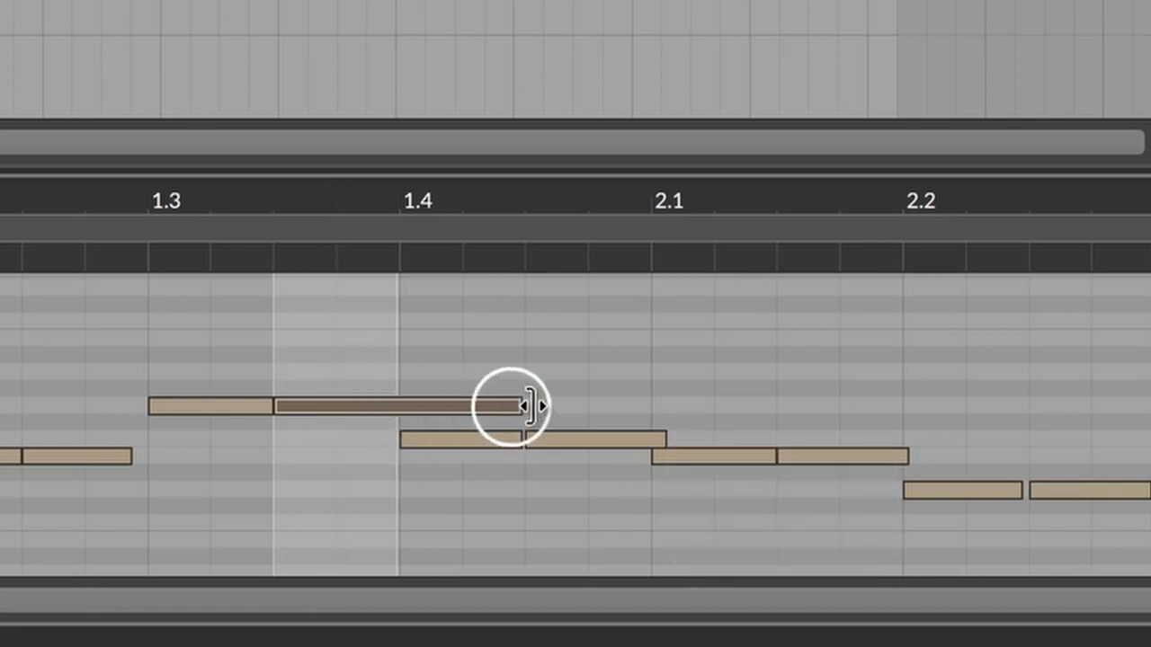
left_click_drag(525, 405, 364, 403)
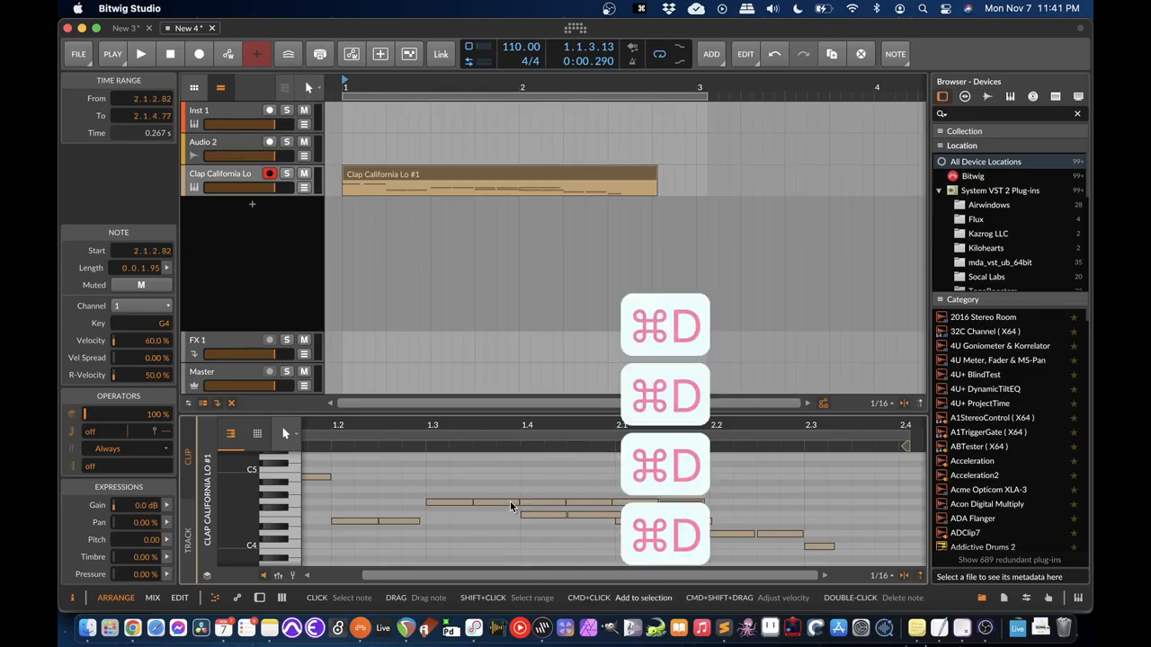
key("cmd+d")
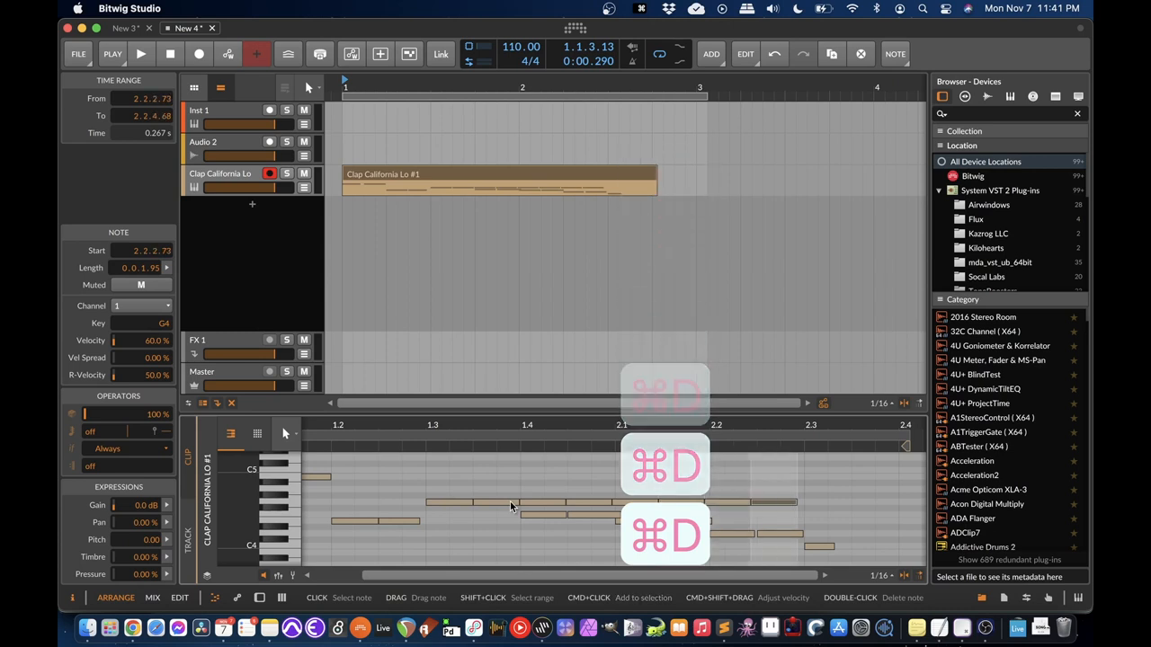
key("cmd+z")
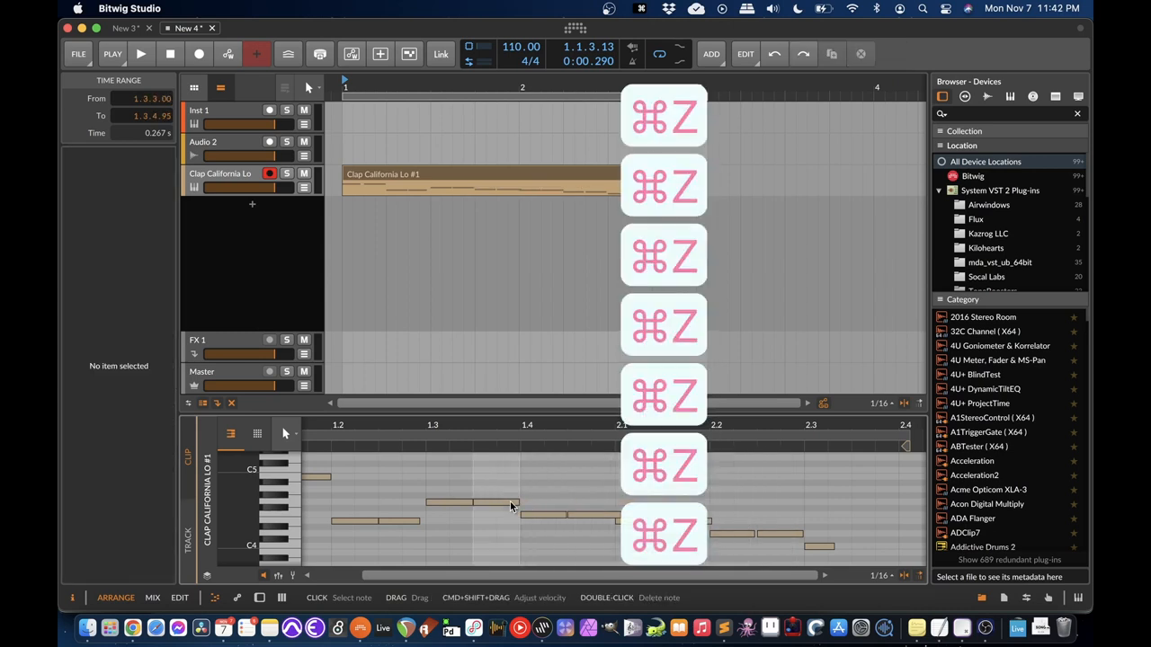
key("cmd+z")
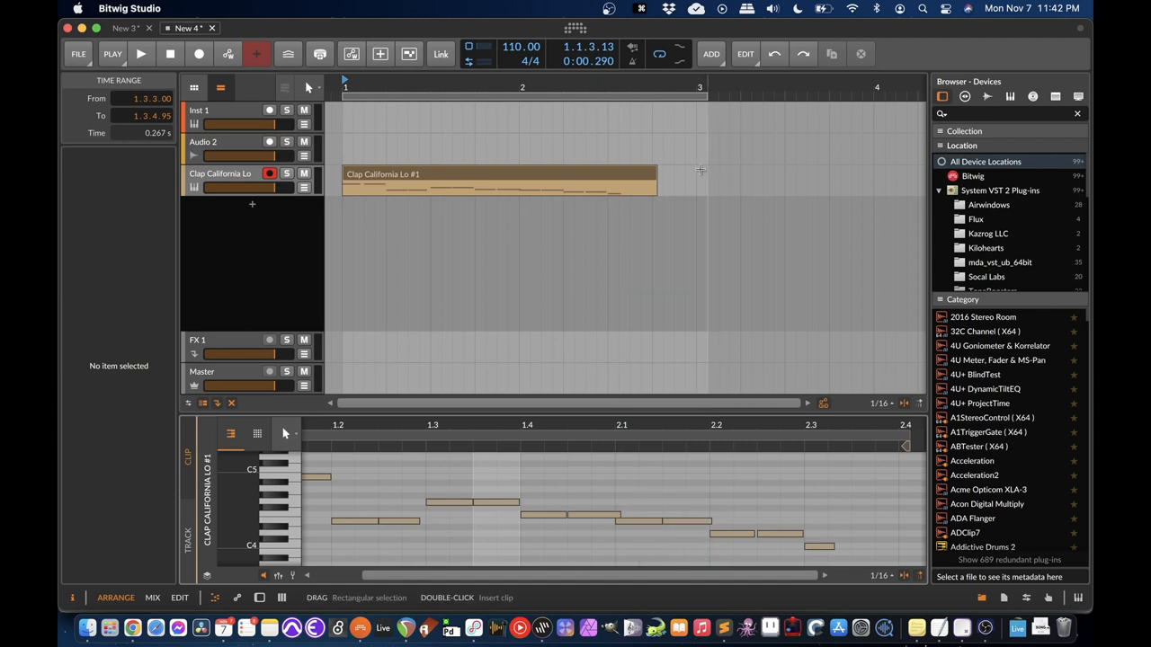
left_click(500, 175)
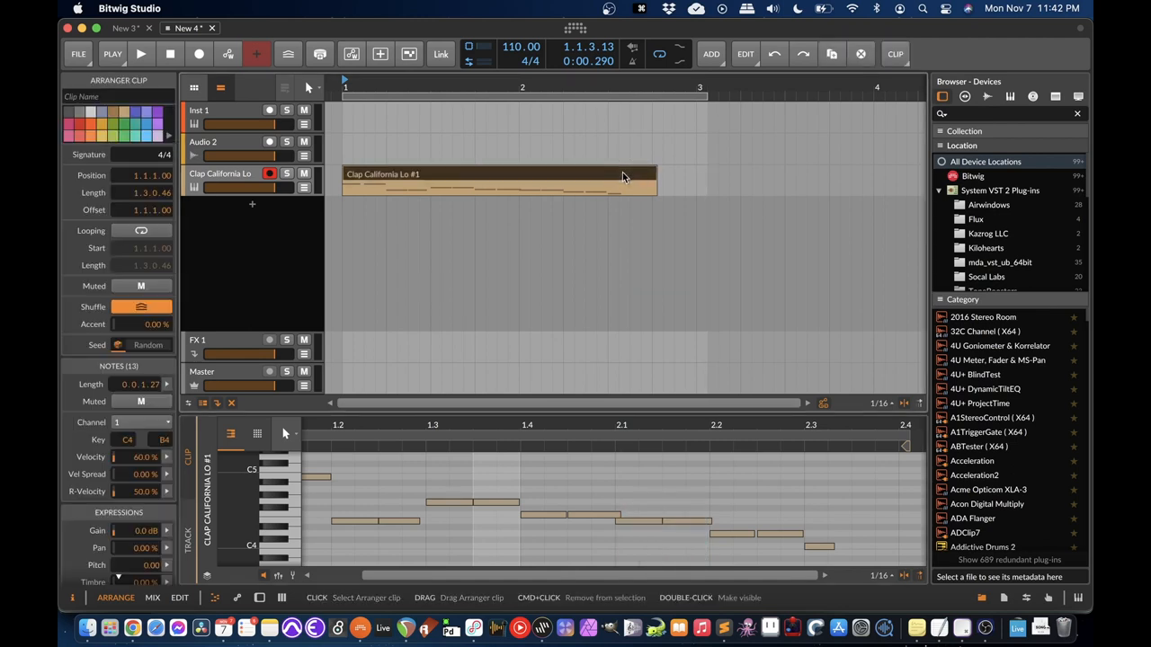
key("cmd+d")
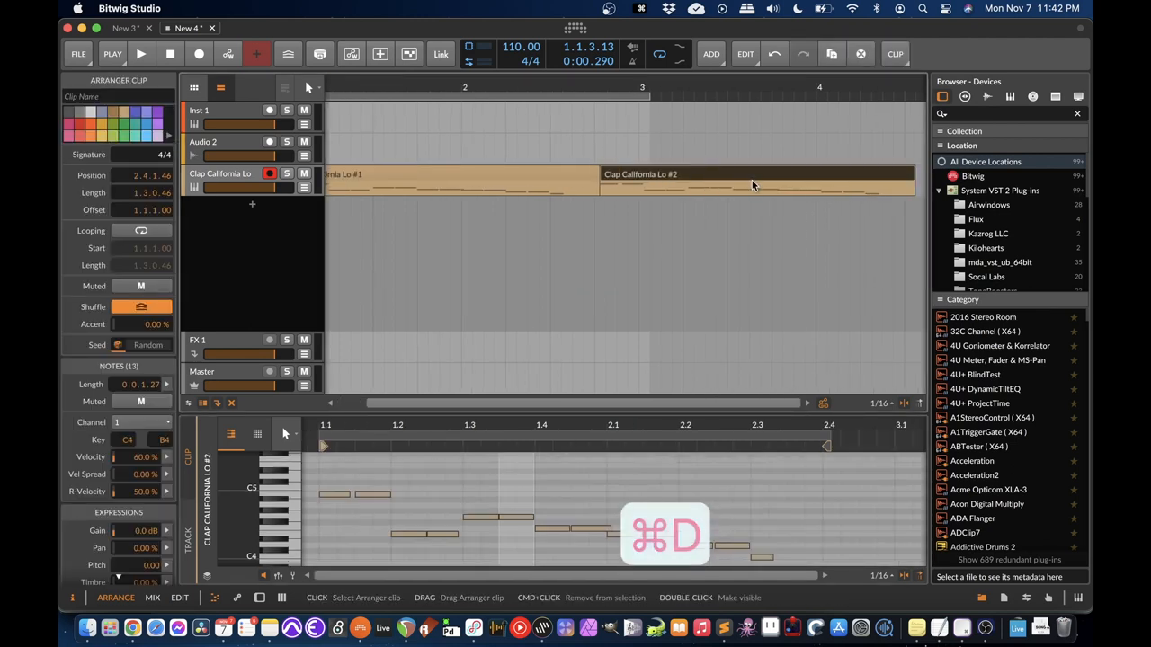
key("cmd+z")
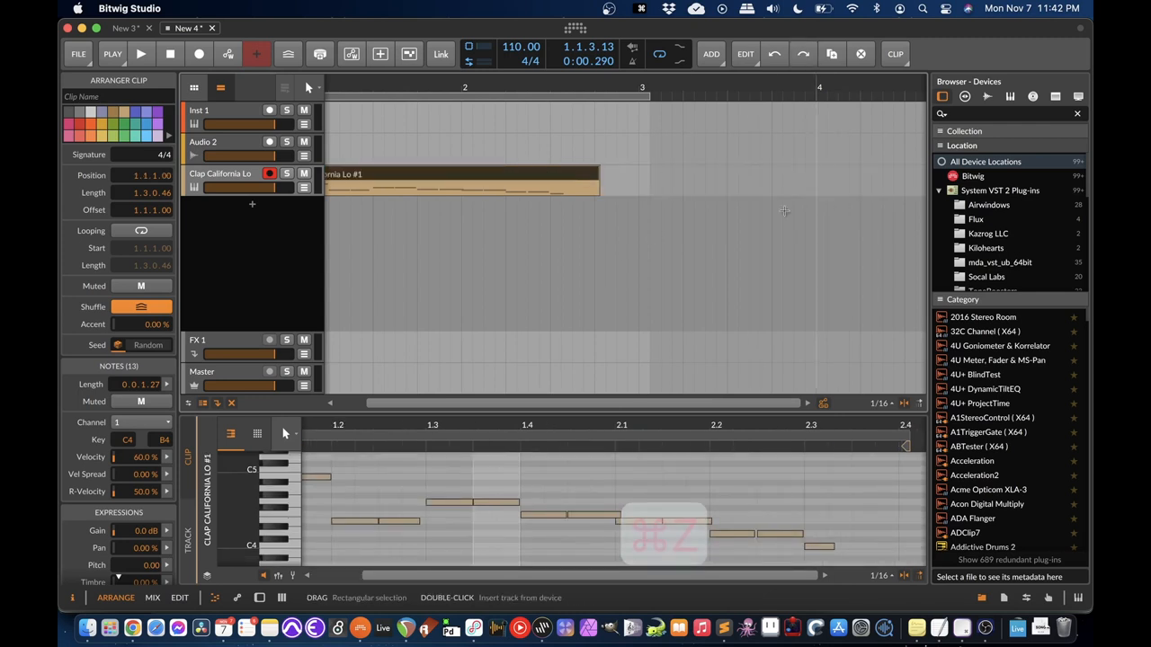
key("cmd+z")
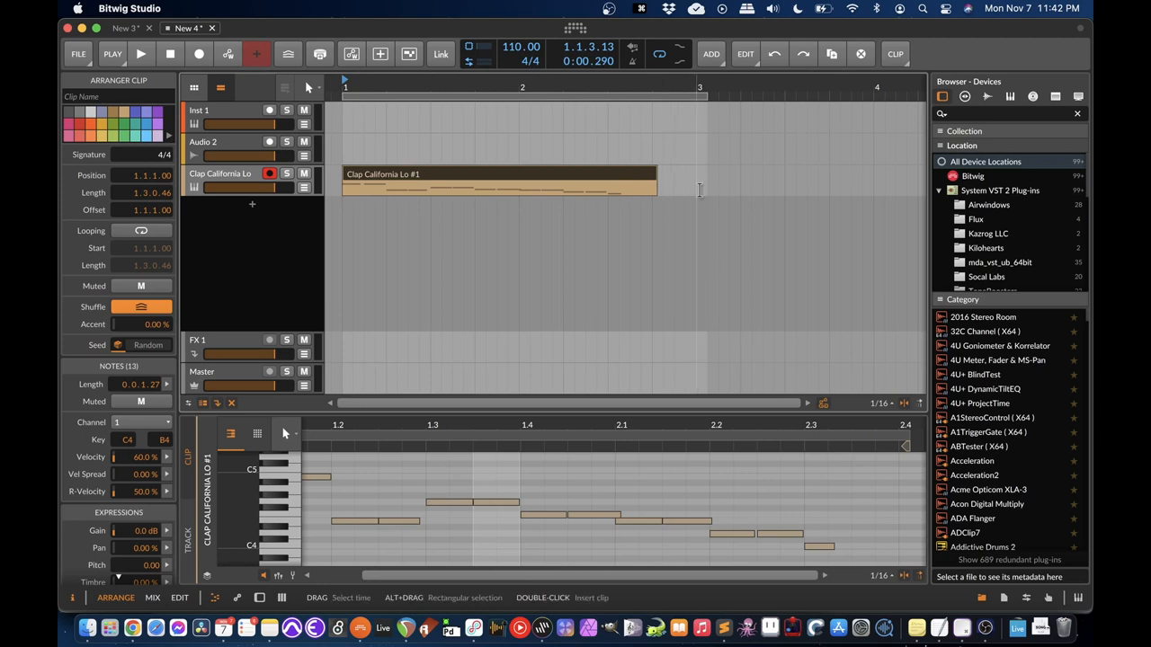
key("cmd+d")
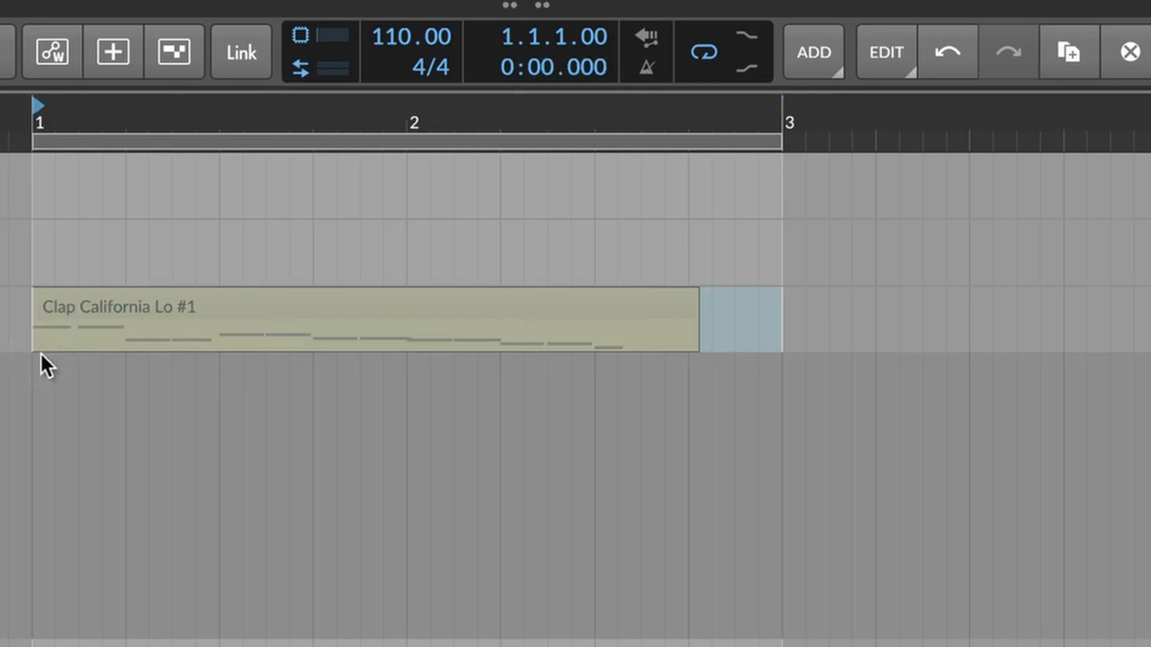
Step: Bring up the context menu of actions for the Clap California Lo #1 clip
right_click(184, 306)
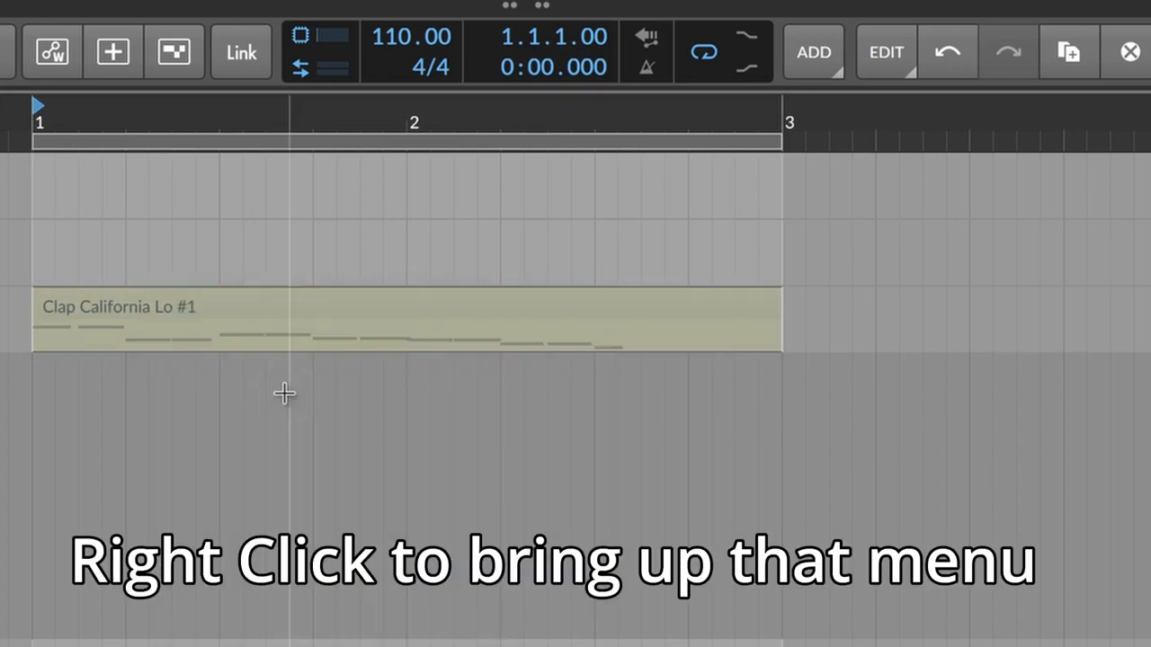
mouse_move(701, 313)
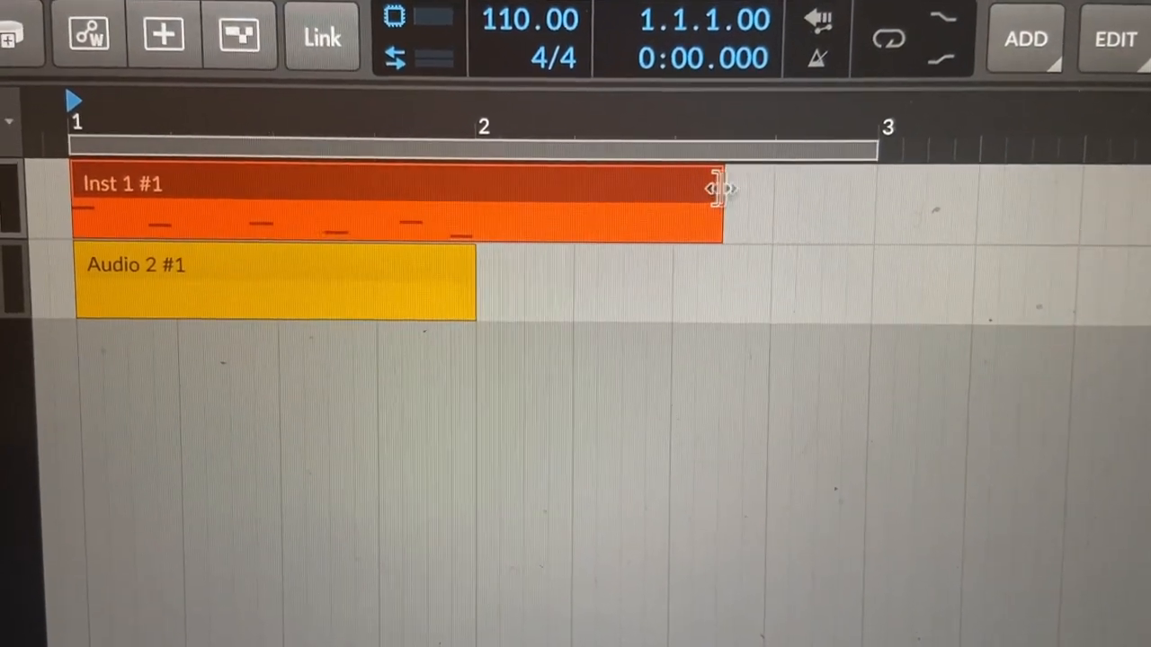
Step: Adjust the Inst 1 #1 clip's right edge back and forth until it ends at bar 3
left_click_drag(715, 187, 863, 194)
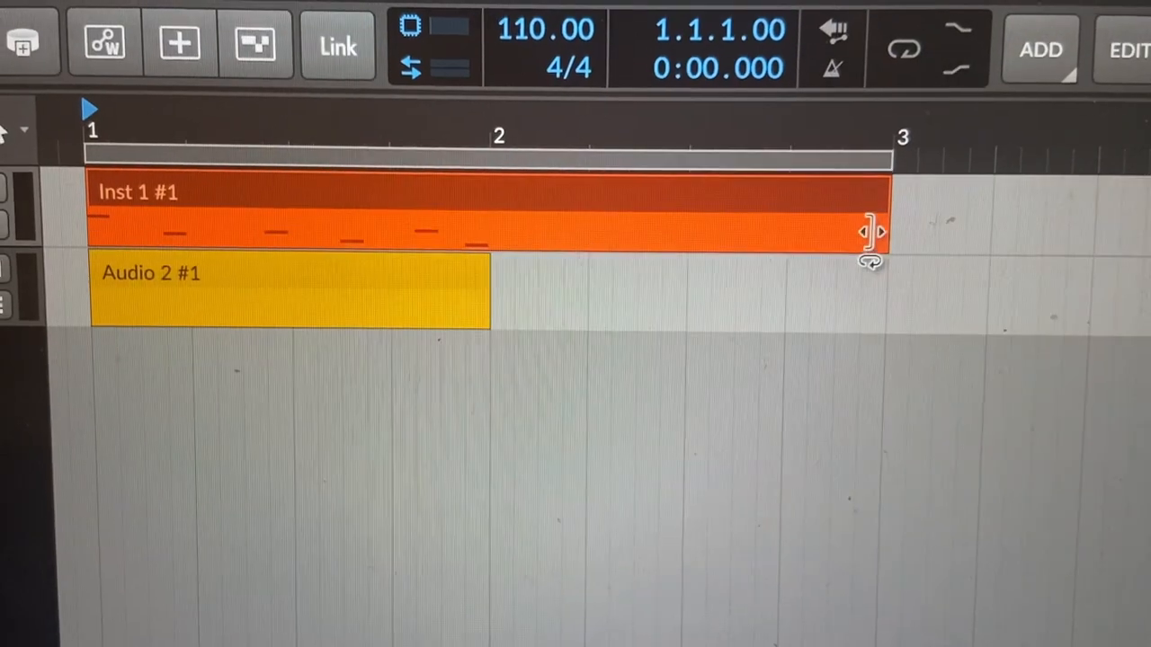
left_click_drag(871, 230, 747, 197)
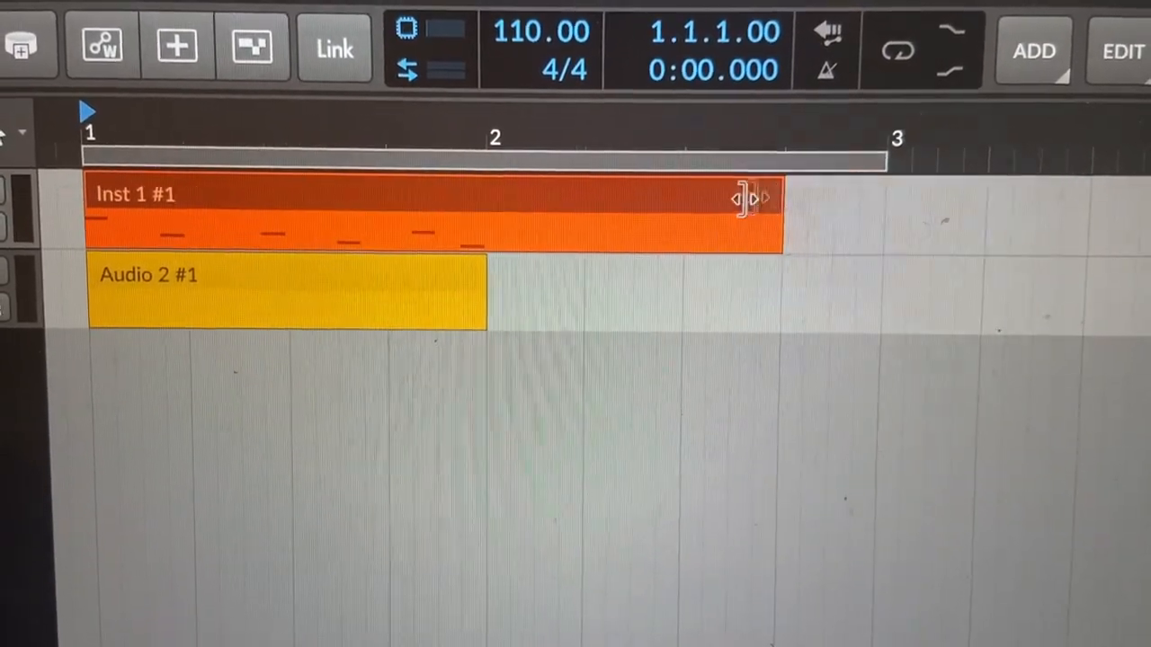
left_click_drag(751, 198, 877, 201)
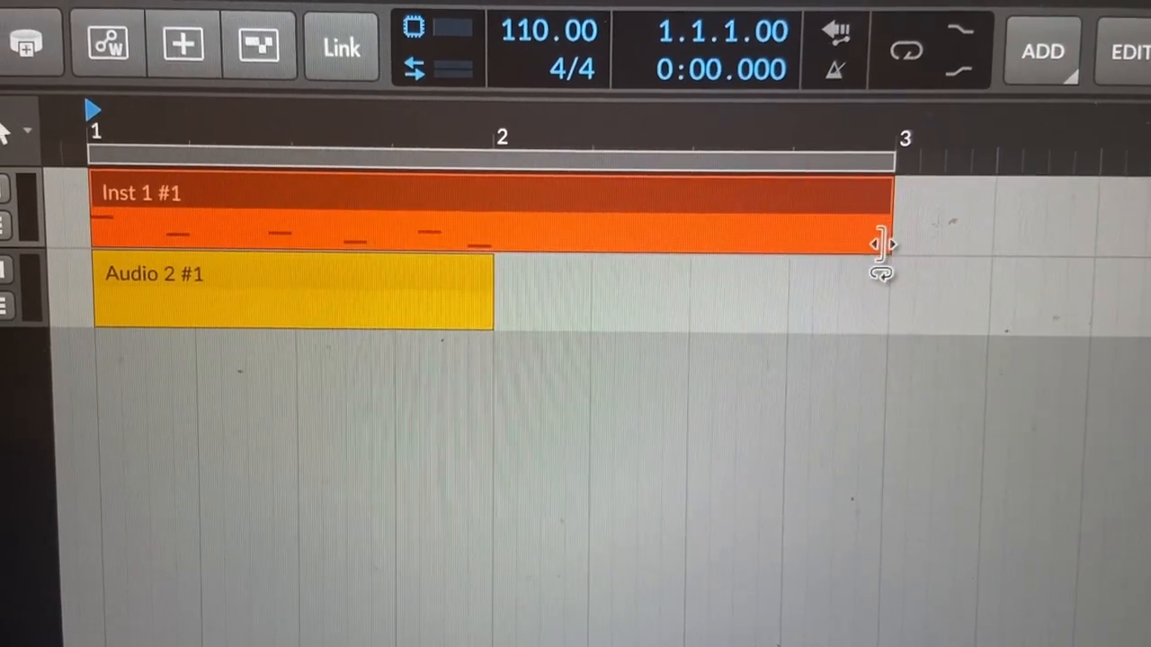
left_click_drag(884, 248, 939, 248)
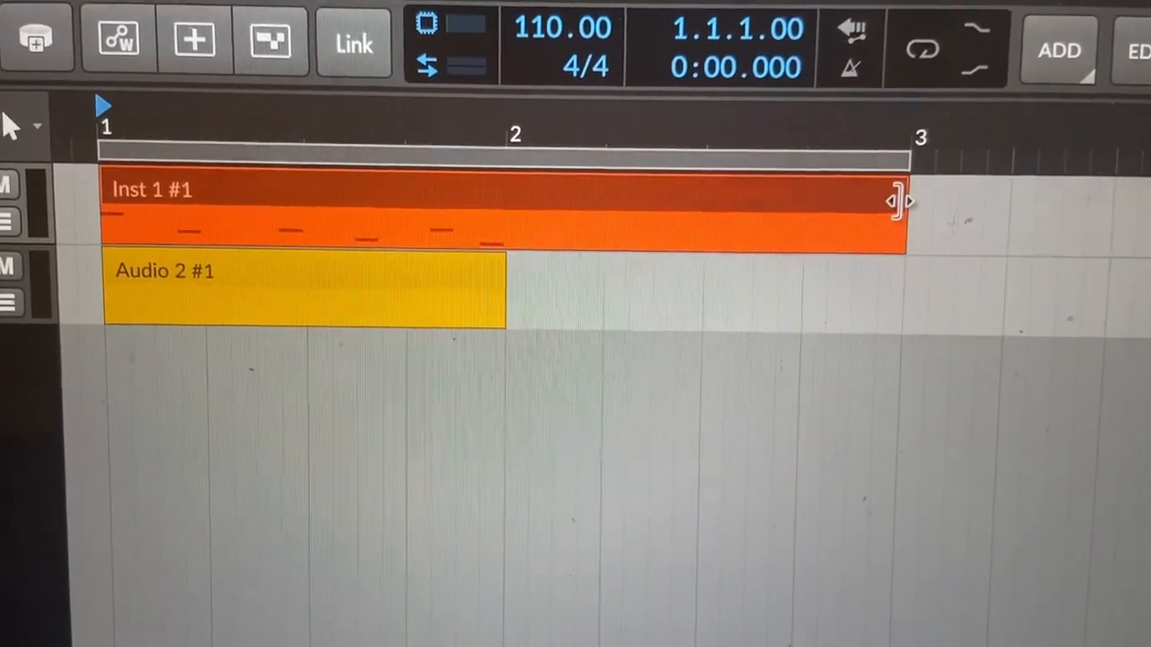
left_click_drag(909, 200, 805, 200)
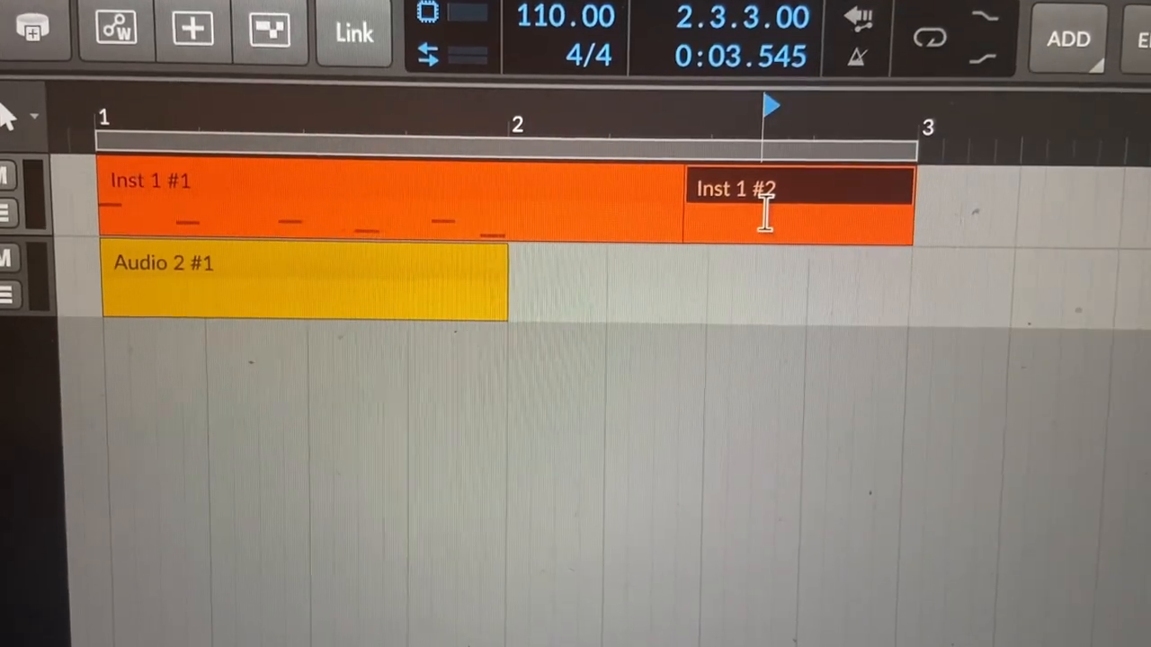
Step: Split the Inst 1 #1 clip around bar 2.3, creating Inst 1 #2 before bar 3
double_click(798, 189)
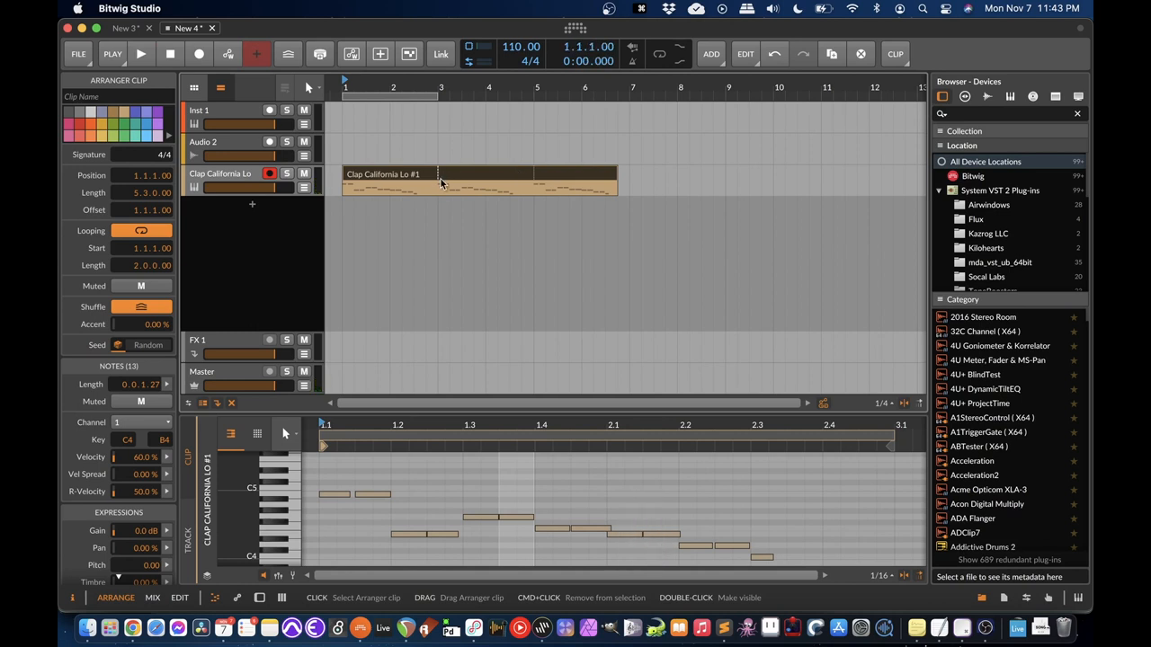
Step: Enable looping on the clip and play the arrangement back from the start
key("cmd+j")
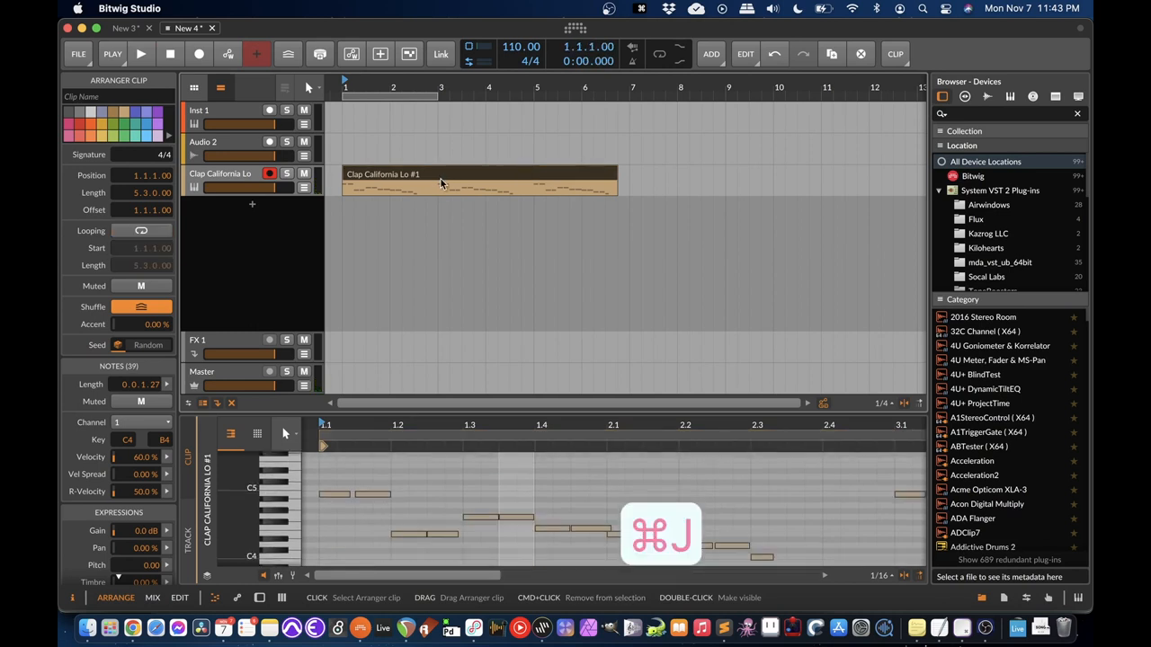
left_click(140, 54)
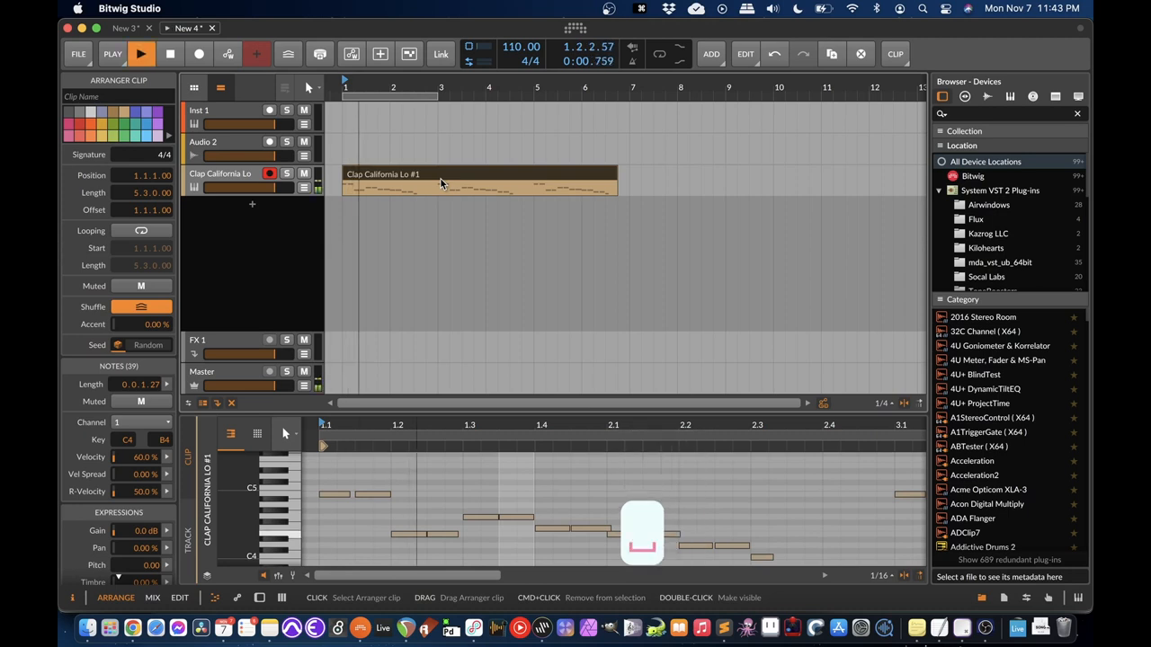
left_click(169, 54)
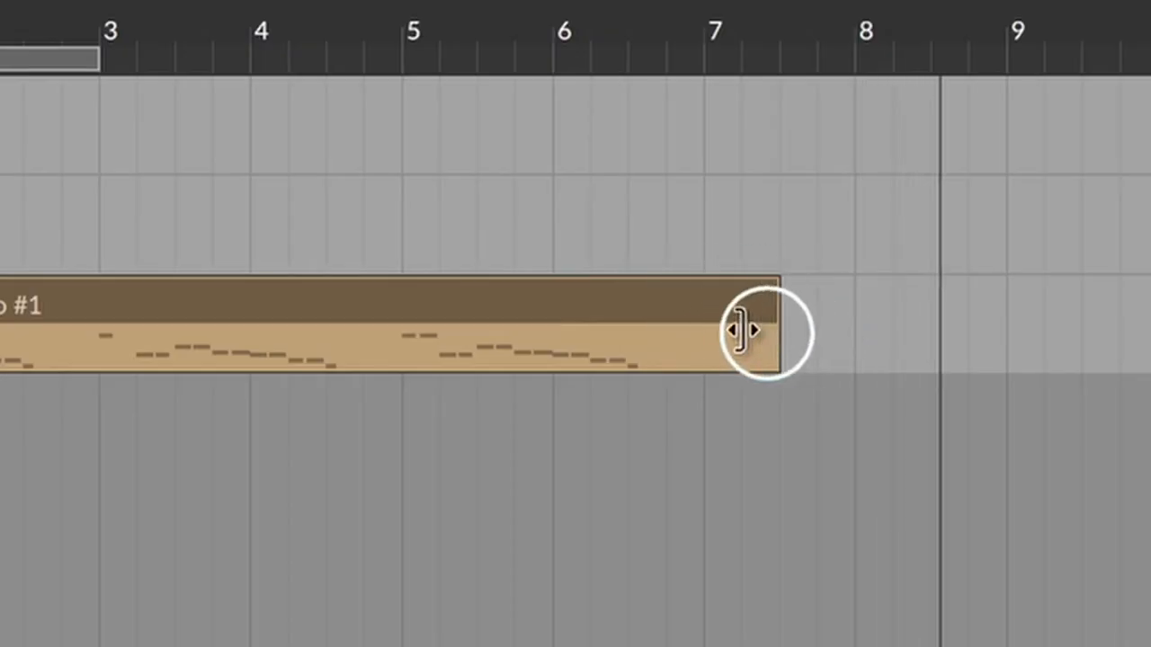
Step: Drag the clip's loop handle out to about bar 7.5 so the clap pattern repeats
left_click_drag(752, 333, 692, 302)
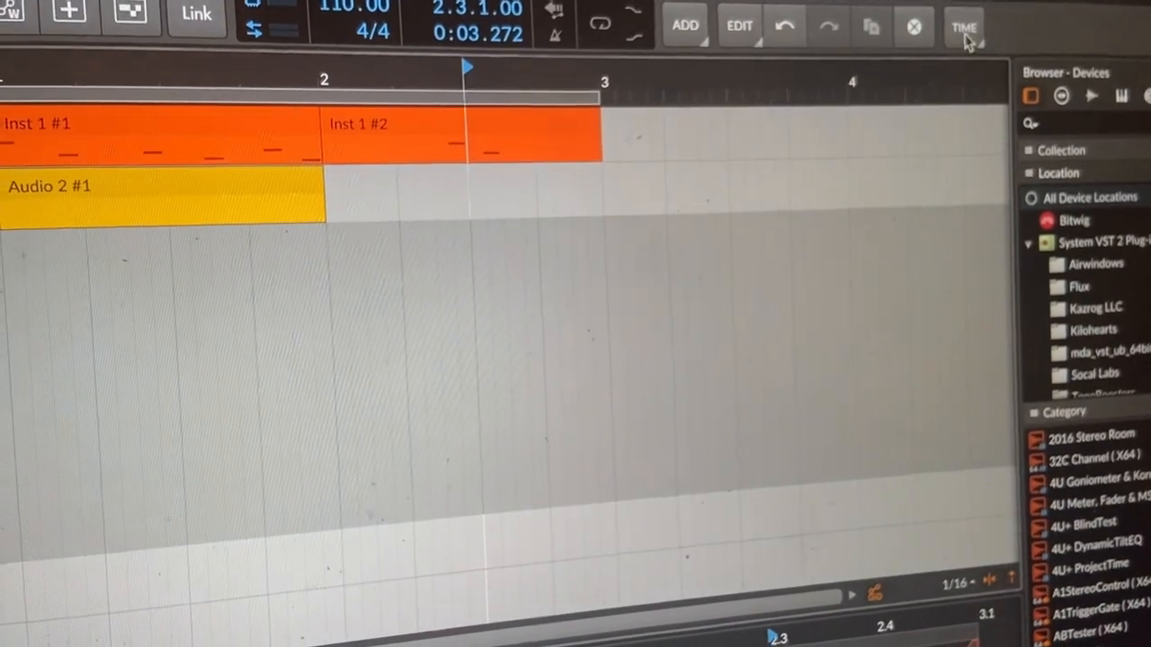
left_click(964, 25)
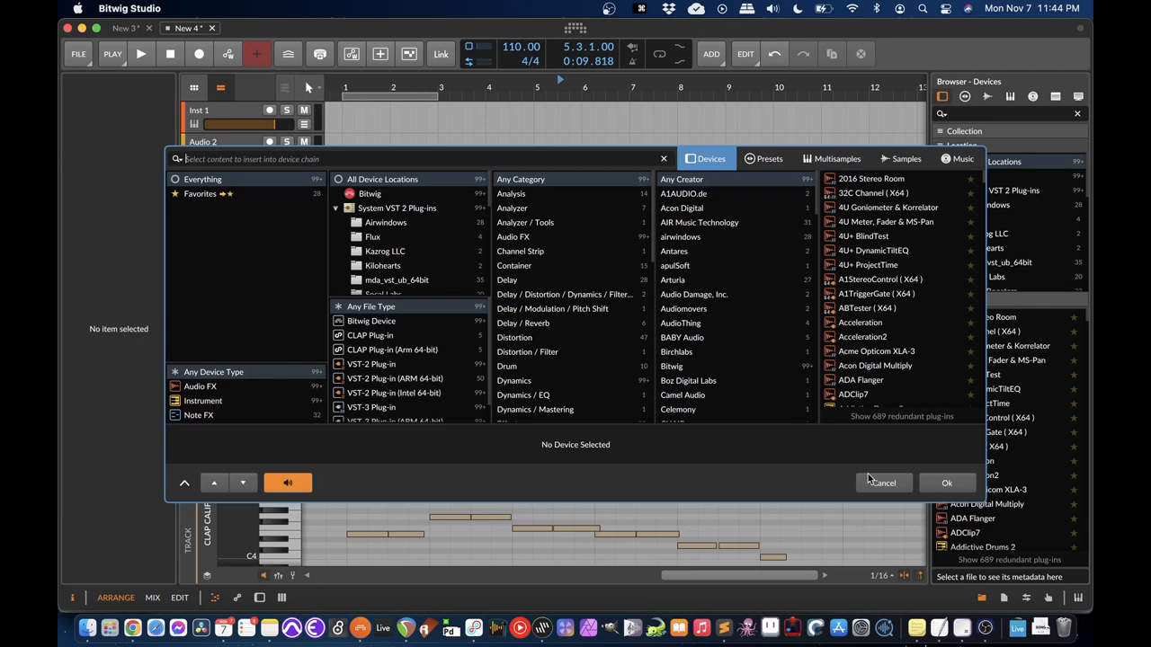
left_click(882, 482)
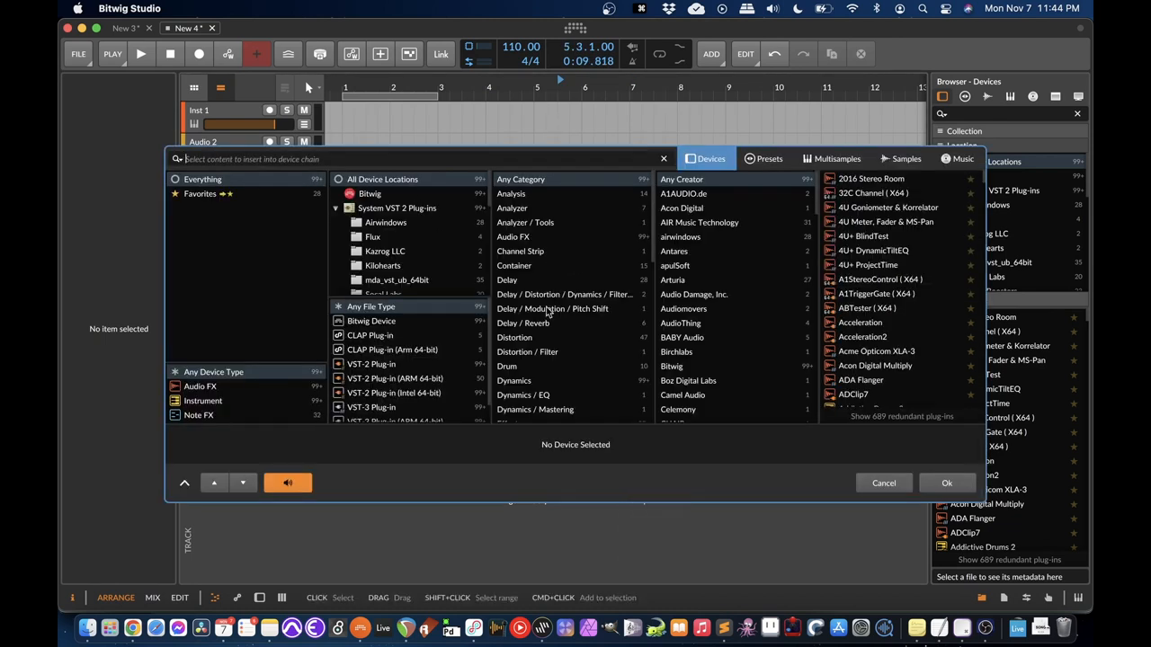
left_click(885, 482)
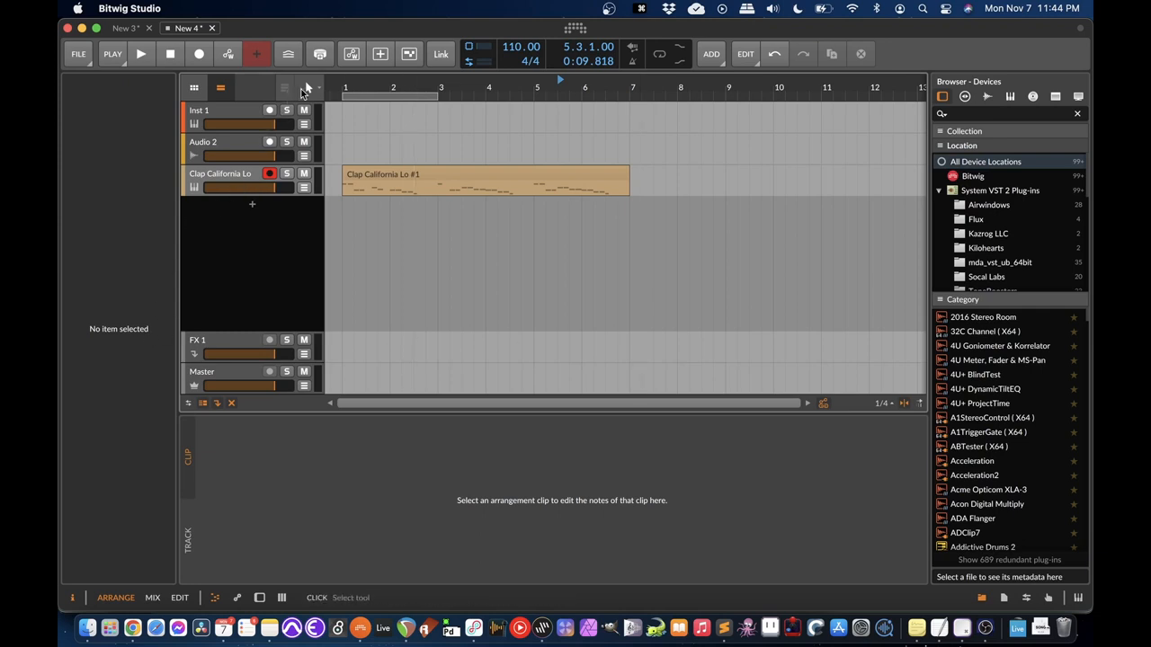
Step: Switch the editing tool to the pencil for drawing new content
left_click(309, 86)
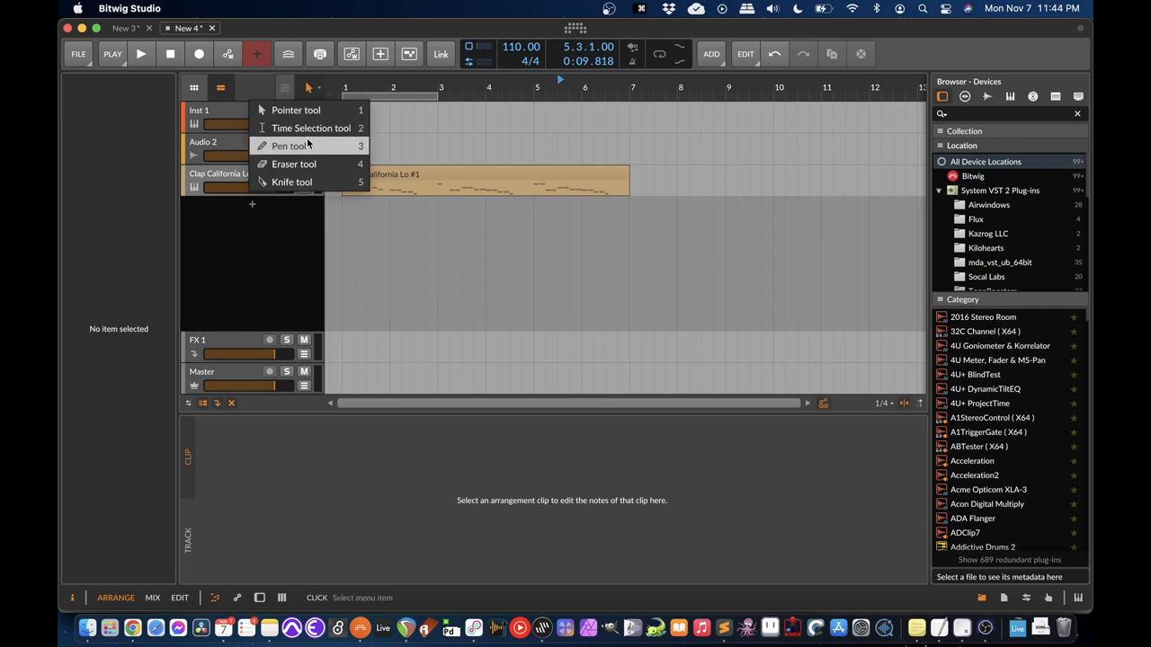
left_click(290, 145)
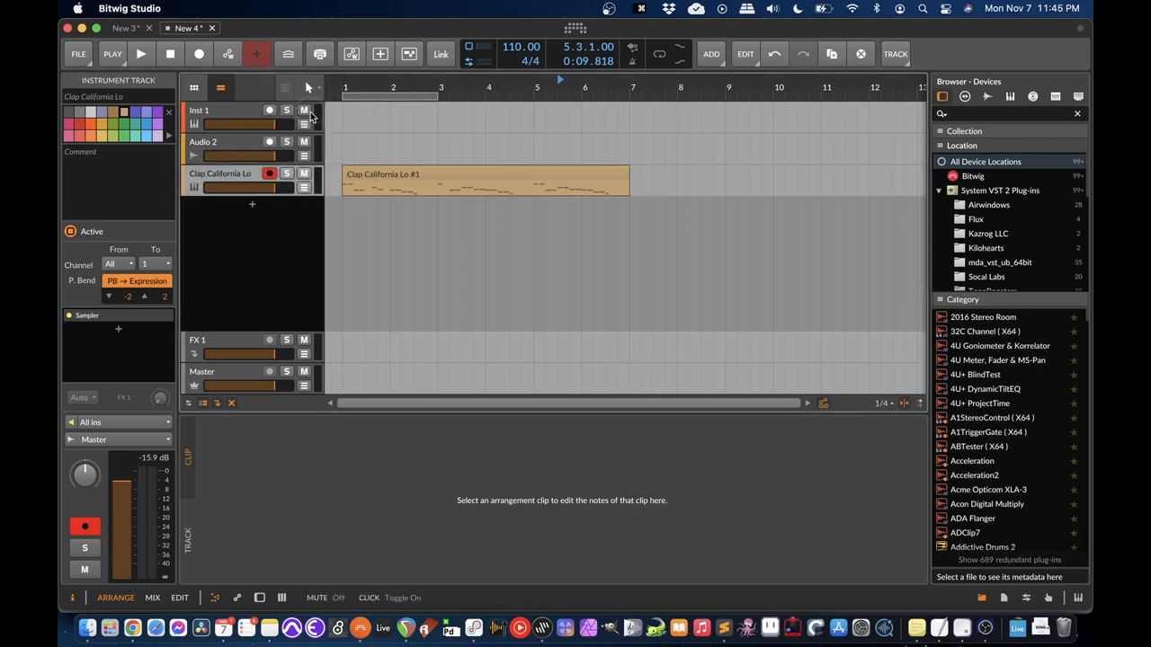
key("3")
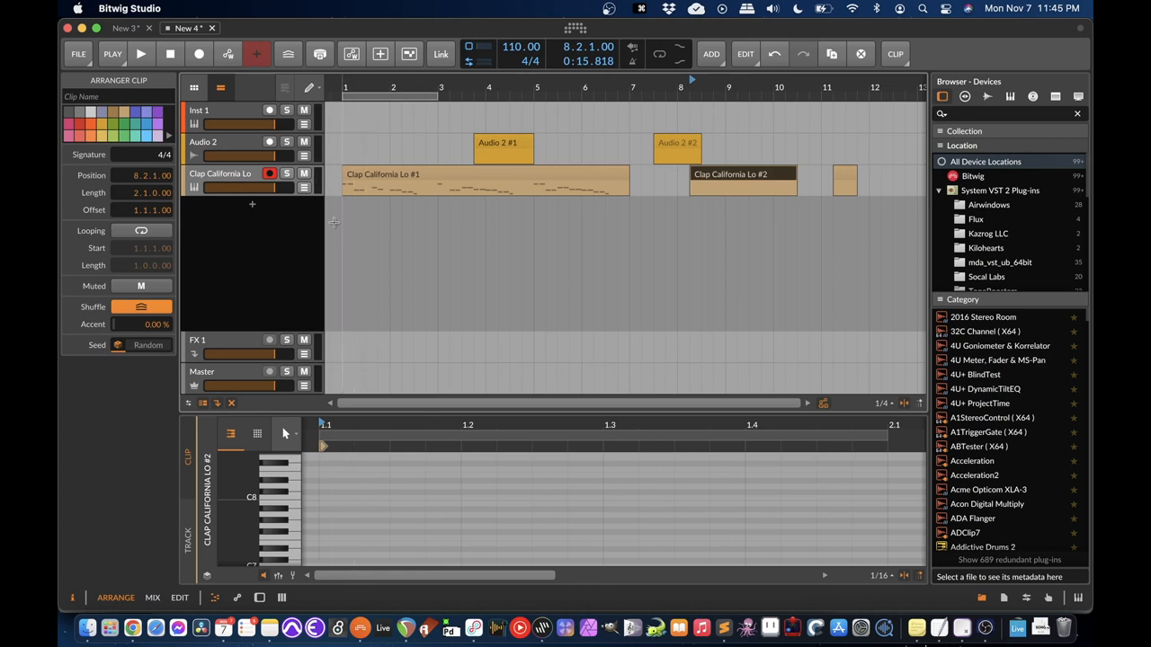
Step: Draw a note into the clap clip and select the Clap California Lo #2 clip
left_click(309, 86)
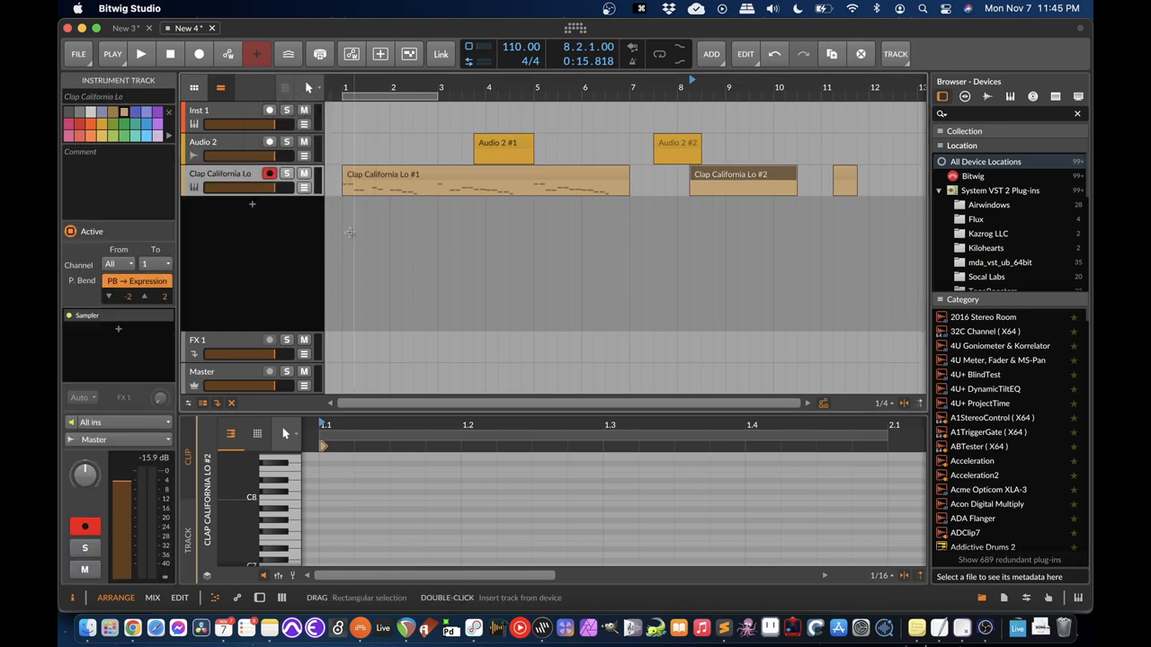
left_click(286, 433)
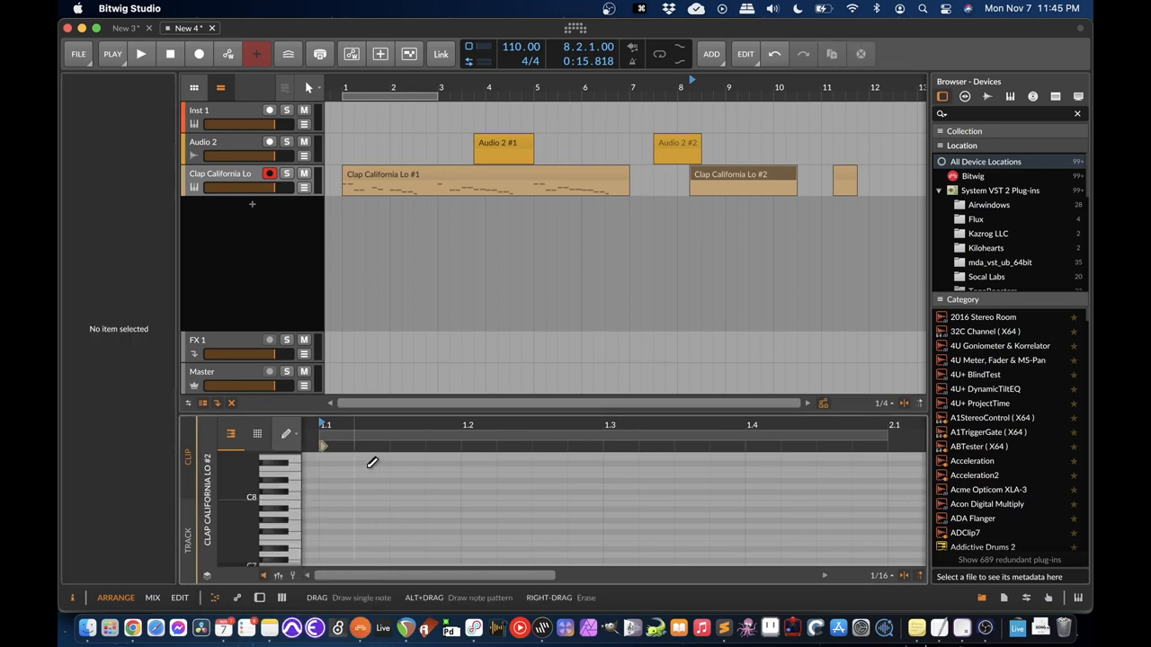
left_click_drag(324, 496, 567, 496)
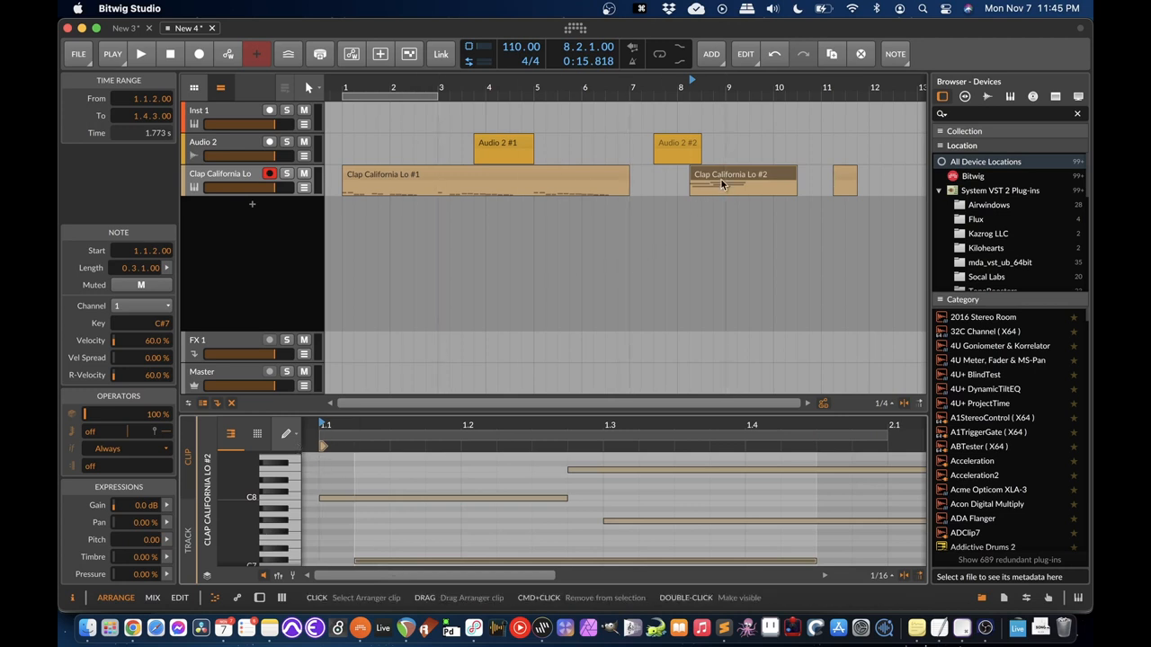
left_click(309, 90)
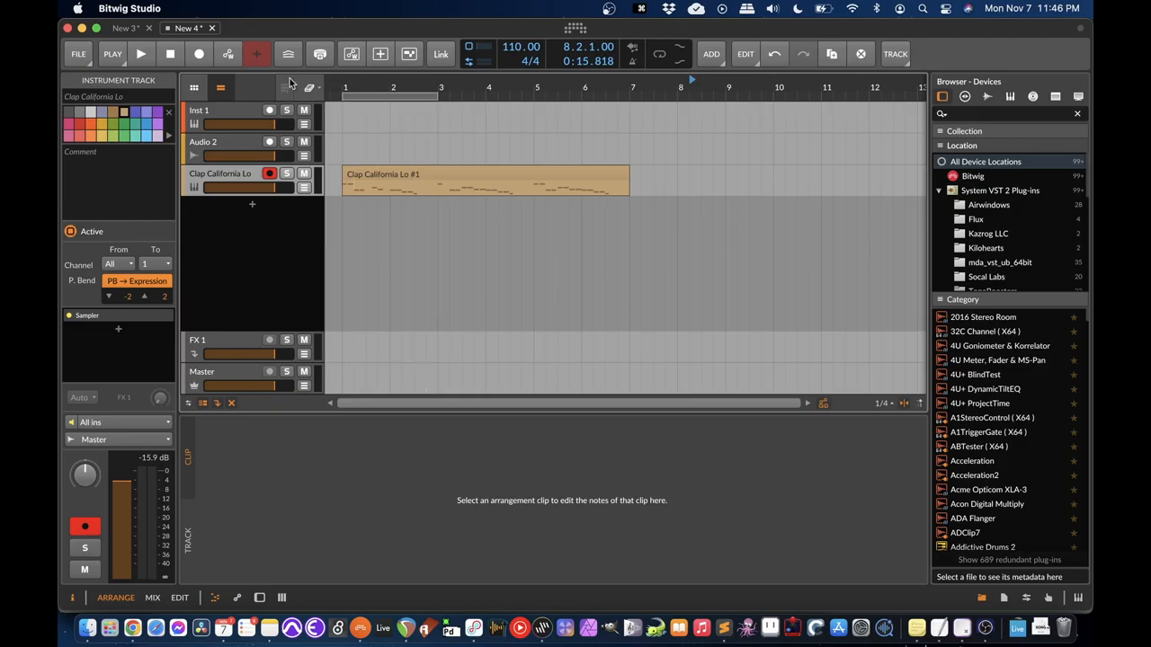
Step: Select the time span covered by the remaining Clap California Lo #1 clip
left_click(311, 87)
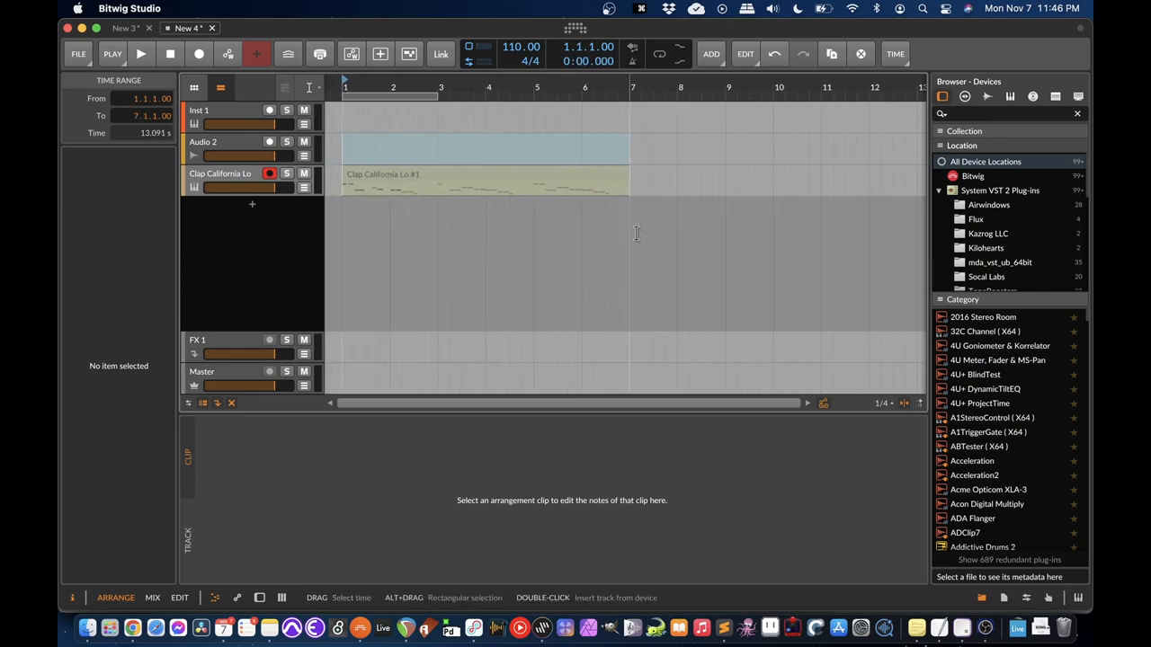
Step: Duplicate the clap clip into further numbered copies with Cmd+D
key("cmd+d")
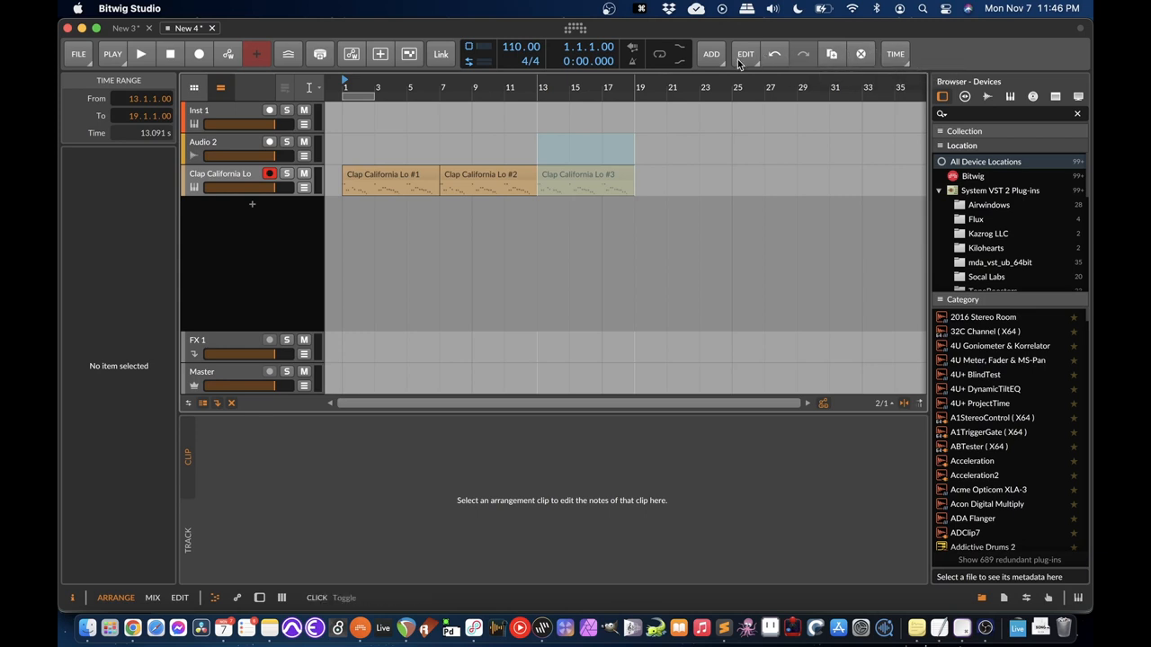
left_click(745, 53)
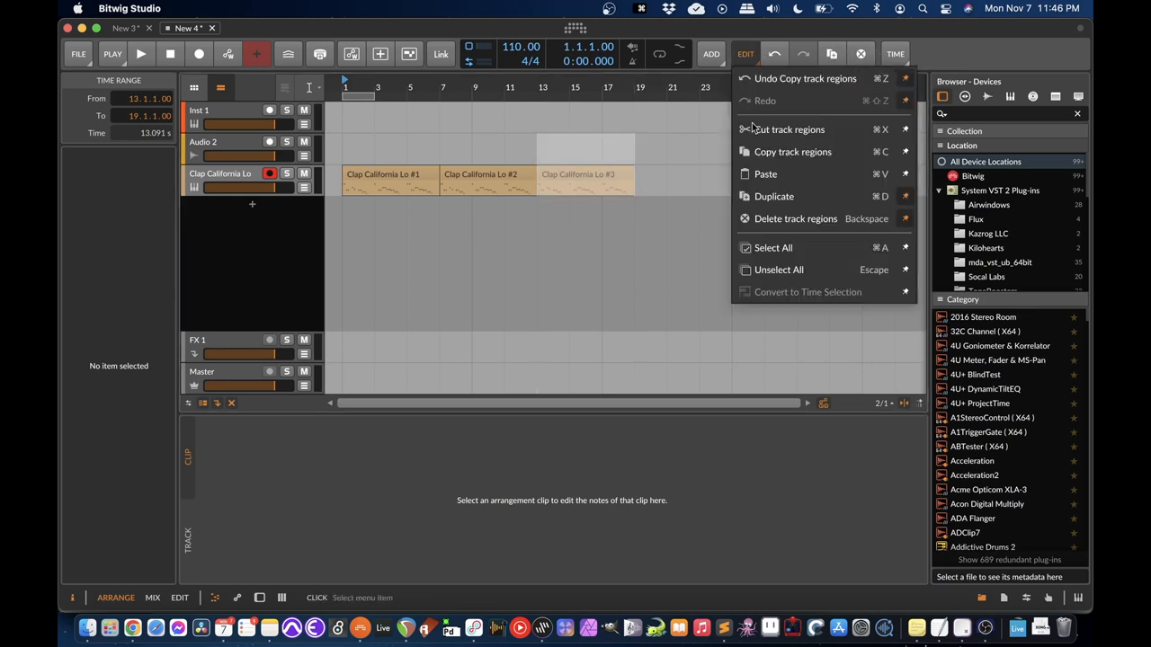
left_click(951, 47)
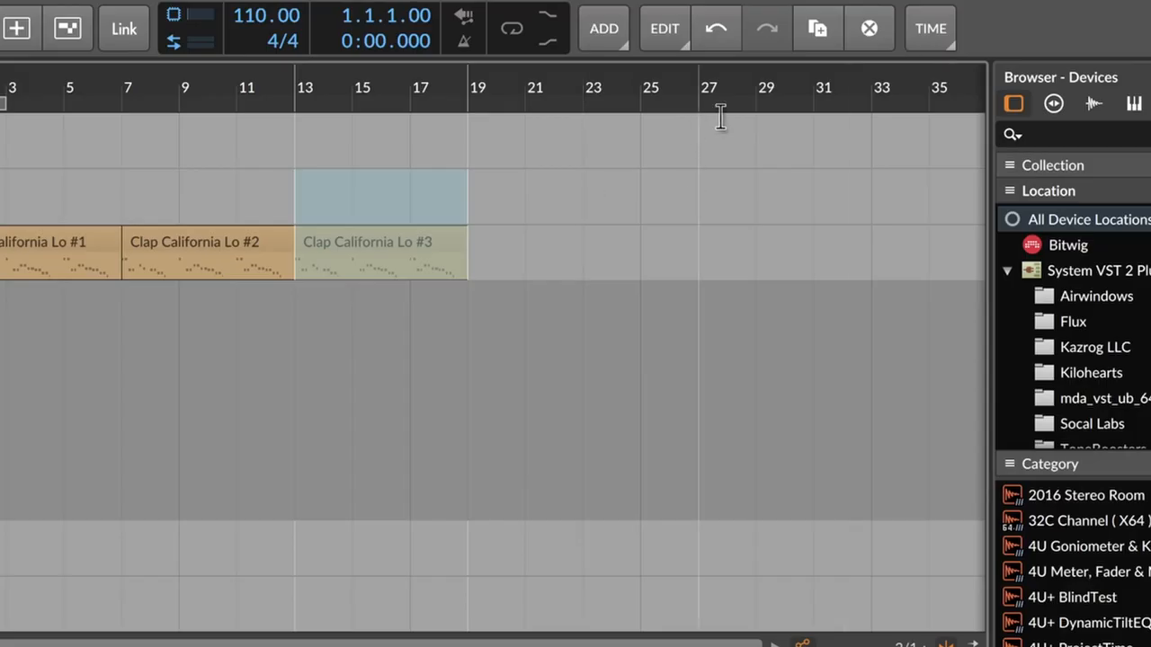
Step: Duplicate the selected stretch of time via TIME > Duplicate Time and set the play position to bar 13
left_click(931, 29)
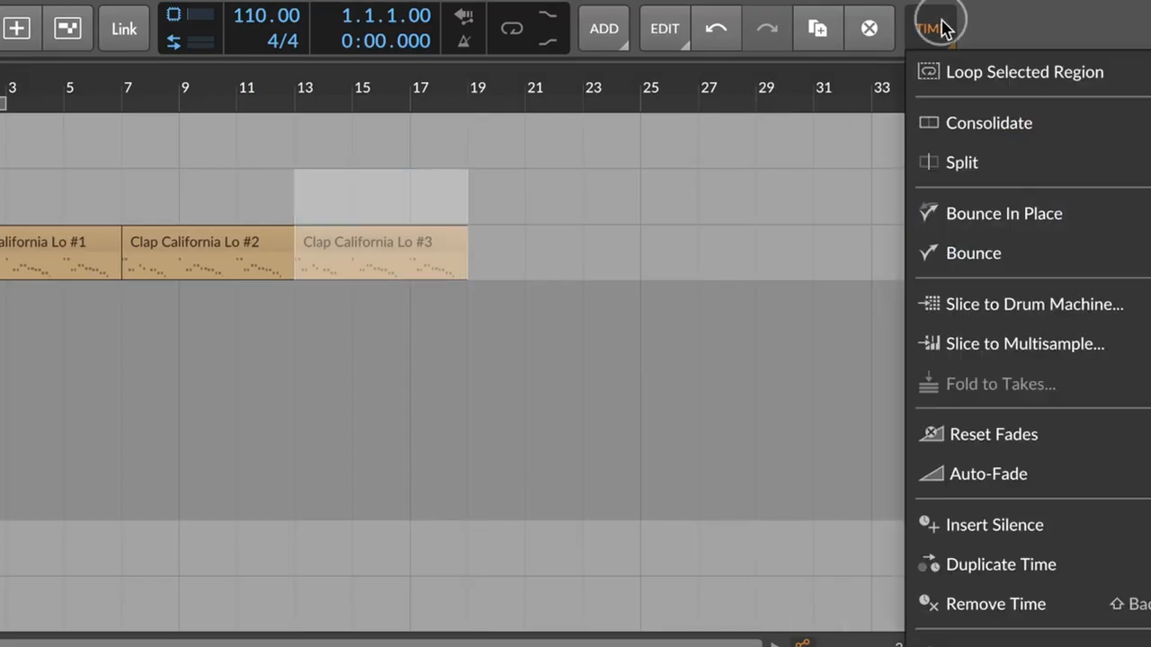
mouse_move(935, 344)
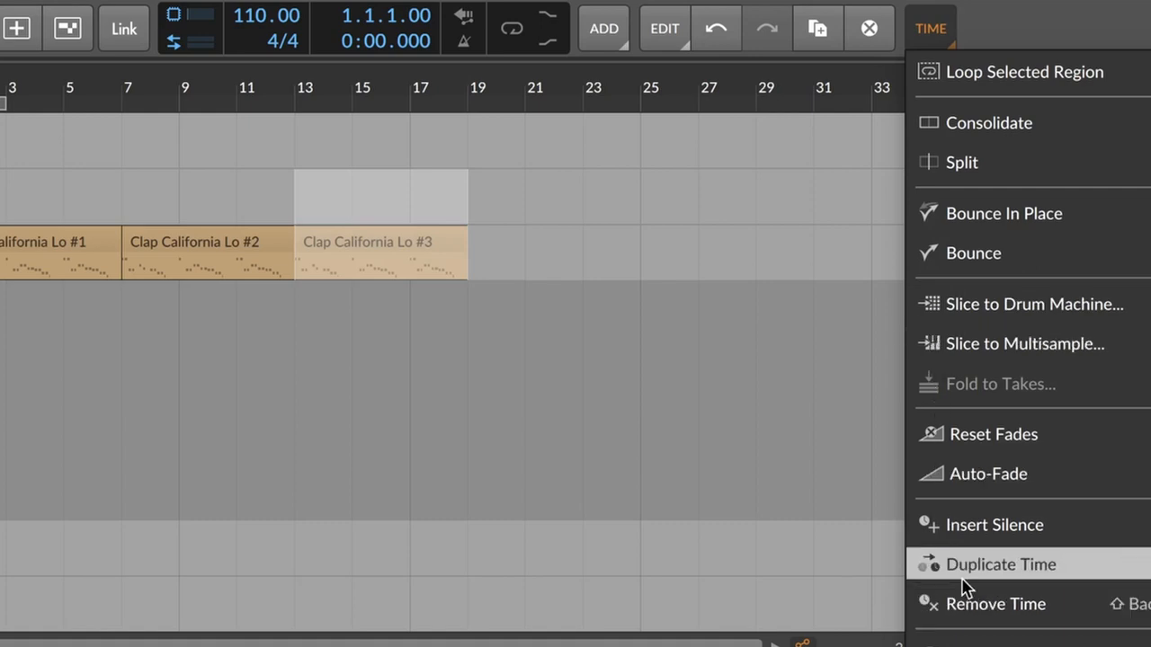
left_click(1000, 565)
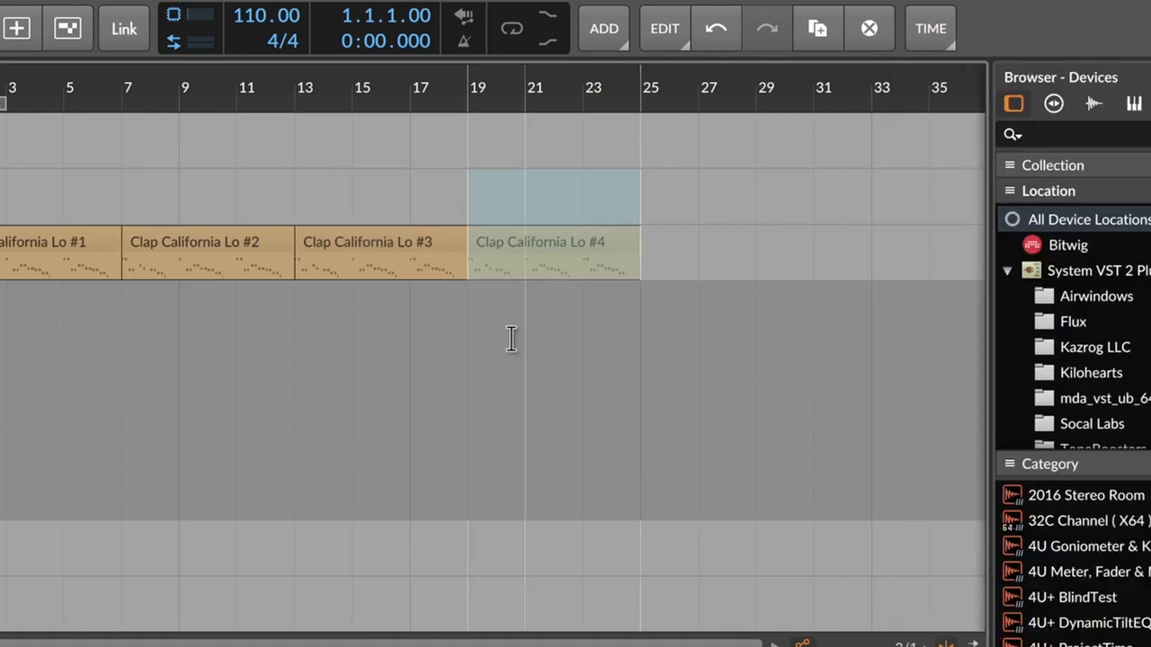
mouse_move(289, 252)
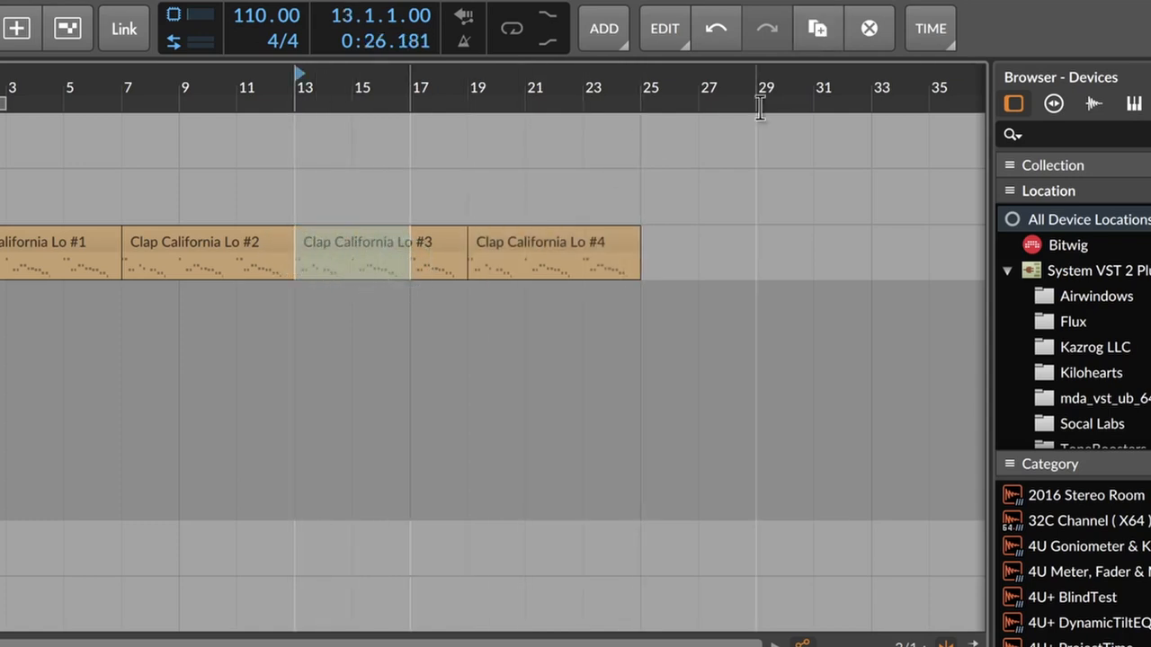
left_click(930, 28)
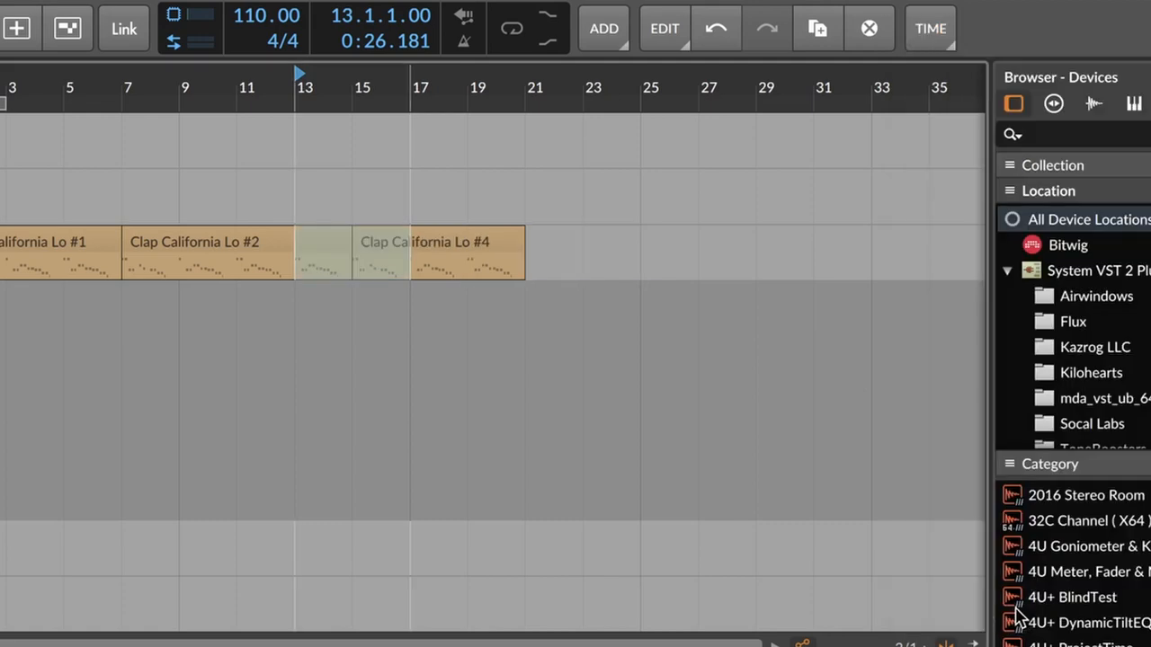
mouse_move(335, 270)
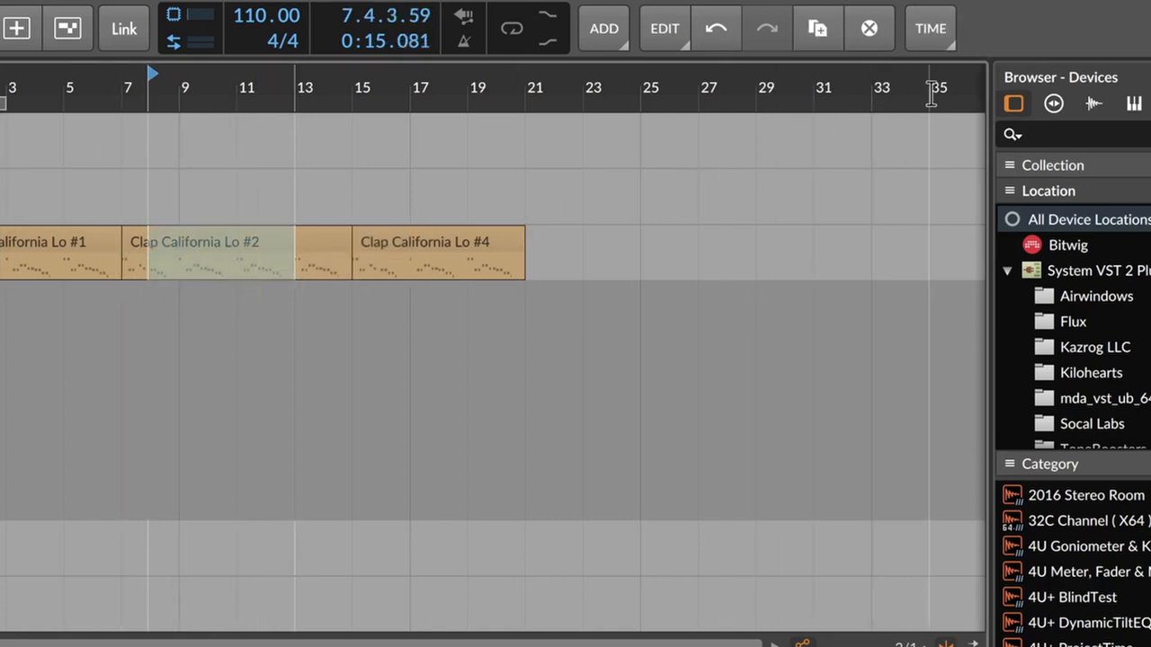
Step: Use TIME > Remove Time to cut out the selected range so later clap clips close the gap
left_click(930, 29)
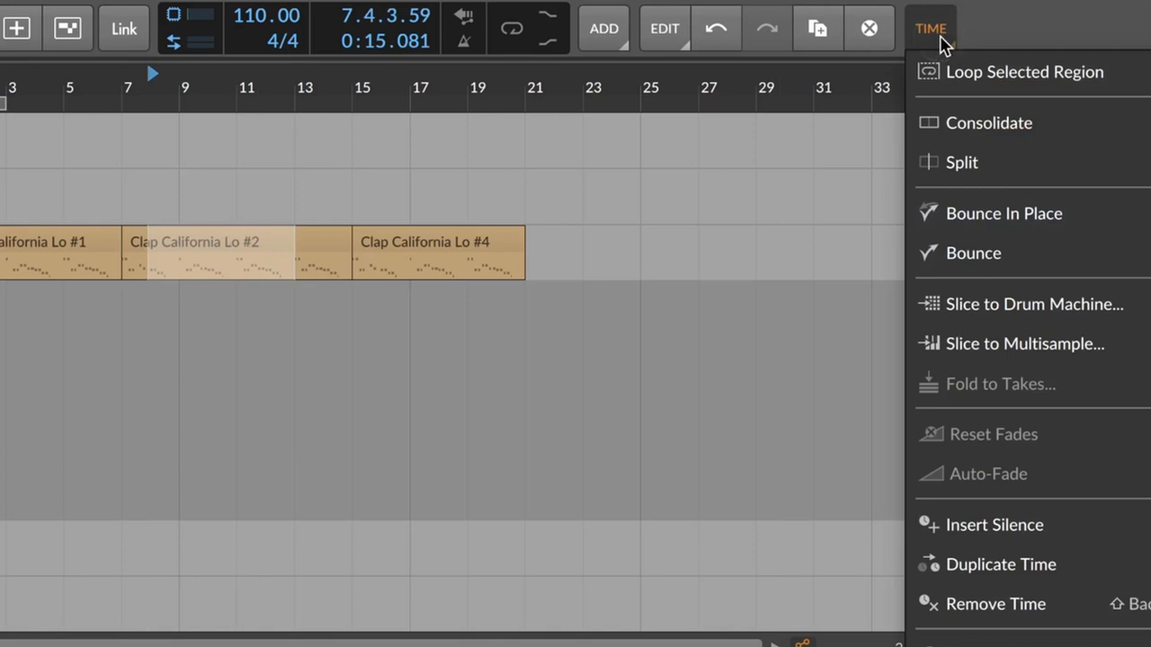
mouse_move(1000, 565)
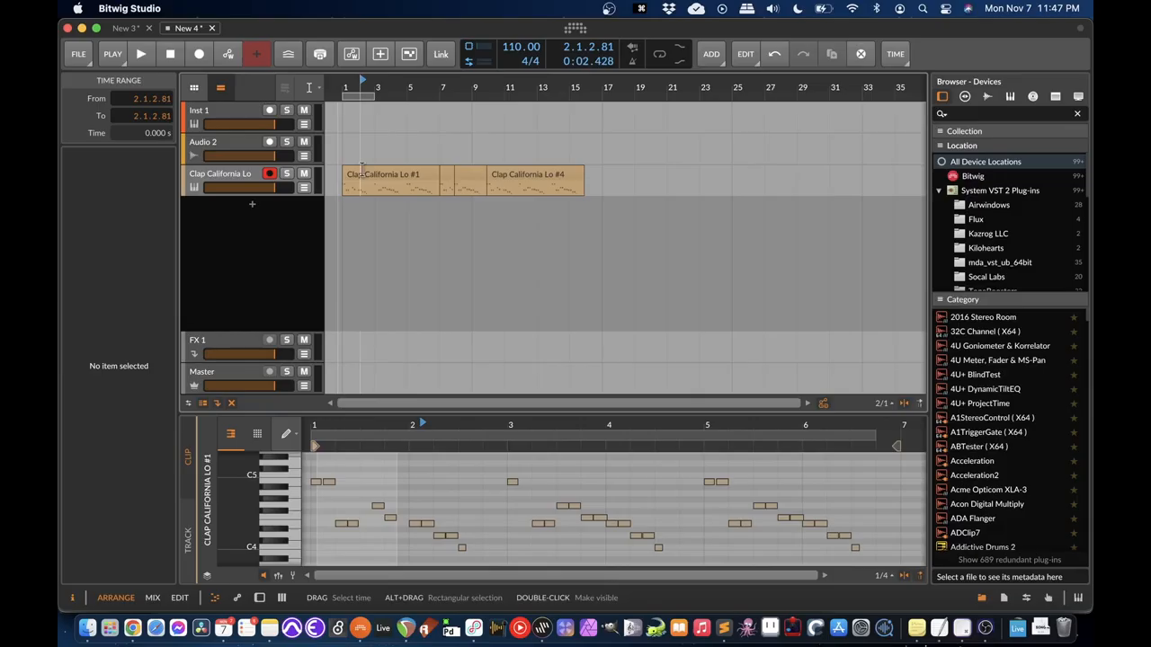
Step: Switch to the Pointer tool and select the clip on the Audio 2 track
left_click(310, 87)
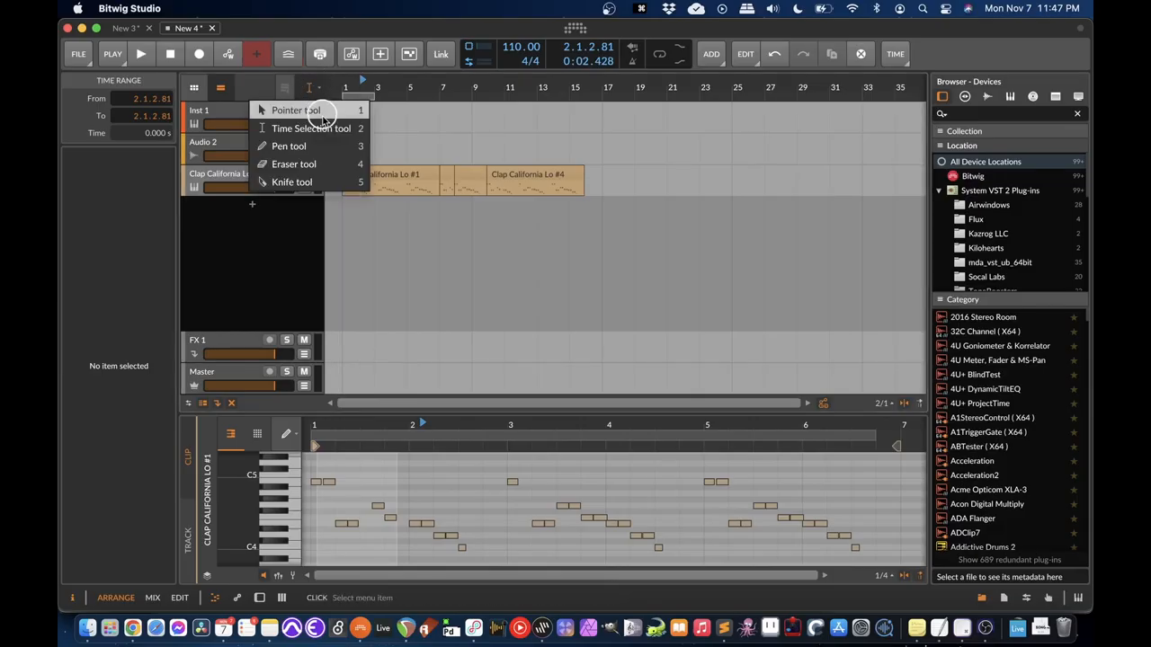
left_click(295, 110)
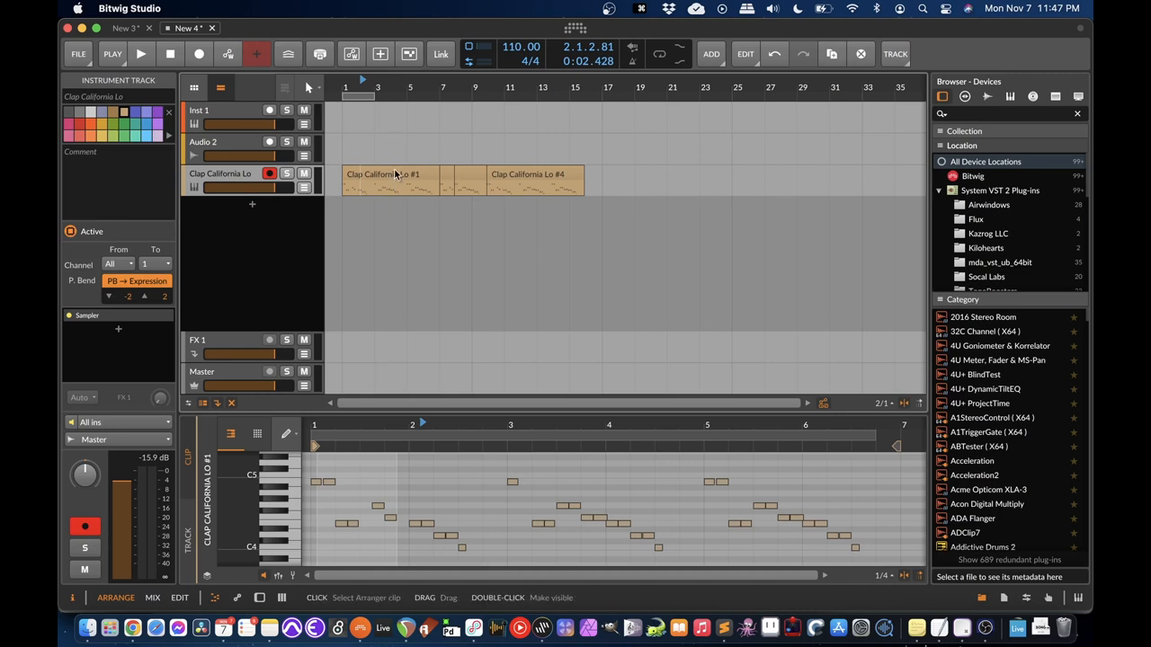
left_click(381, 172)
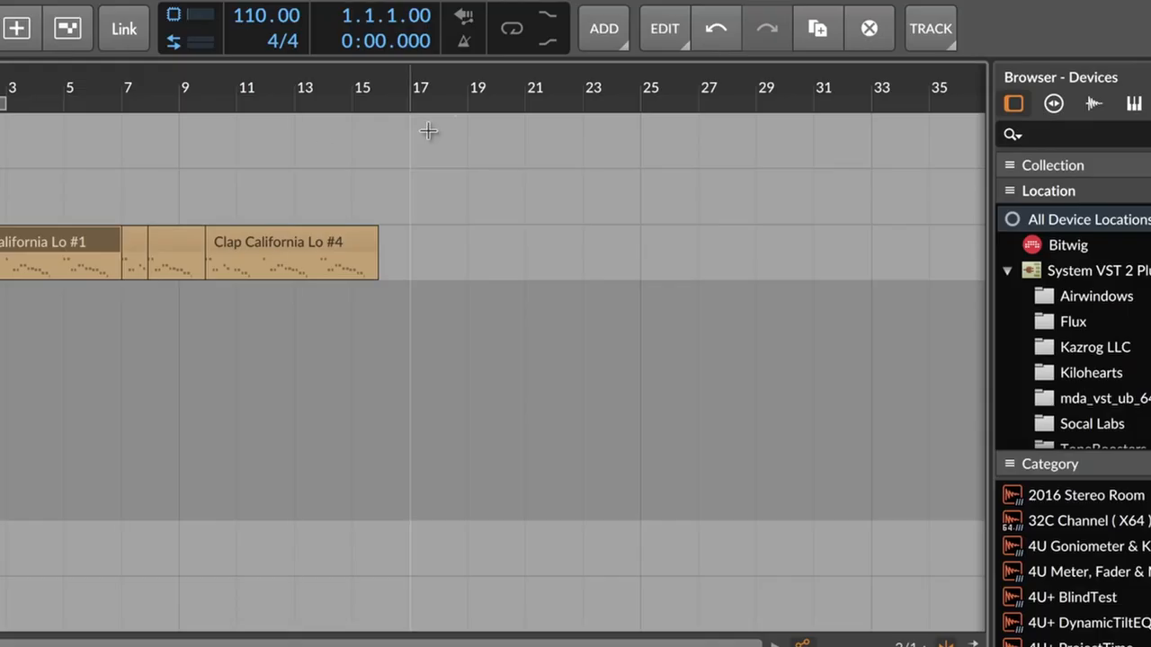
mouse_move(504, 261)
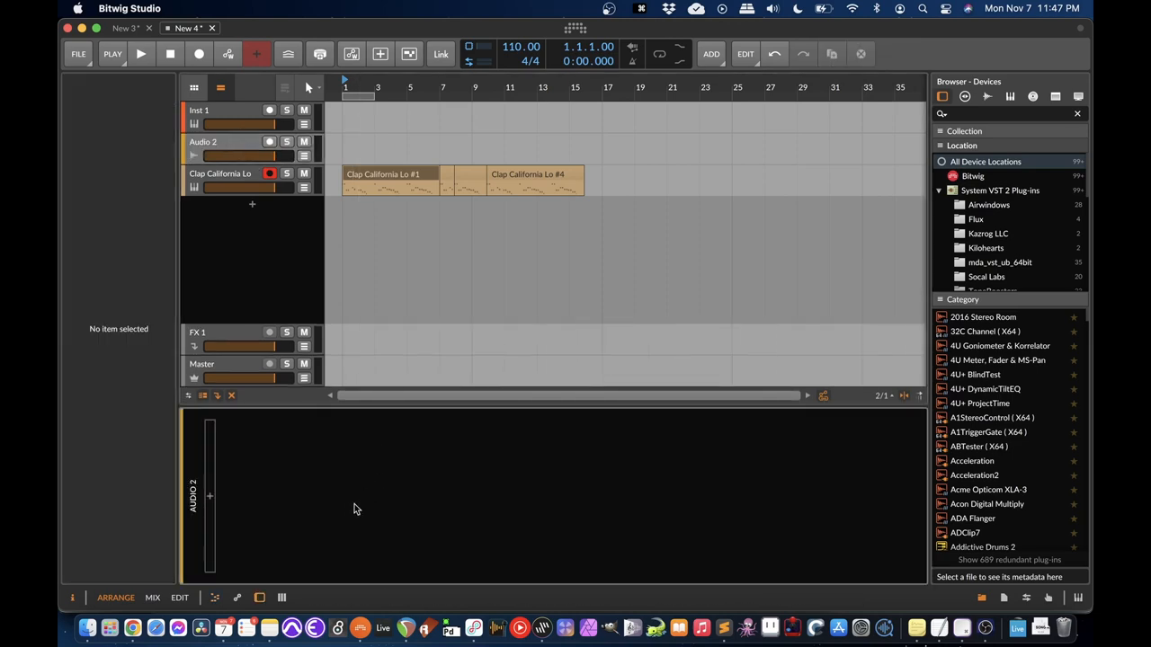
mouse_move(213, 496)
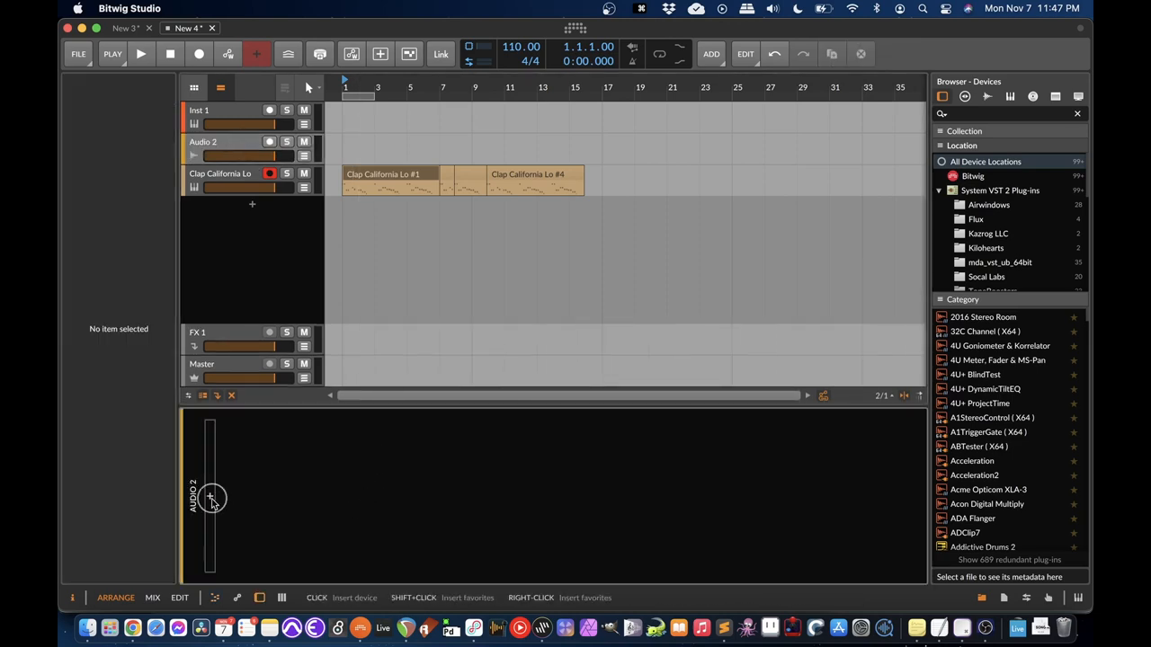
Step: Browse Bitwig's own devices in the device browser, scrolling toward Filter
left_click(212, 496)
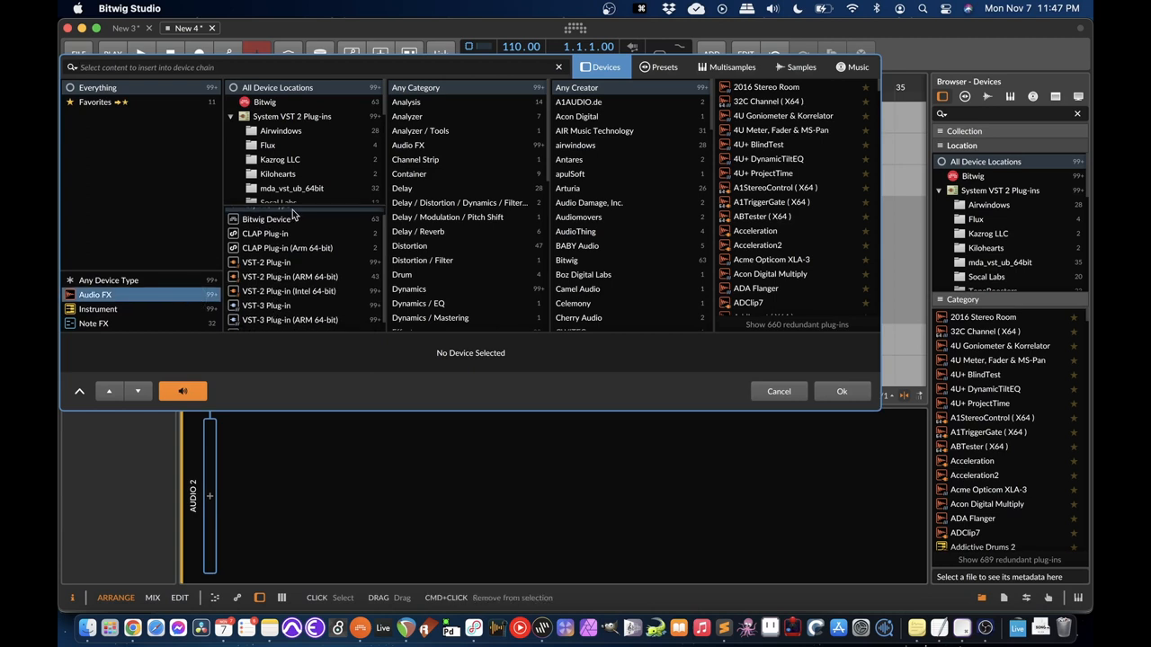
left_click(265, 101)
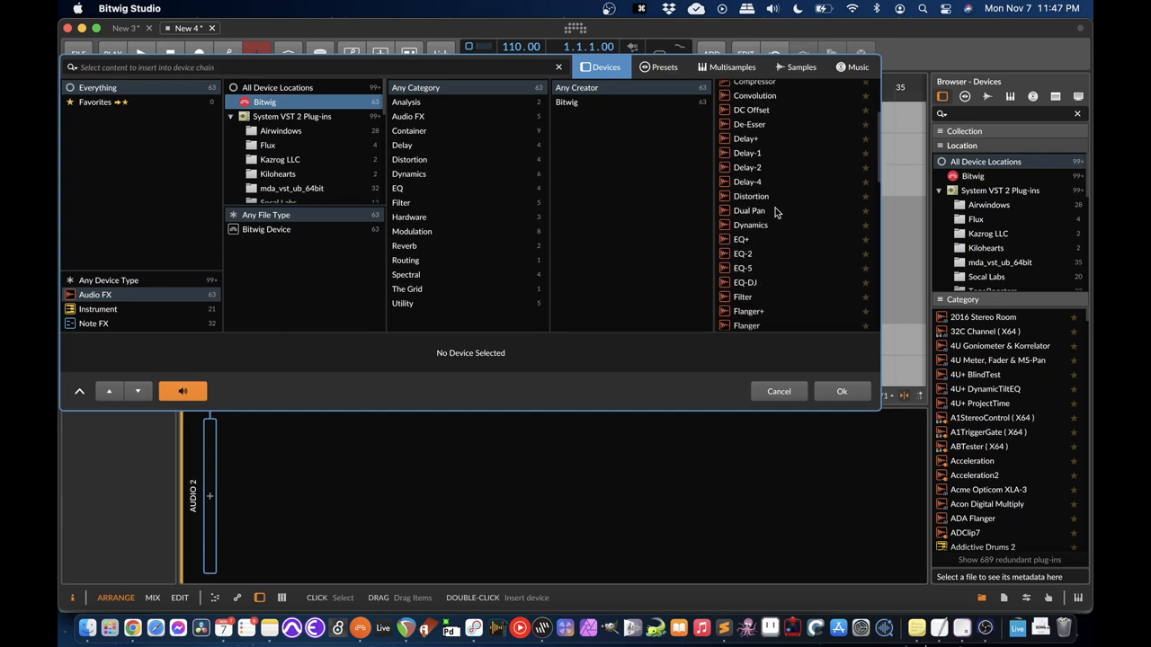
scroll("down", 3)
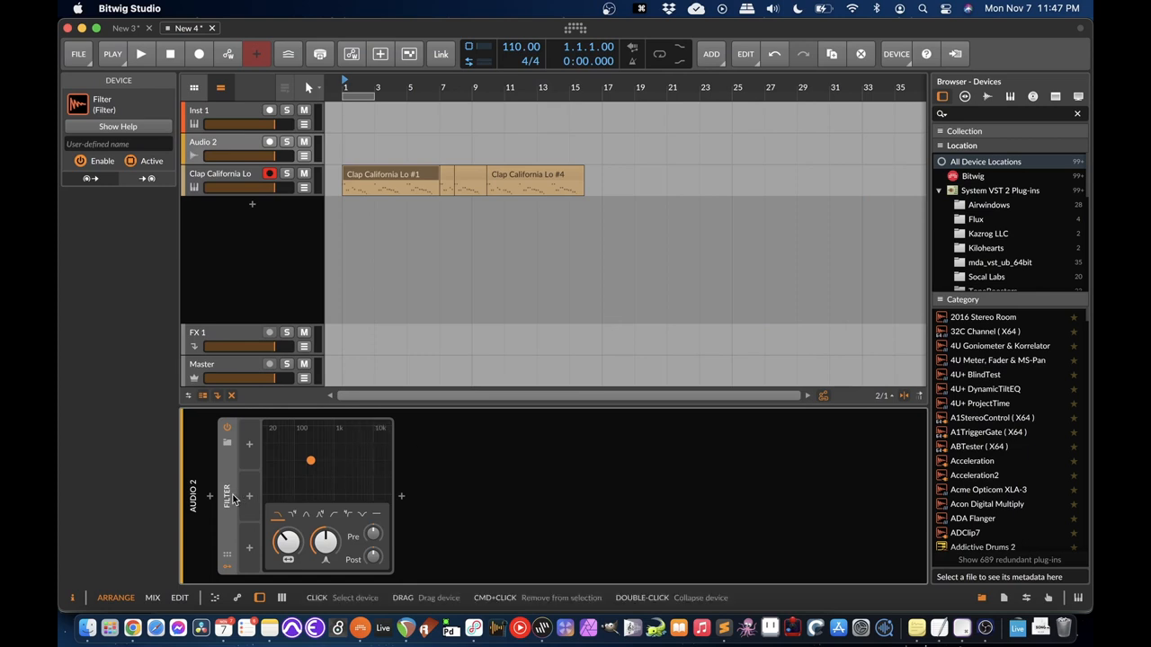
mouse_move(230, 500)
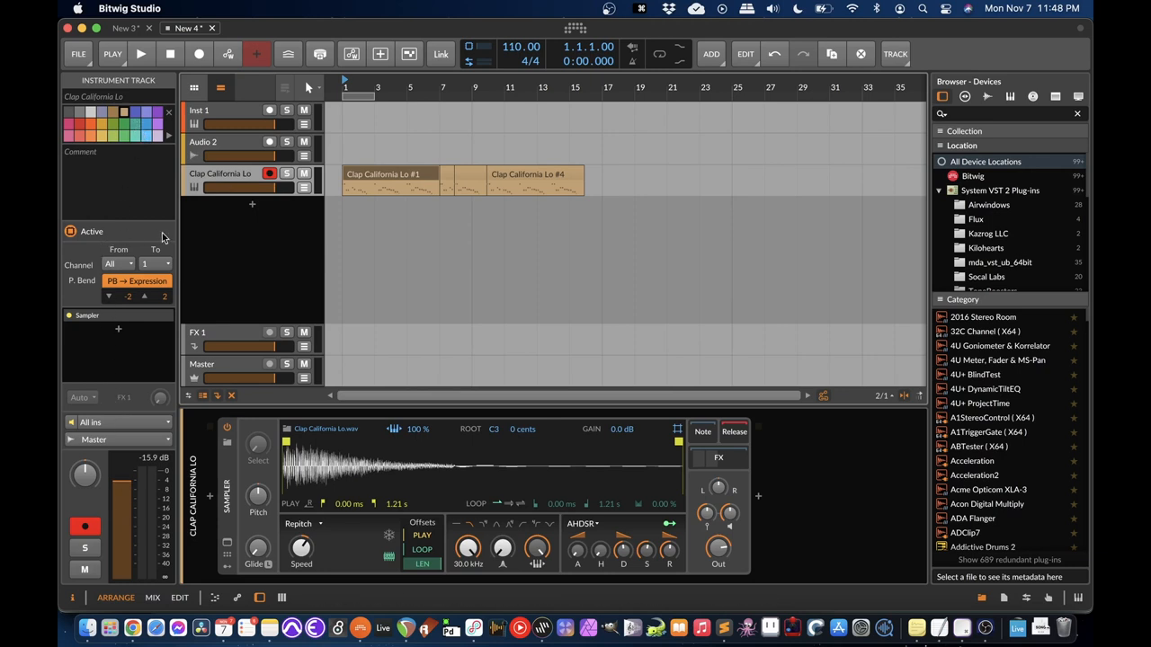
Step: Select Clap California Lo #1 and toggle its Muted button in the Inspector
left_click(378, 175)
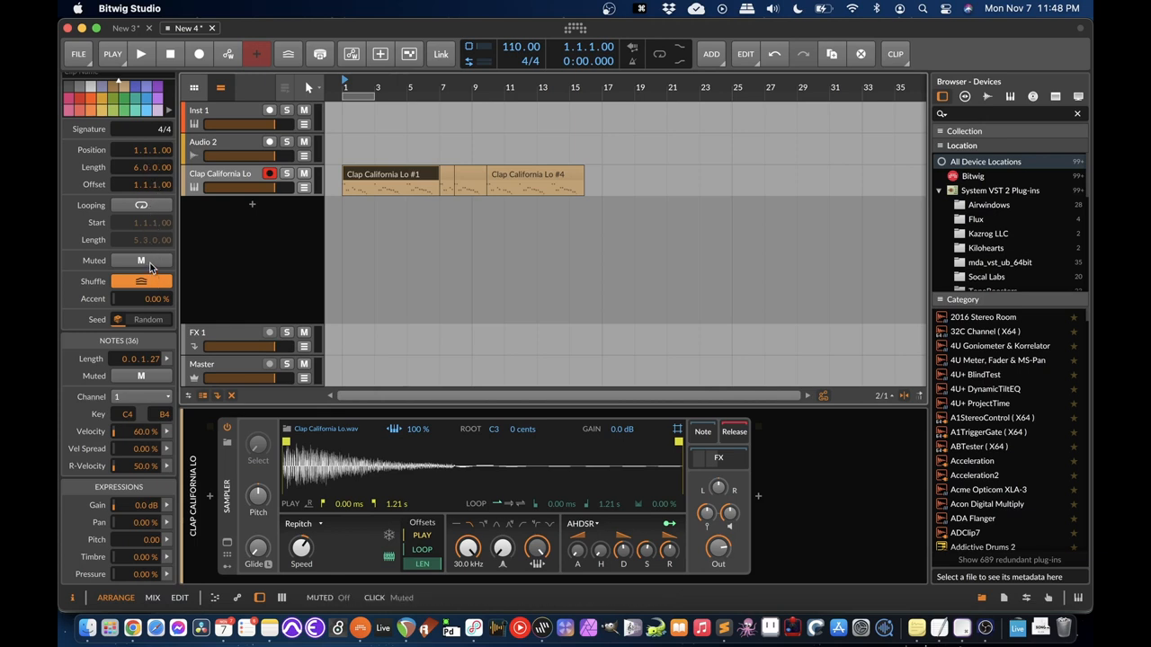
left_click(140, 259)
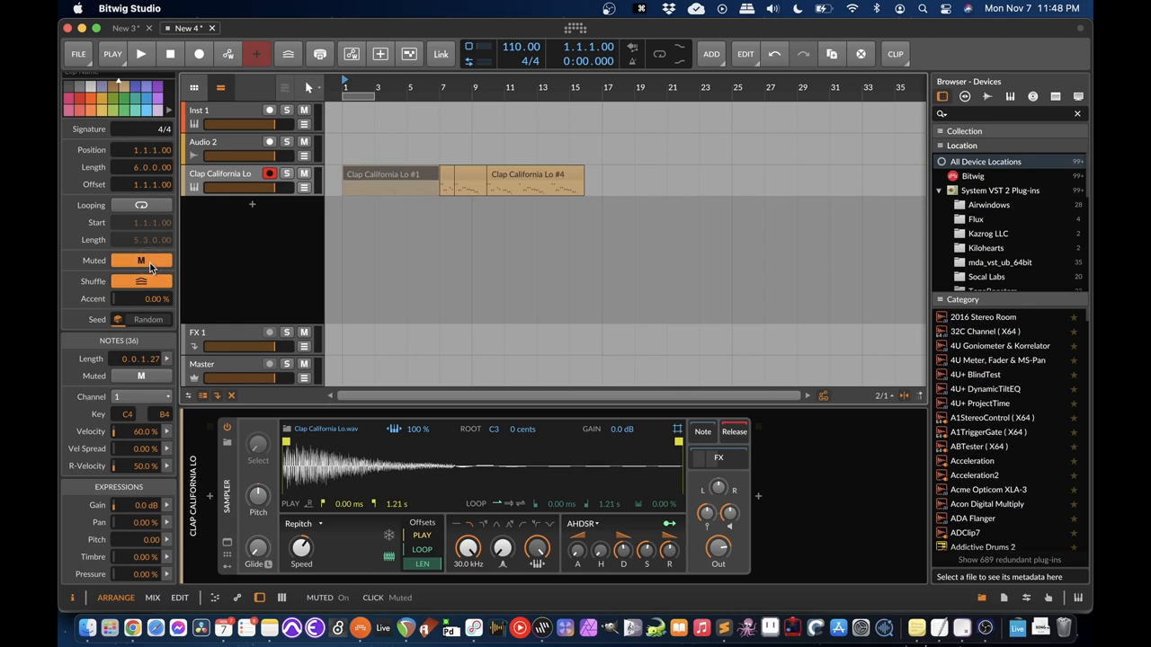
left_click(141, 259)
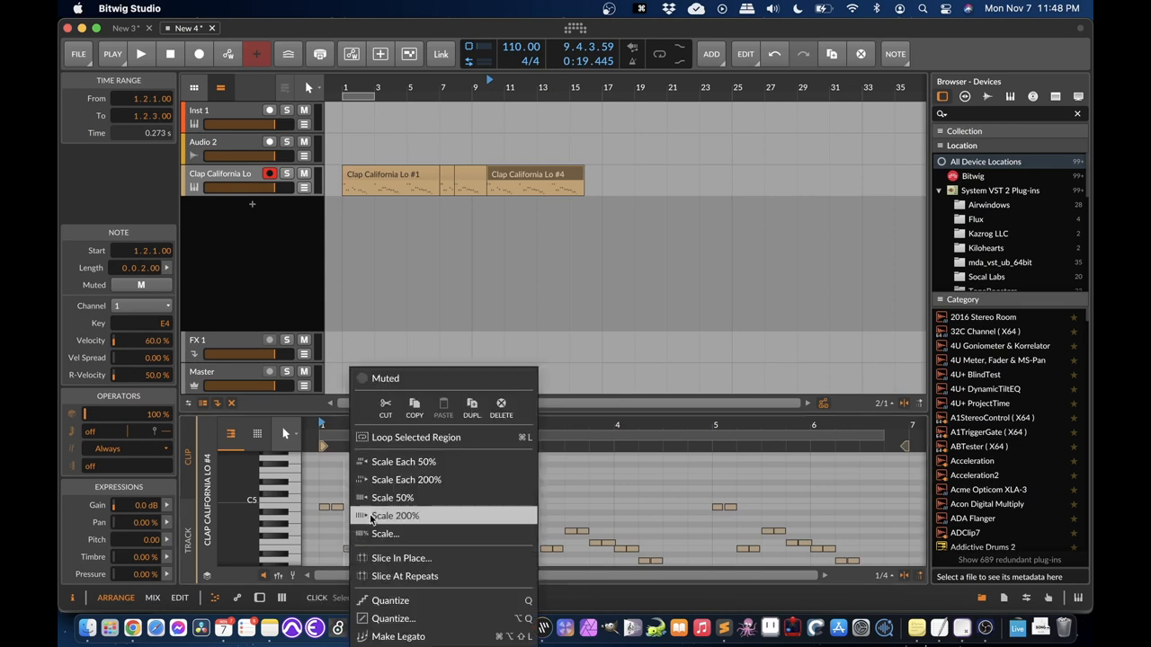
mouse_move(385, 377)
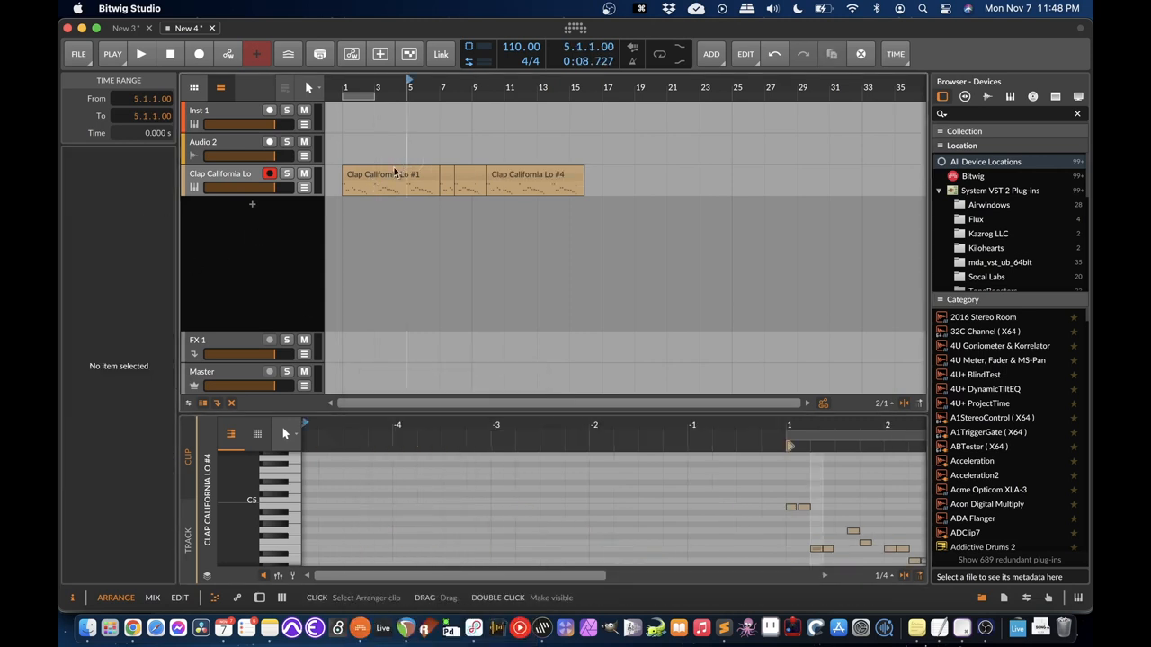
Step: Select Clap California Lo #1, rectangle-select some of its notes, then show audio samples in the browser
left_click(387, 175)
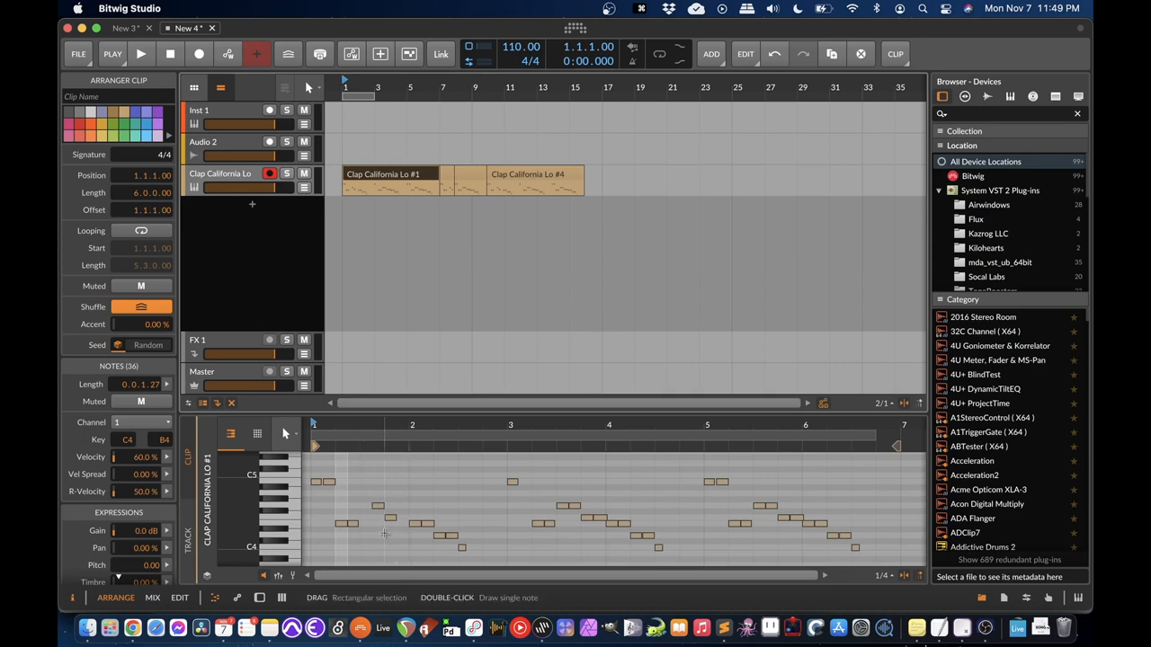
mouse_move(164, 507)
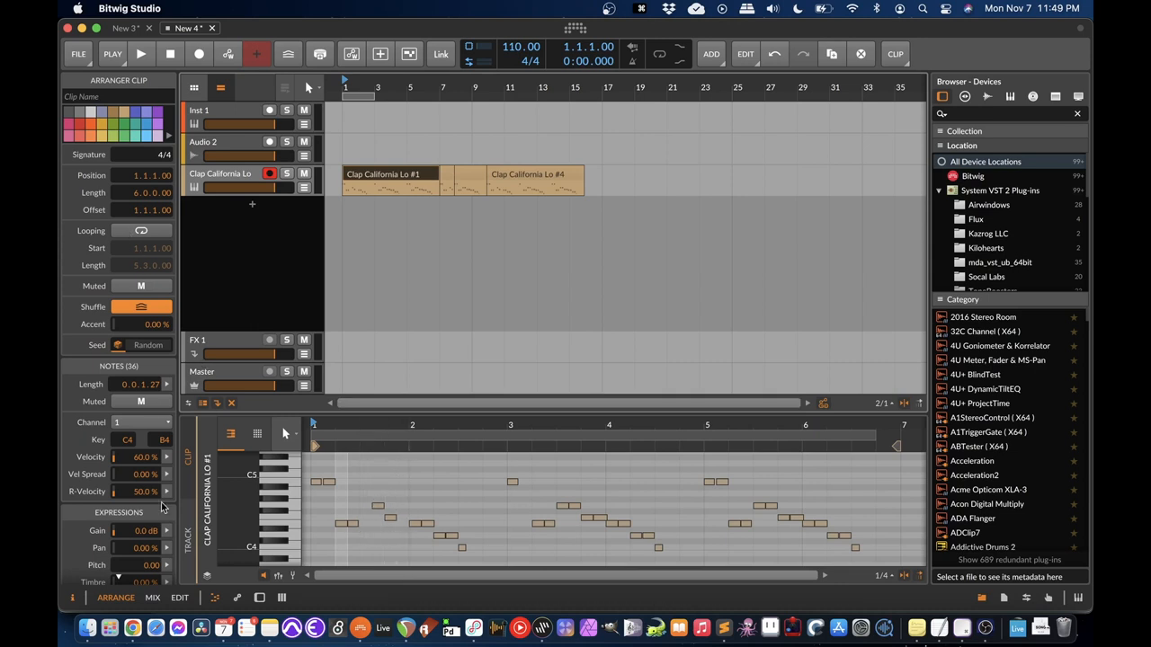
mouse_move(225, 244)
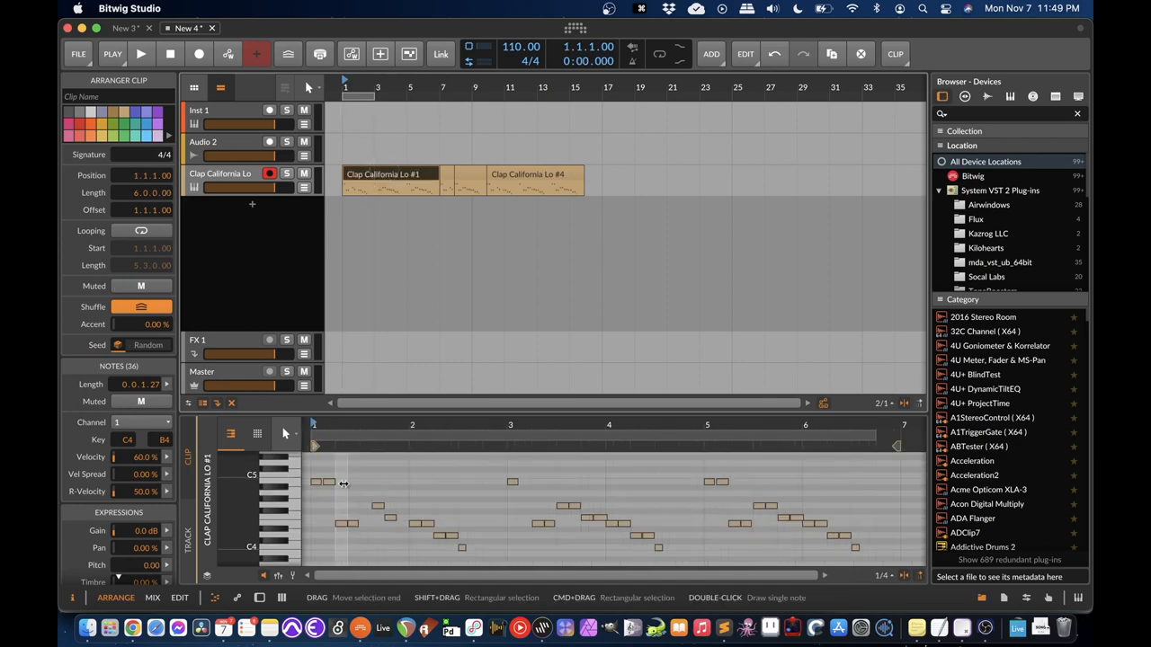
left_click_drag(327, 471, 381, 531)
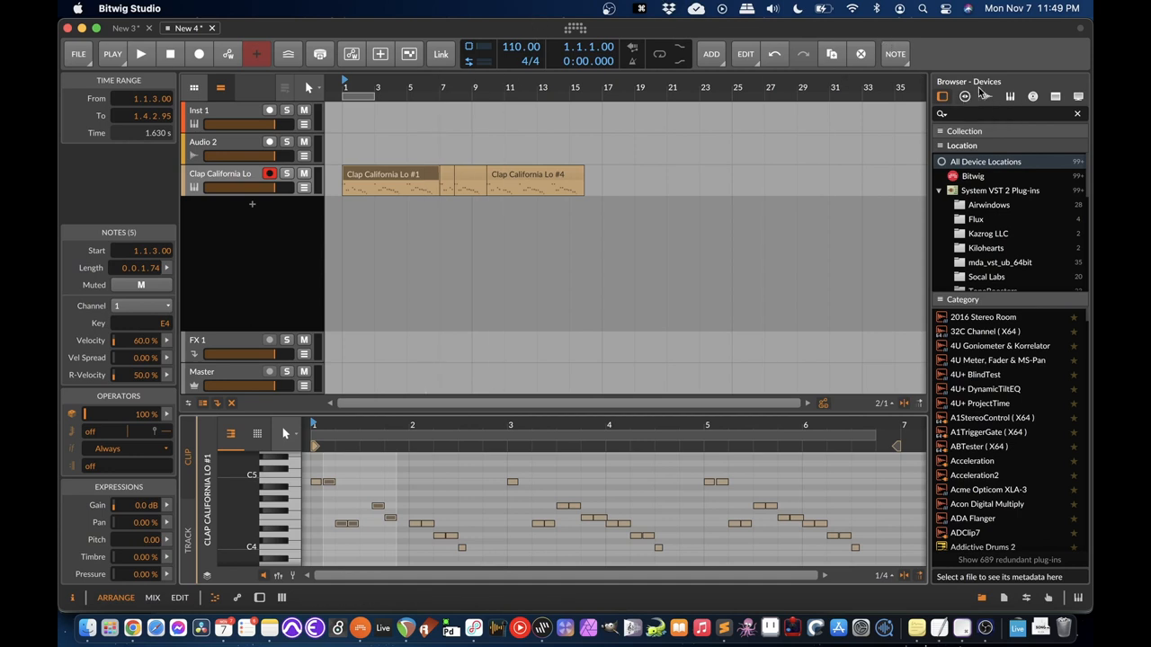
left_click(964, 97)
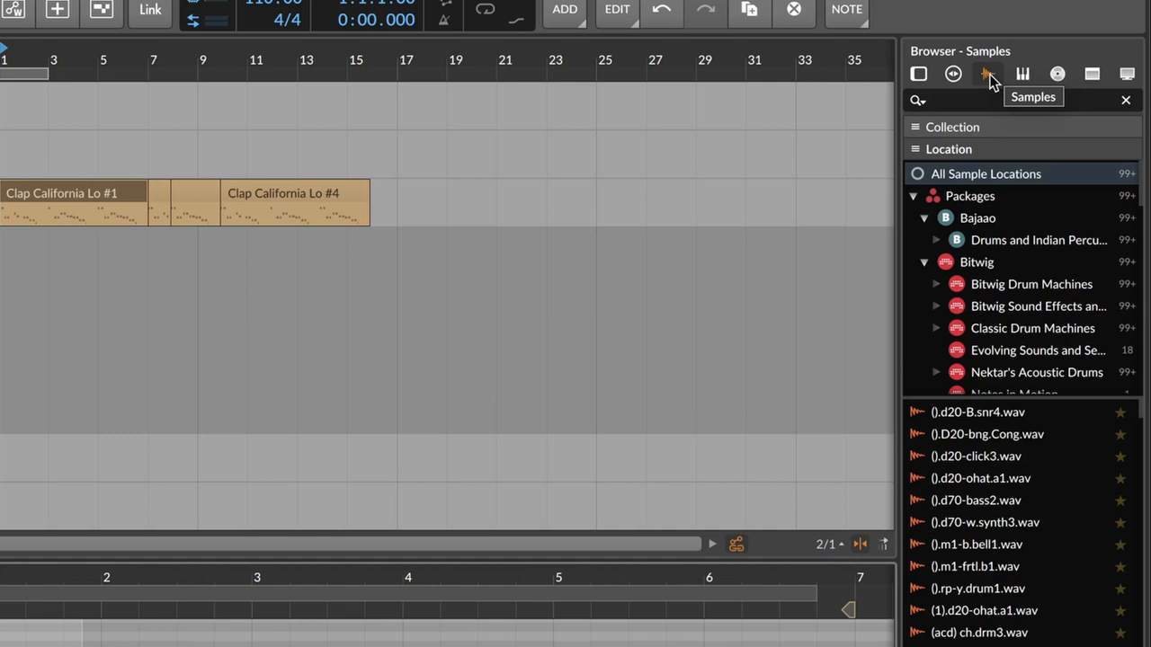
Step: Step through Perfect Drift, Notes in Motion and Percussion packages to list the Tolcha Bongo samples
scroll("down", 3)
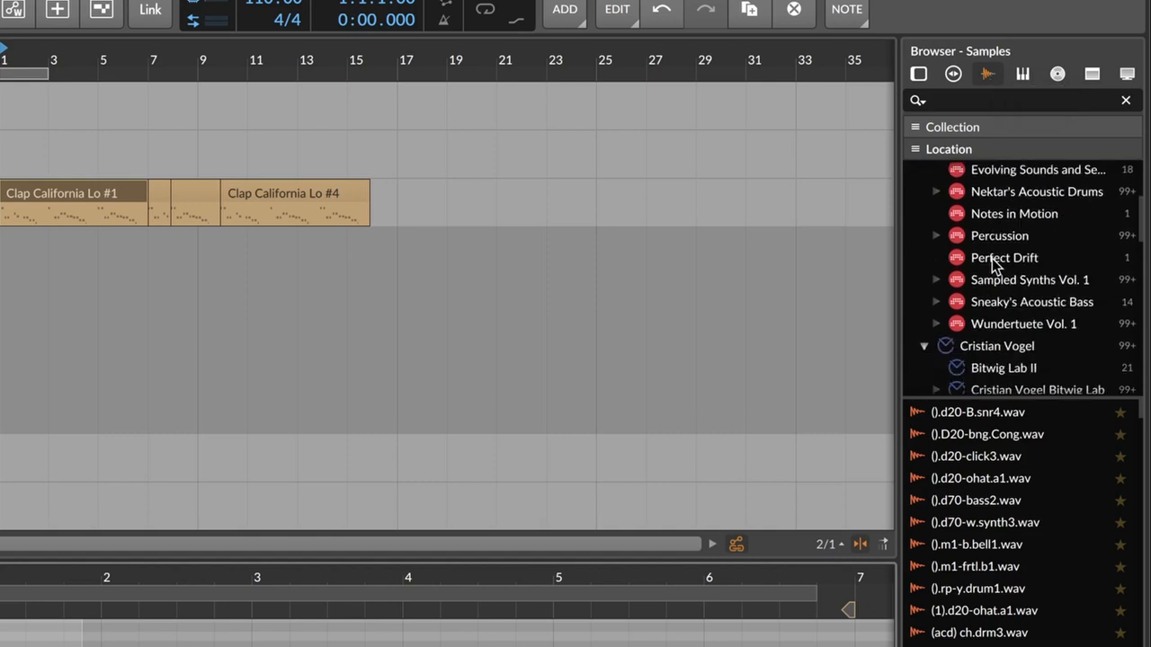
left_click(1004, 257)
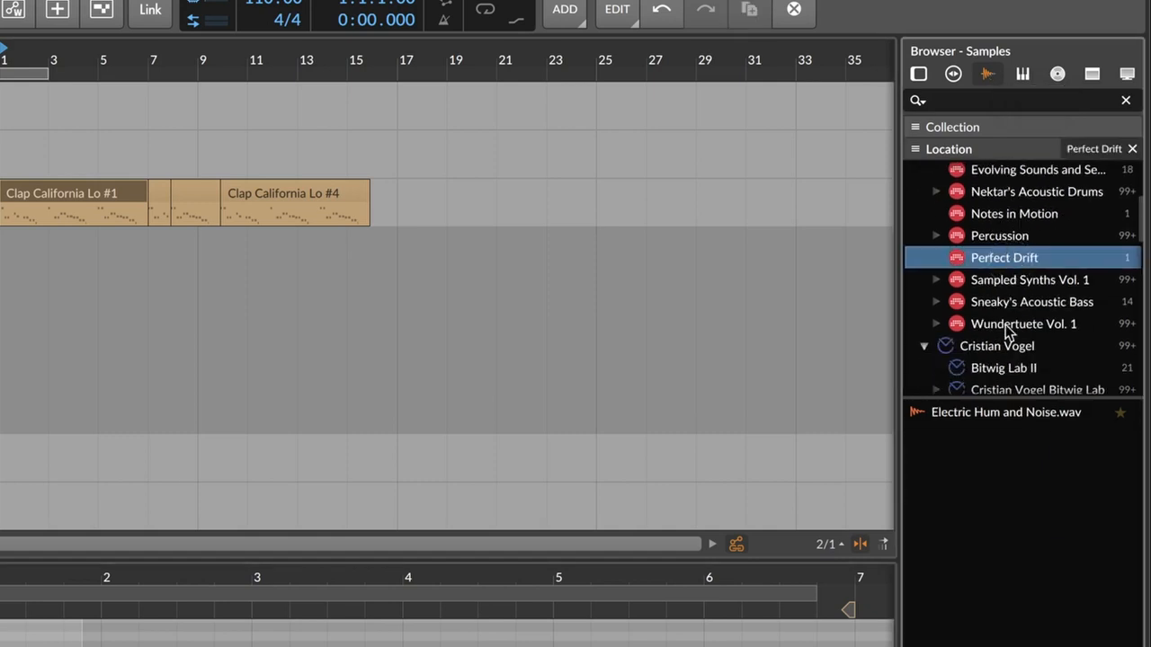
scroll("down", 3)
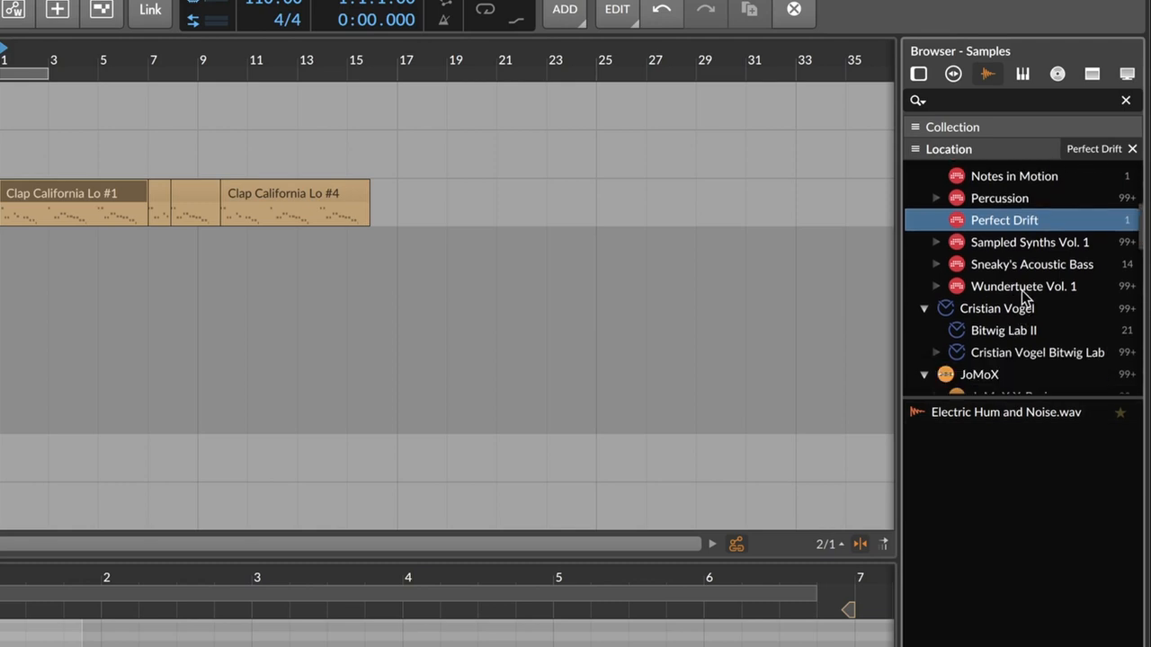
left_click(1034, 196)
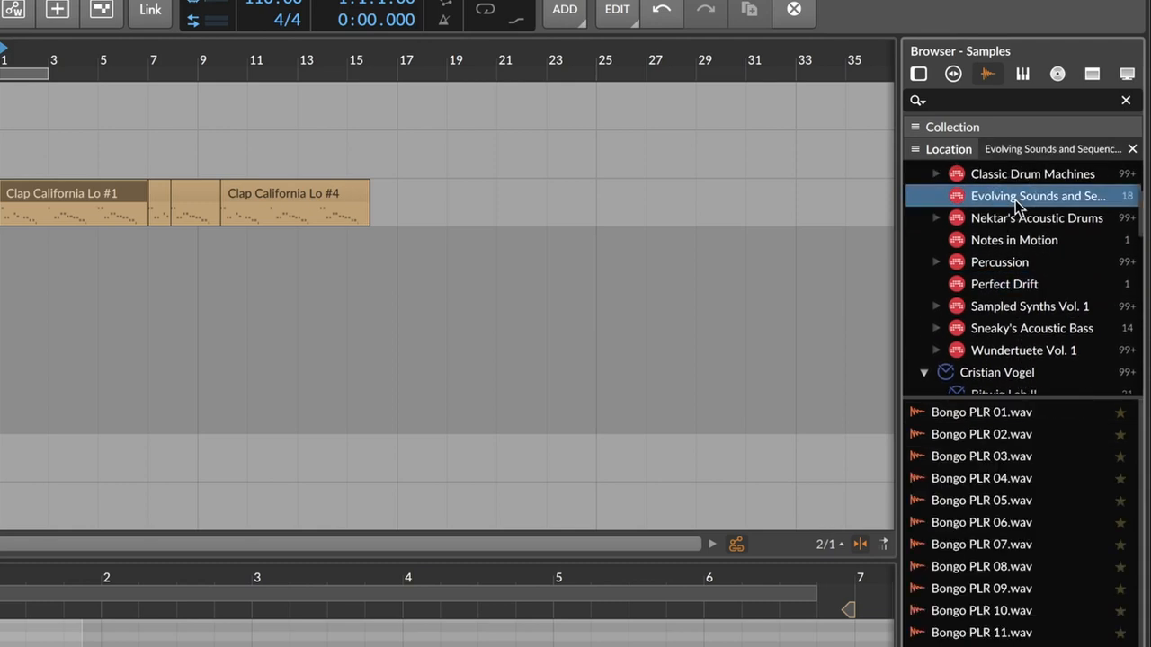
left_click(1014, 241)
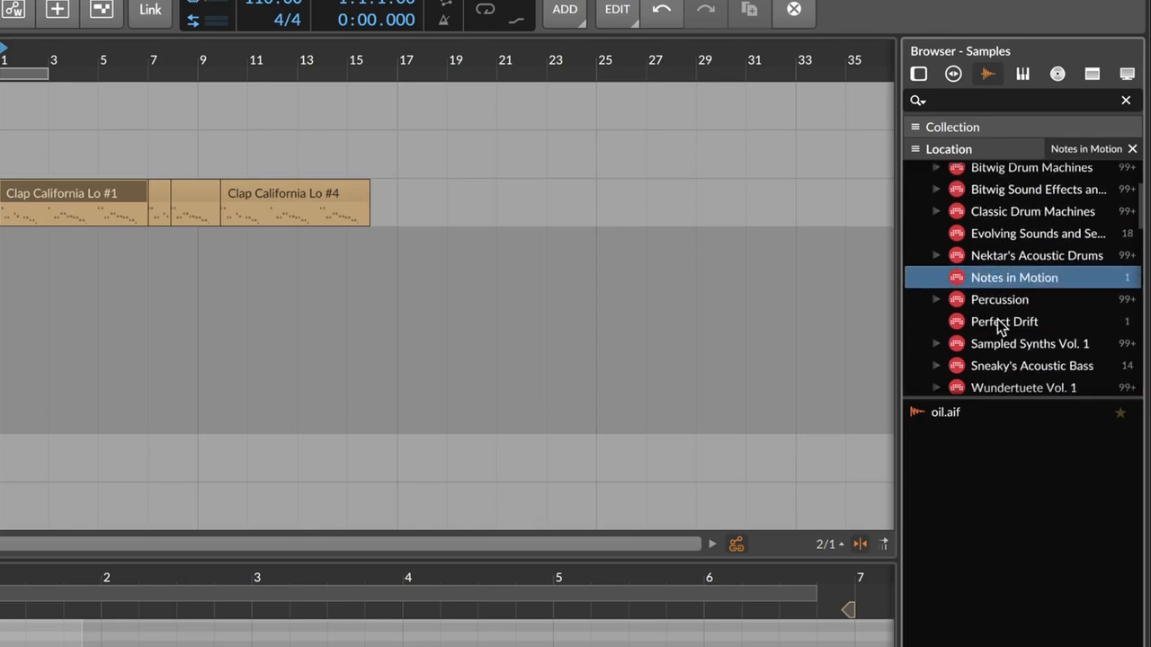
left_click(1000, 298)
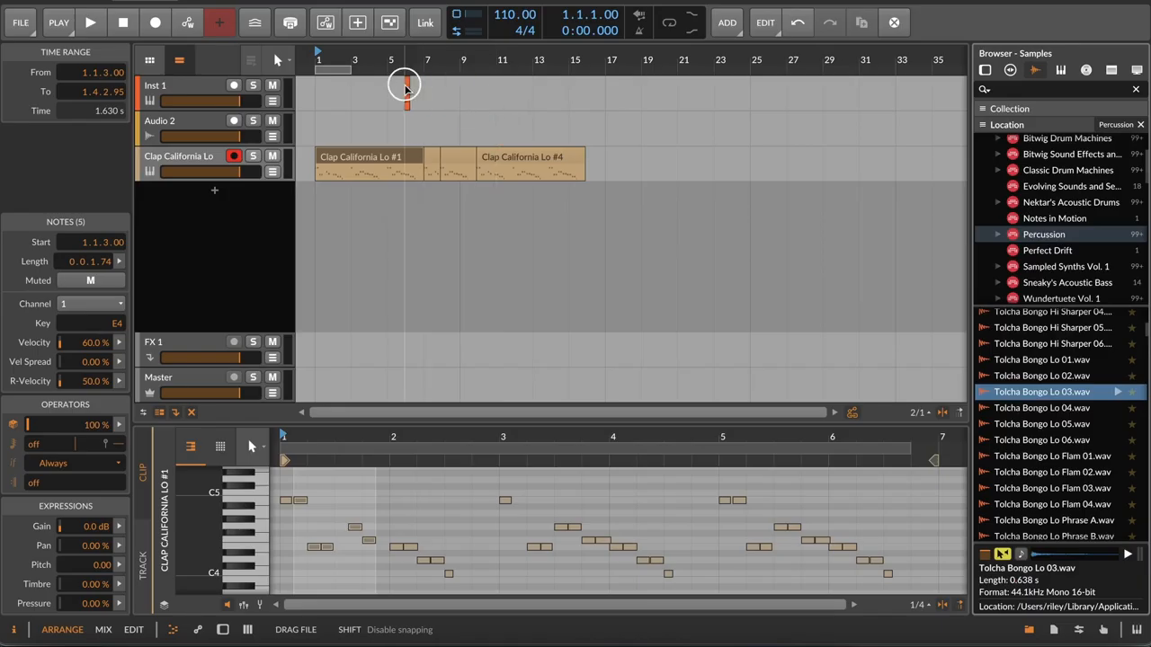
Step: Place Tolcha Bongo Lo 03 at bar 1 of Audio 2 and select the new clip
left_click(316, 125)
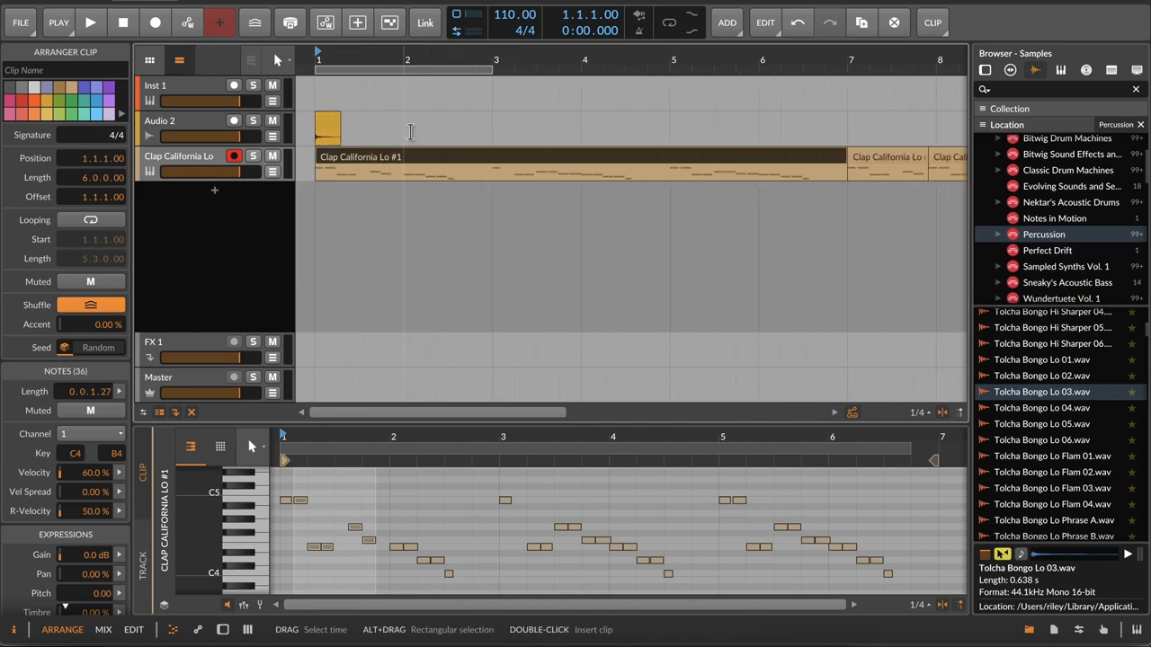
mouse_move(405, 130)
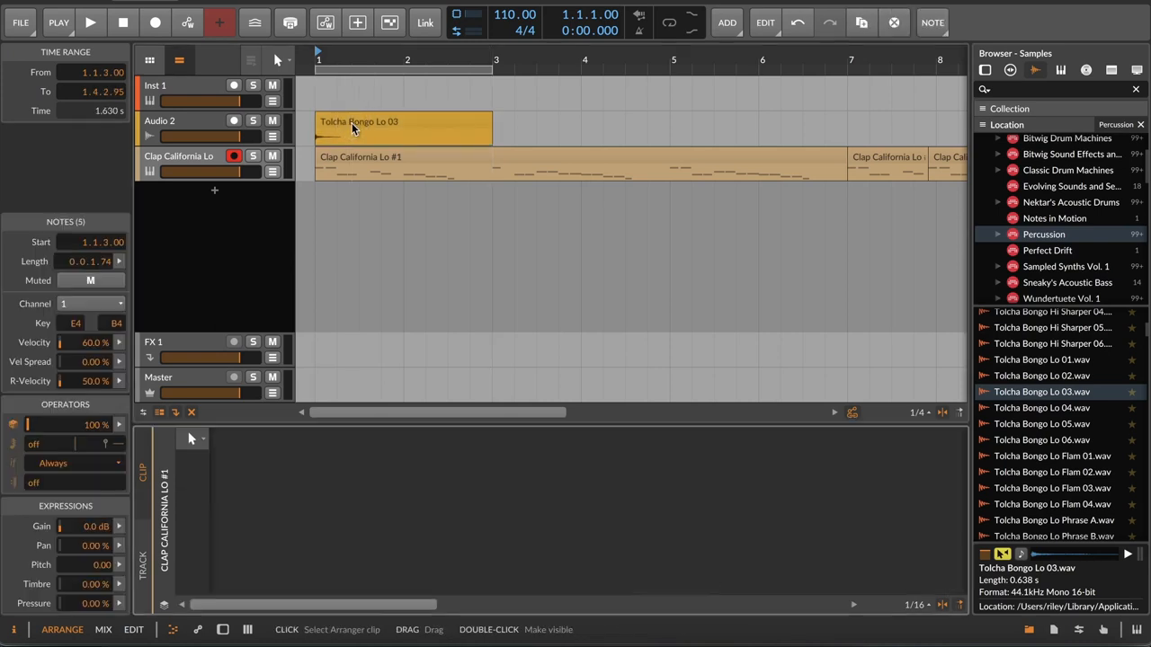
left_click(402, 126)
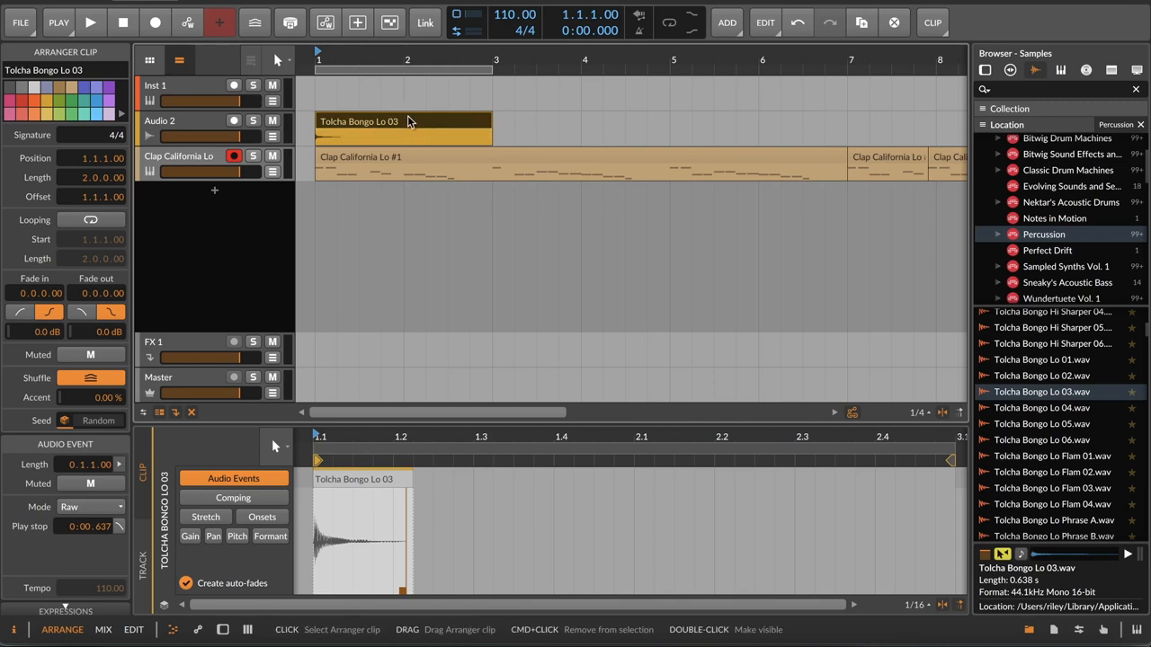
mouse_move(25, 171)
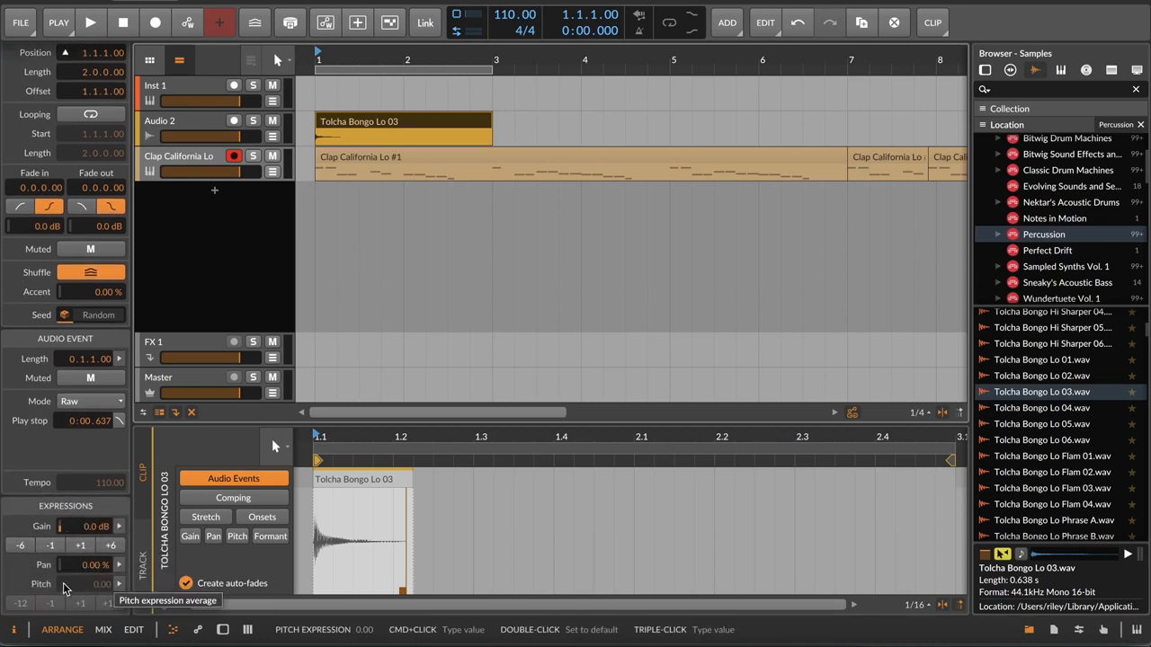
mouse_move(79, 547)
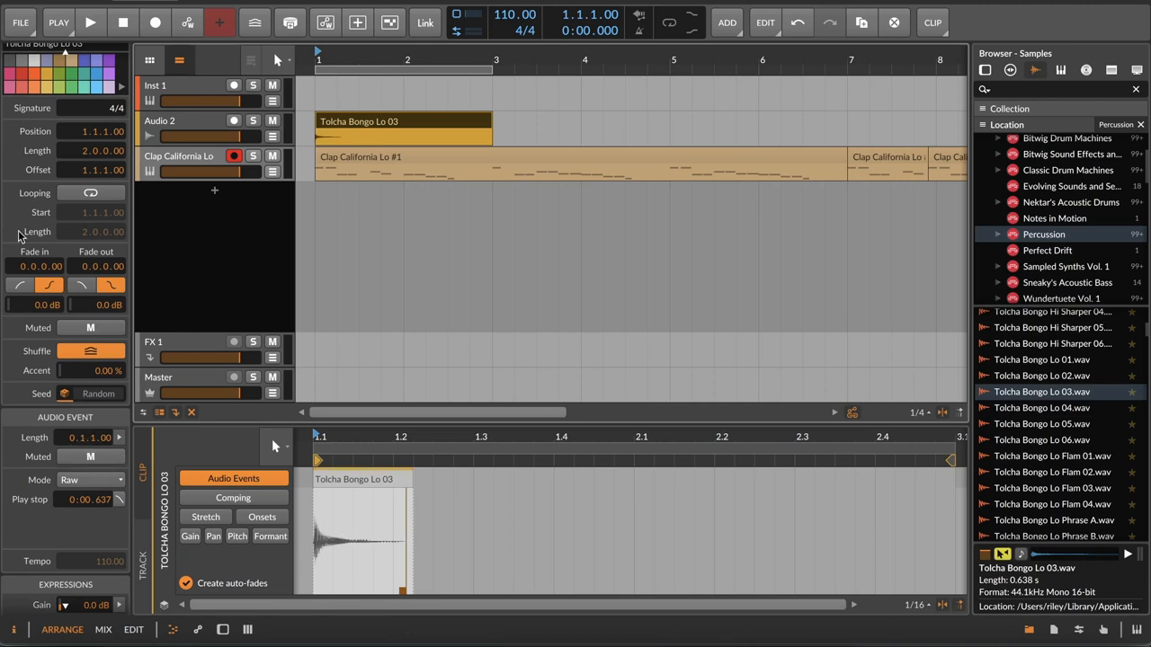
left_click(56, 74)
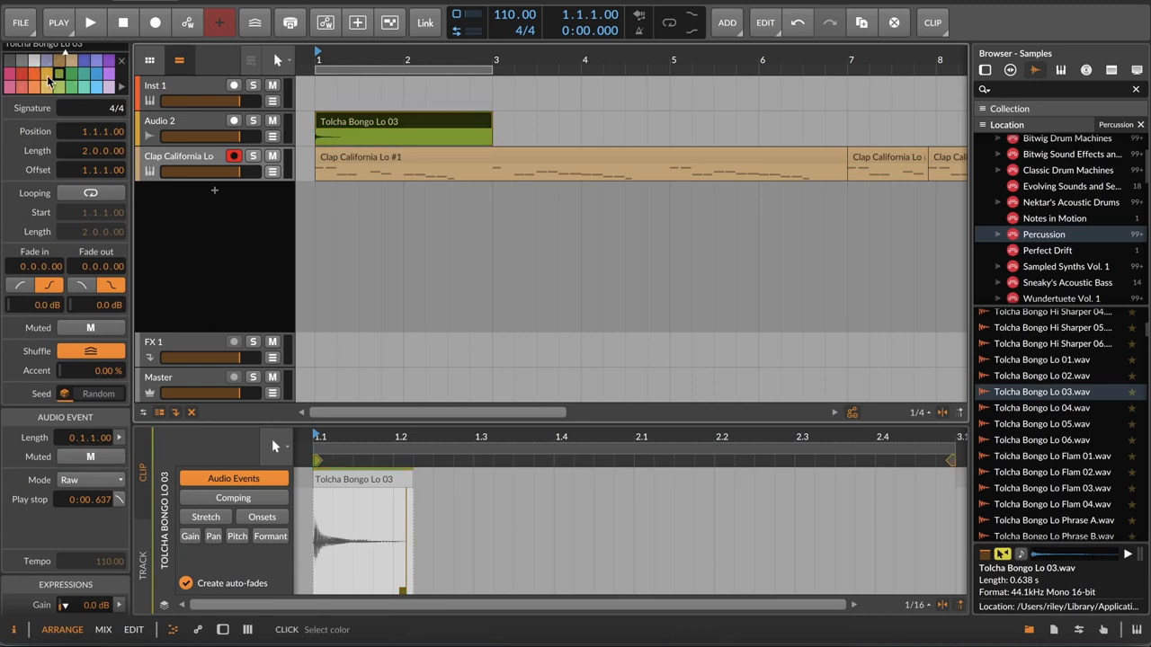
left_click(180, 120)
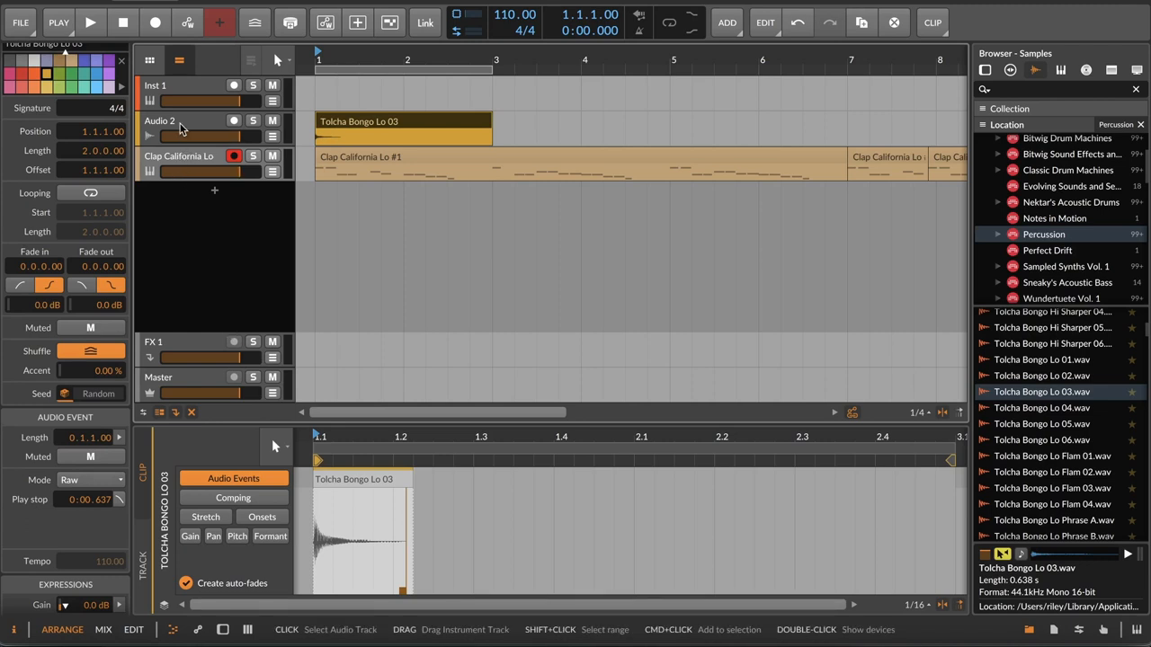
left_click(158, 120)
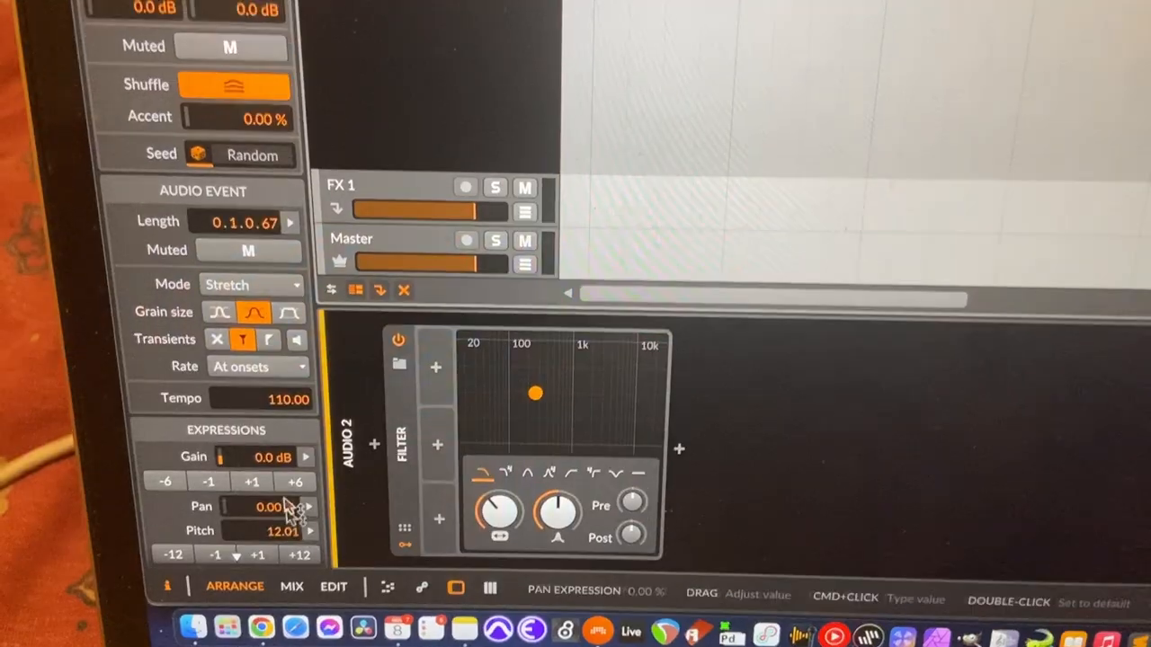
Step: Enter a pitch shift of 12 for the bongo audio event
left_click(250, 284)
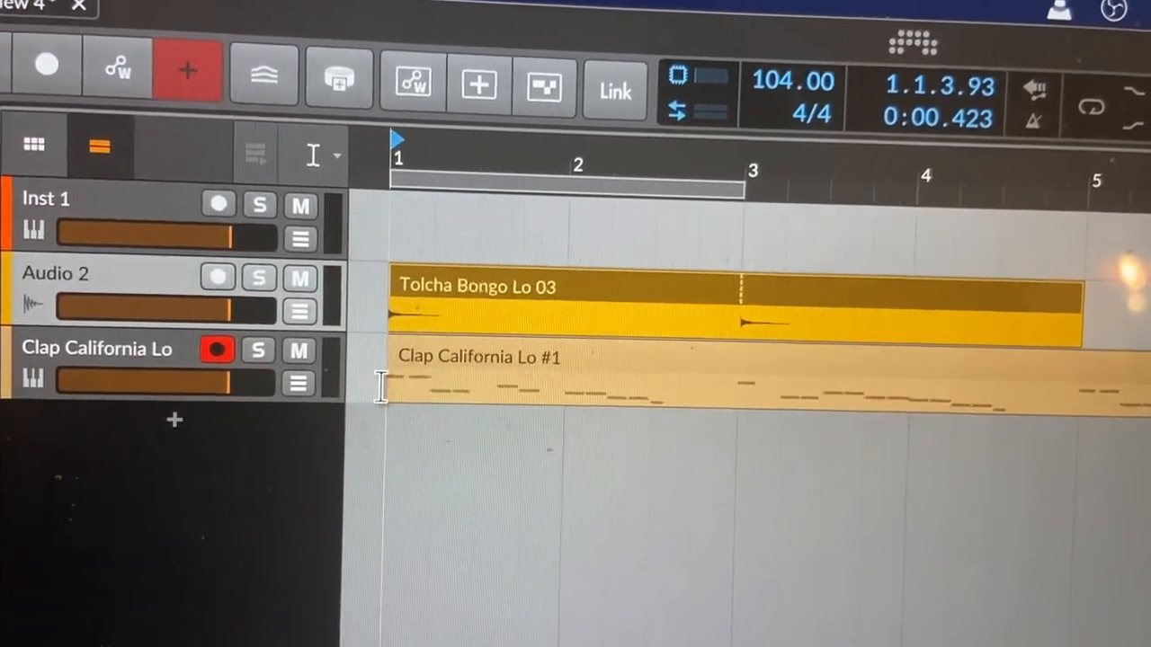
Step: Select the bar 2–3 time span and revert to the two-bar bongo clip at 110 BPM
left_click(334, 153)
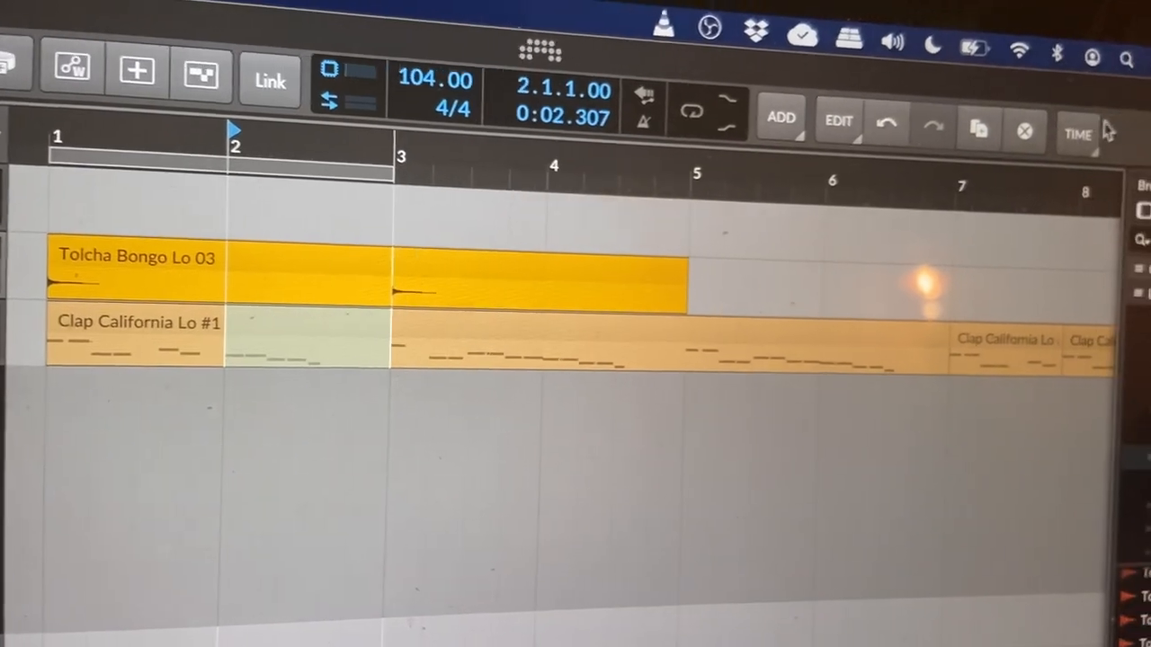
left_click(1076, 133)
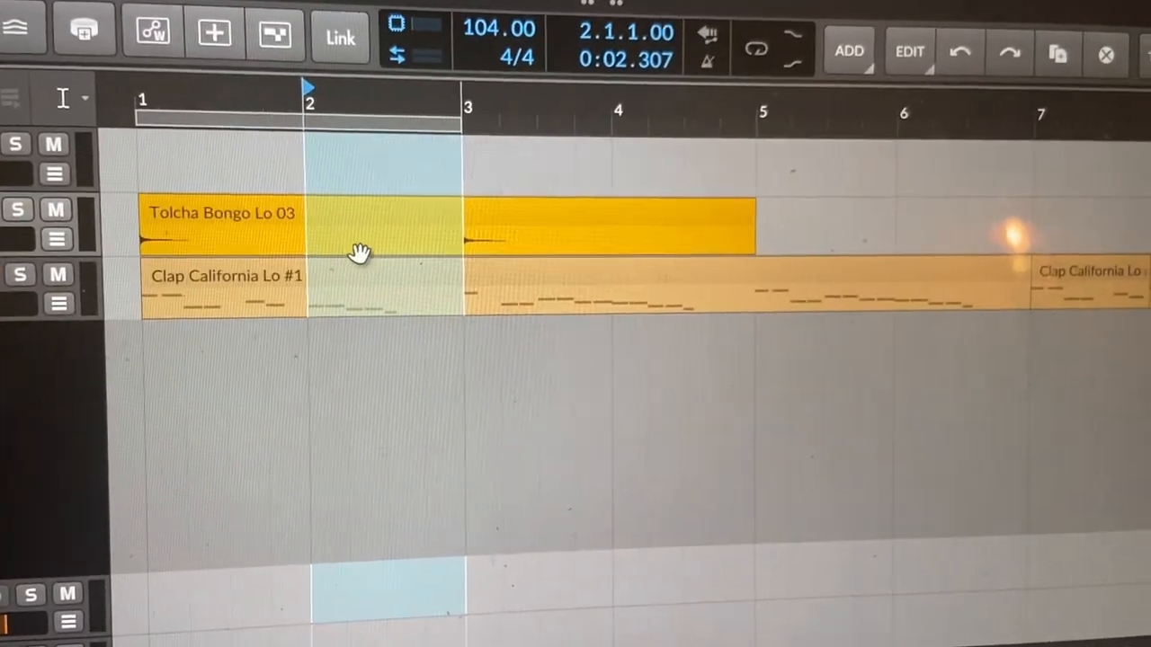
left_click(951, 94)
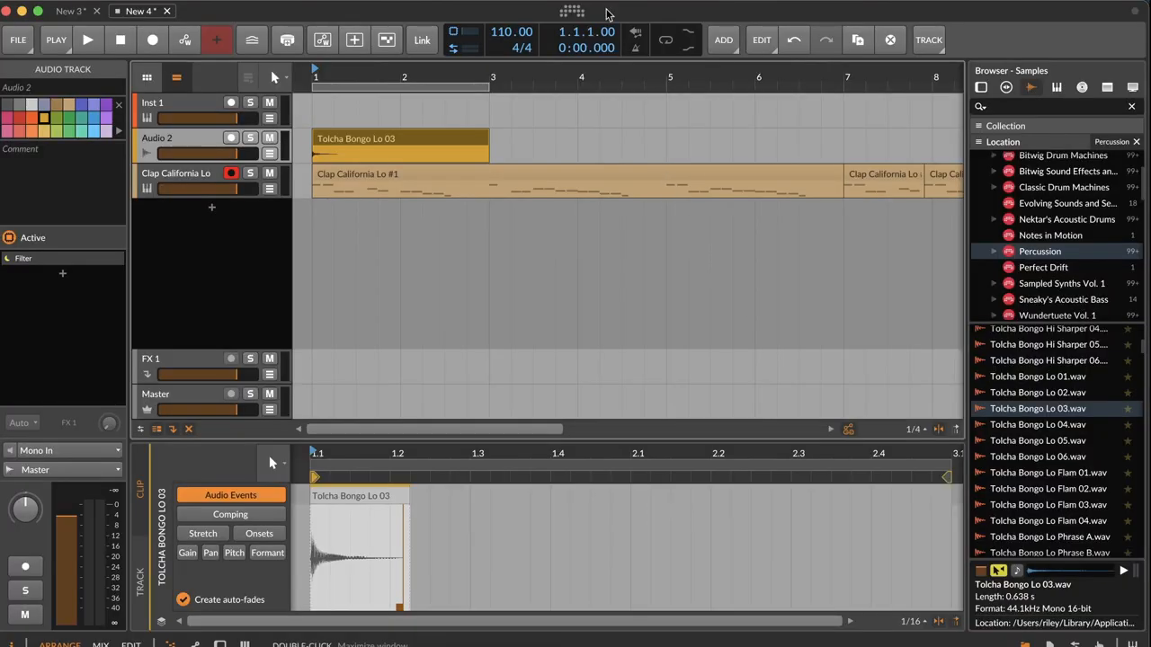
left_click(572, 11)
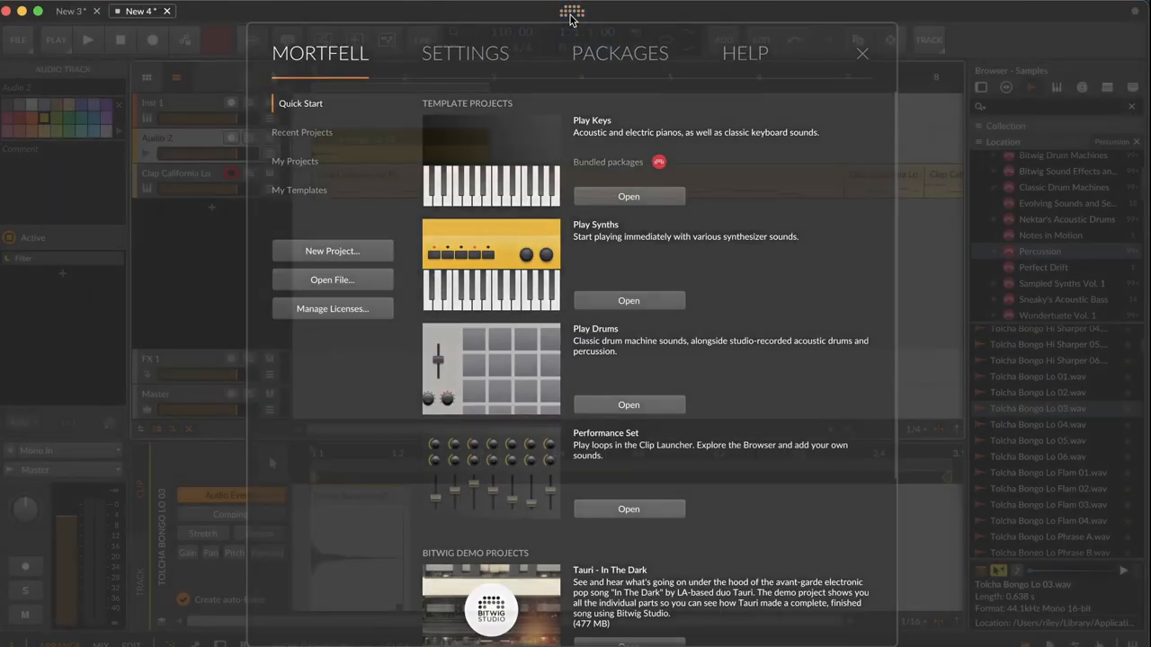
left_click(859, 54)
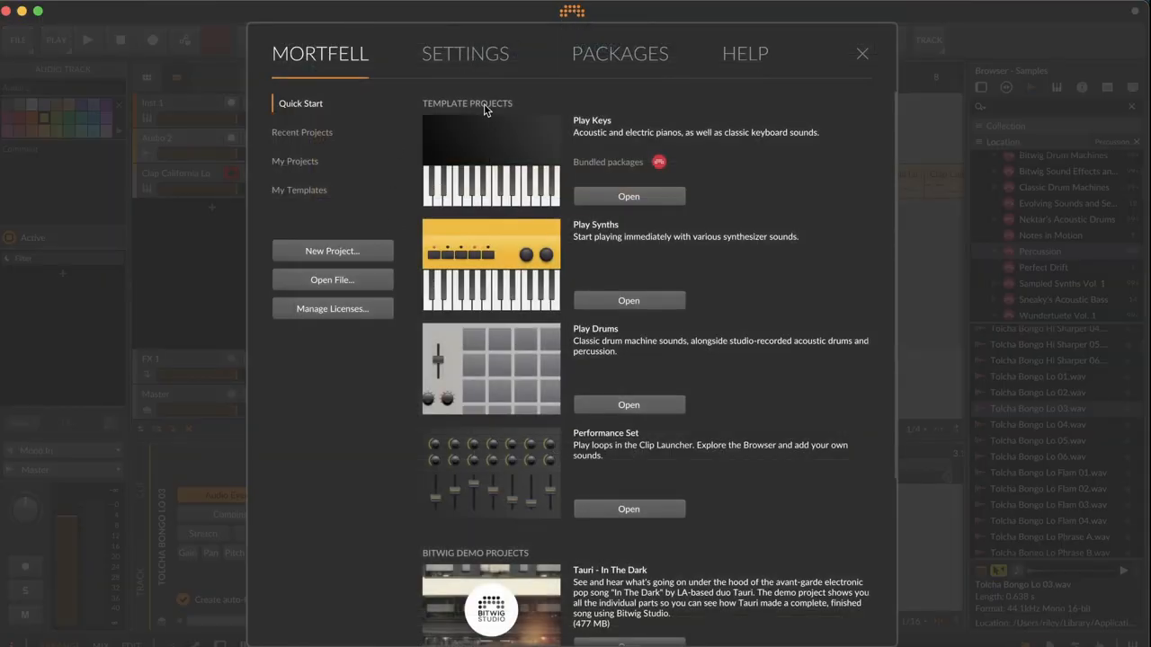
left_click(464, 53)
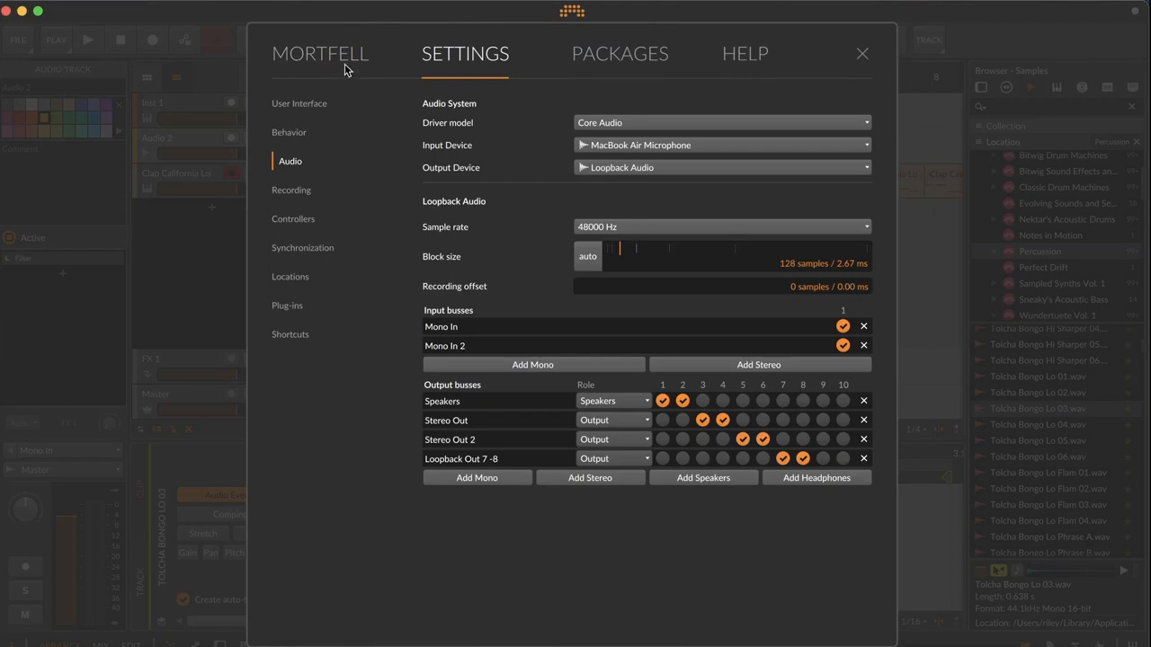
left_click(320, 54)
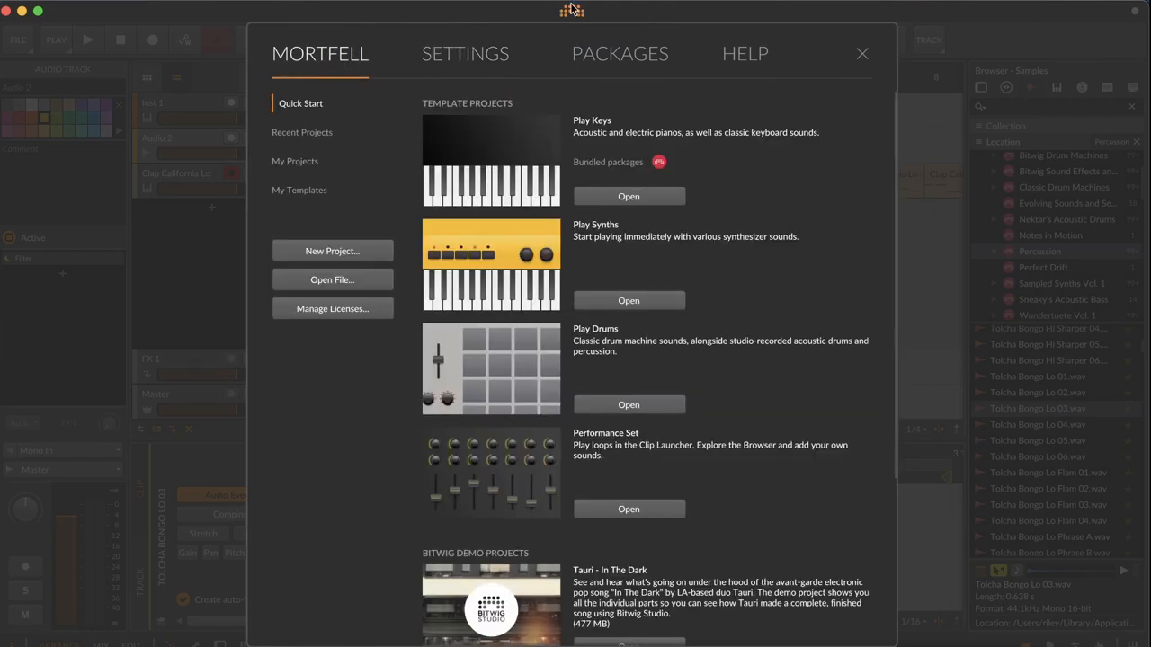
left_click(861, 54)
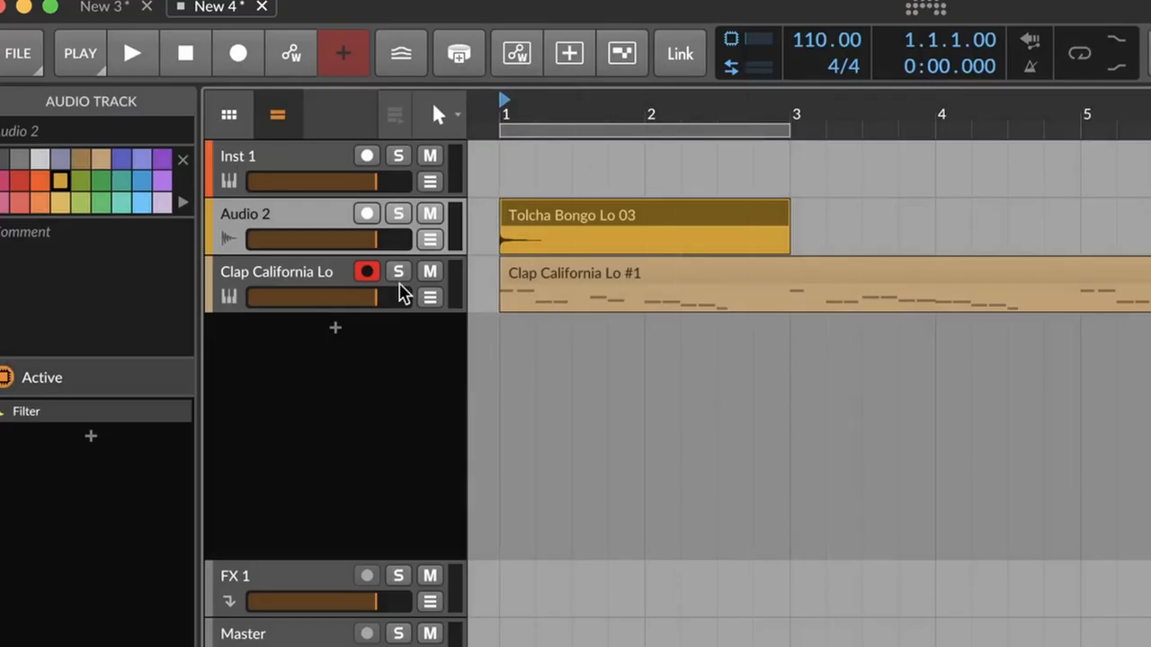
Step: Show the clap track's Sampler and swap the side panel between mappings and browser
left_click(228, 115)
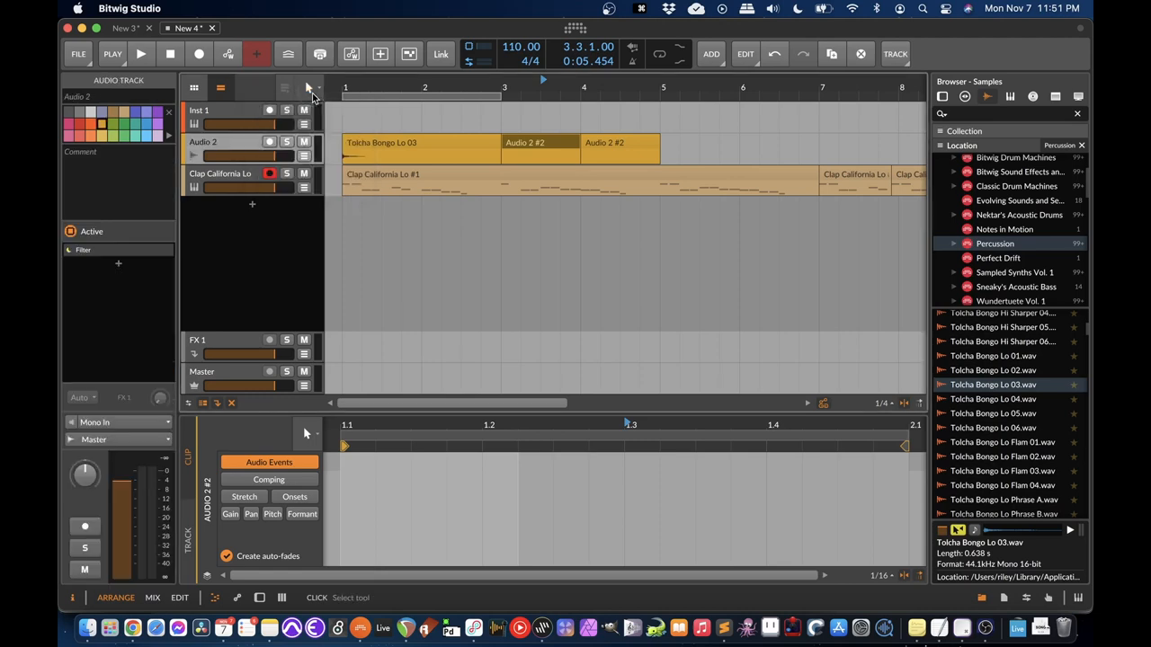
left_click(225, 173)
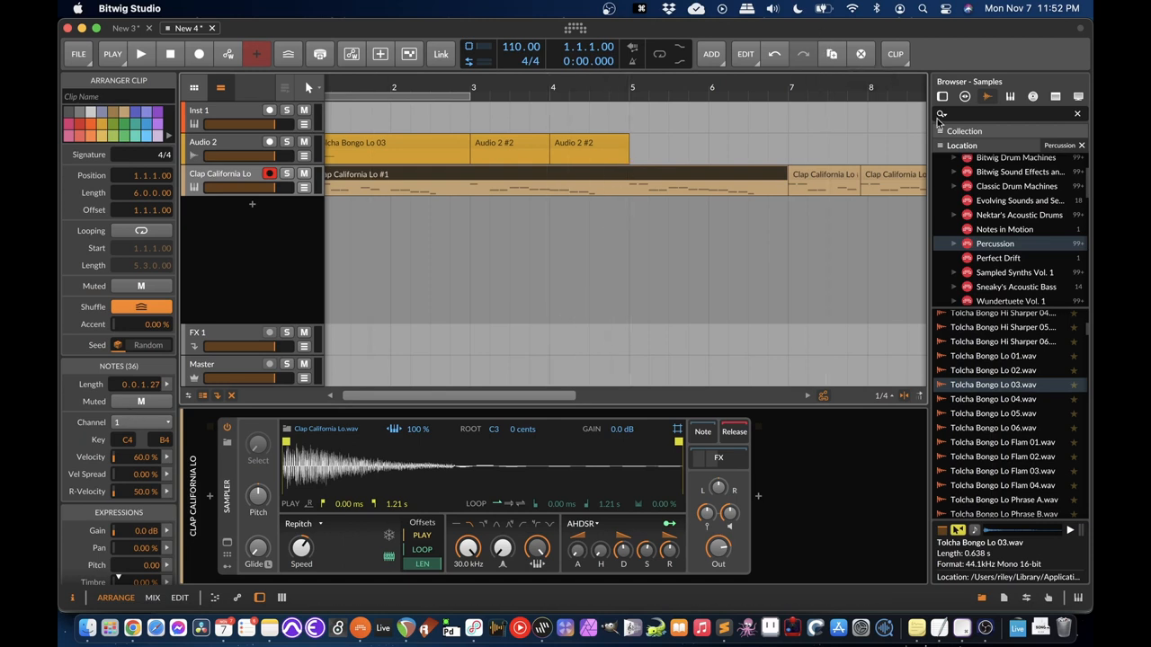
mouse_move(1050, 586)
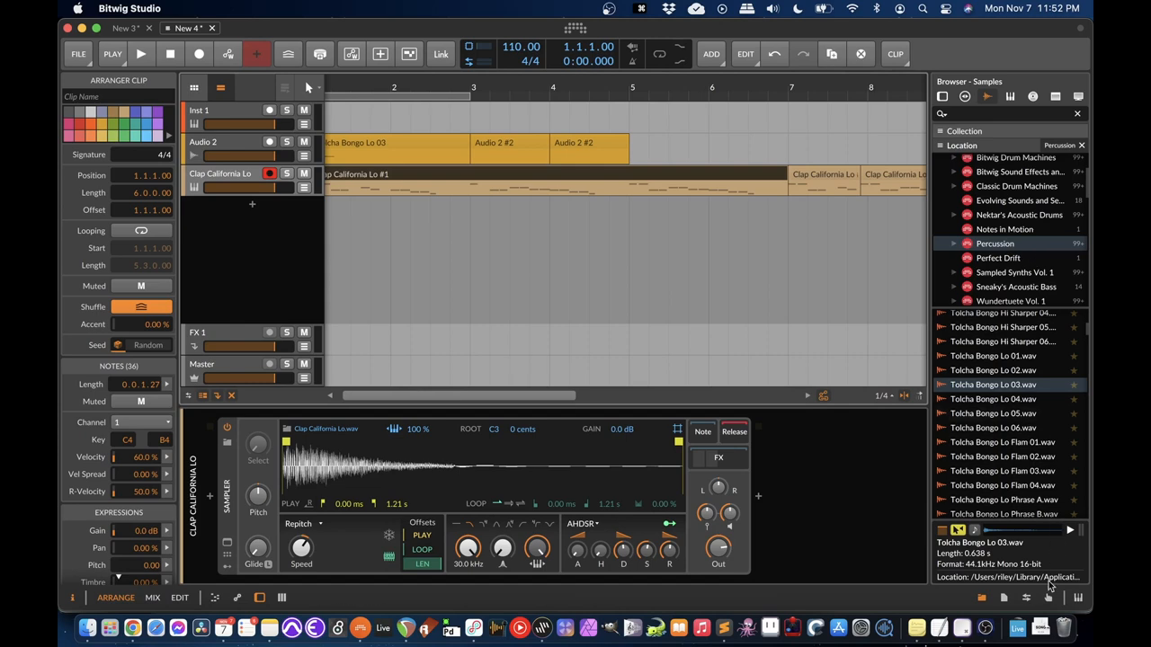
left_click(1046, 597)
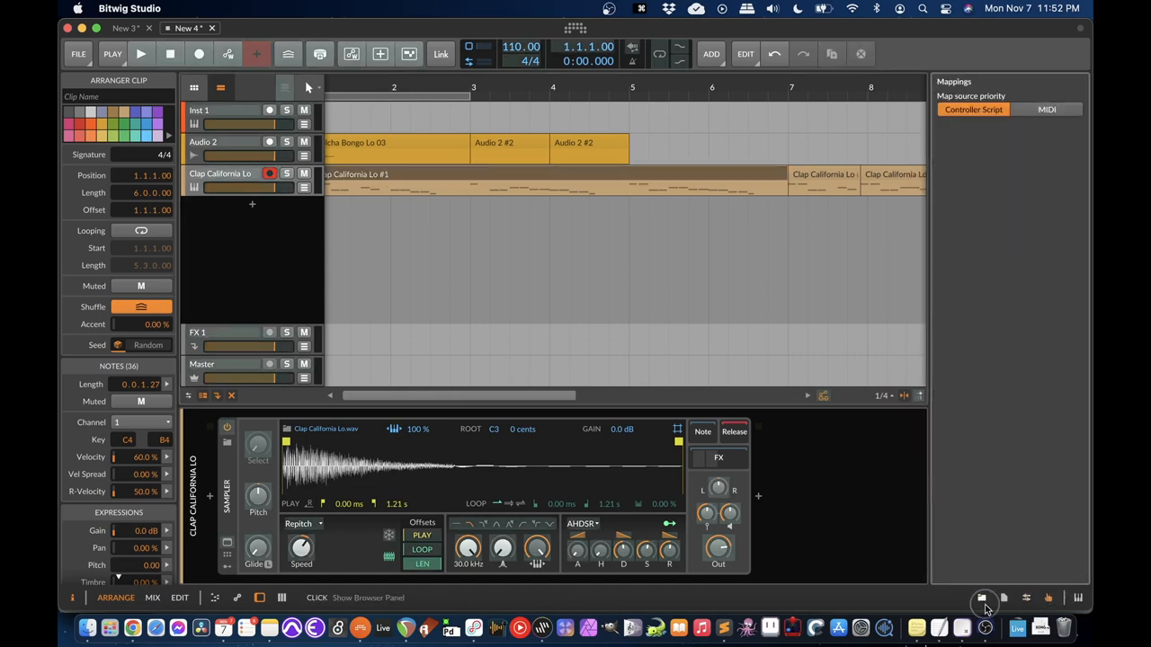
left_click(982, 597)
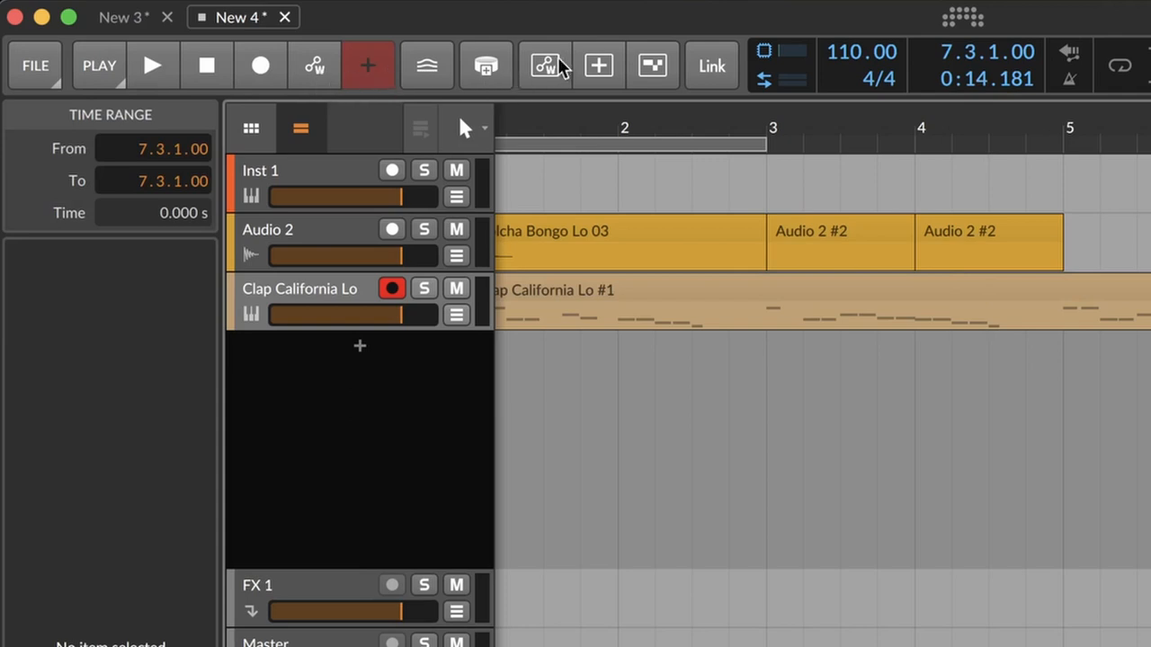
mouse_move(701, 83)
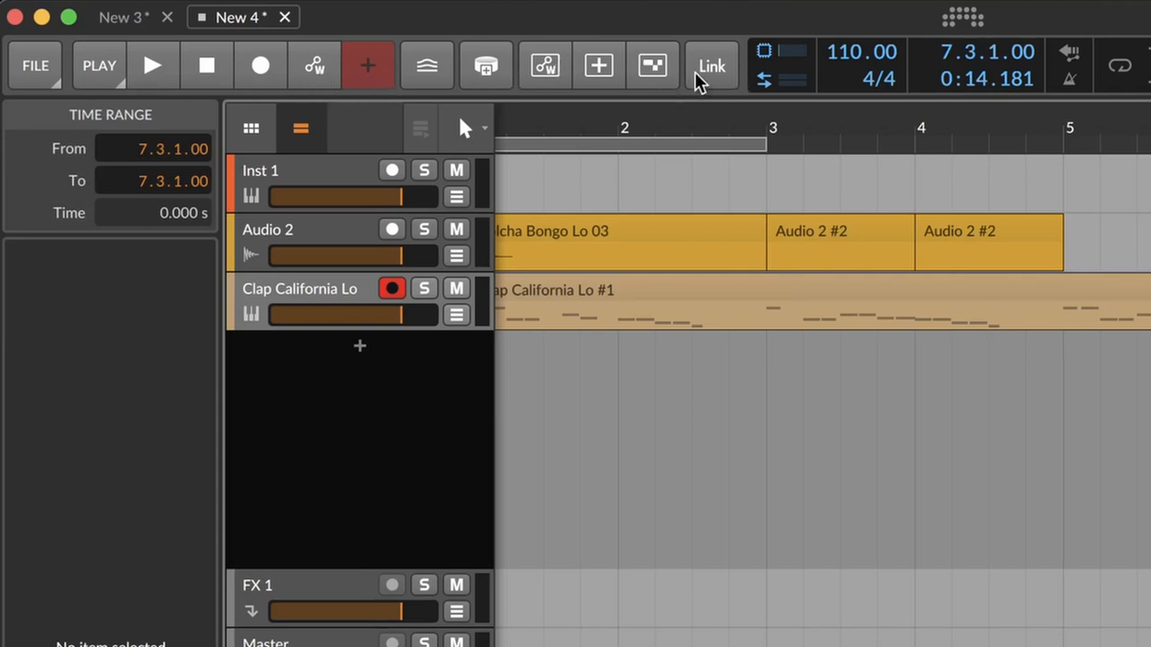
mouse_move(112, 70)
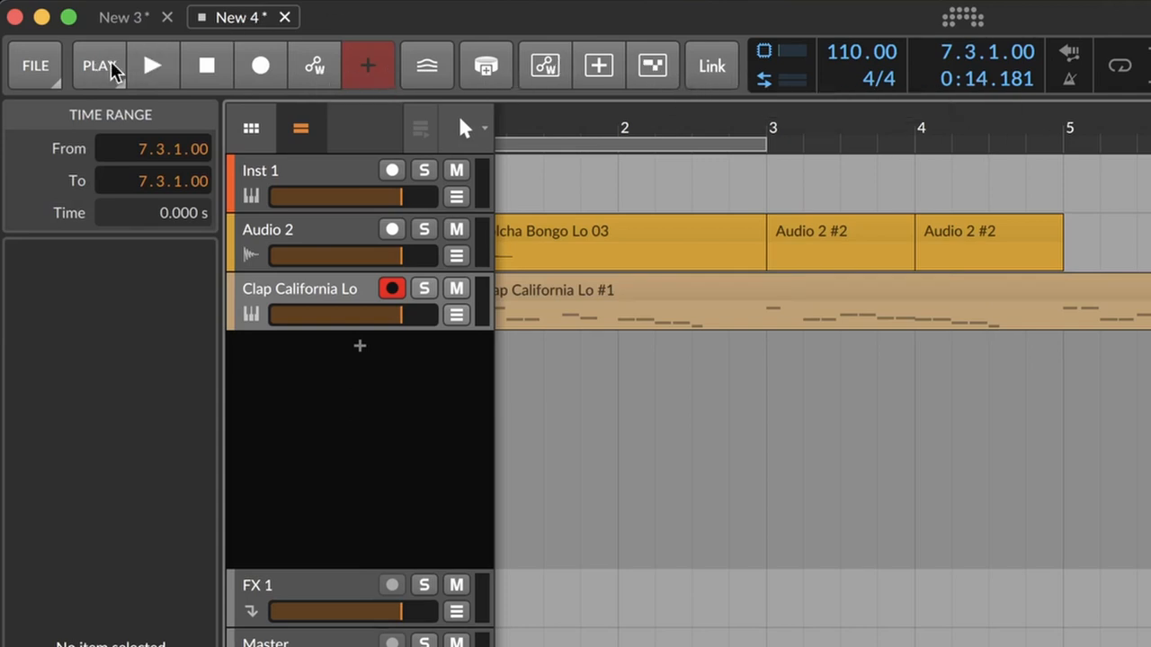
mouse_move(657, 45)
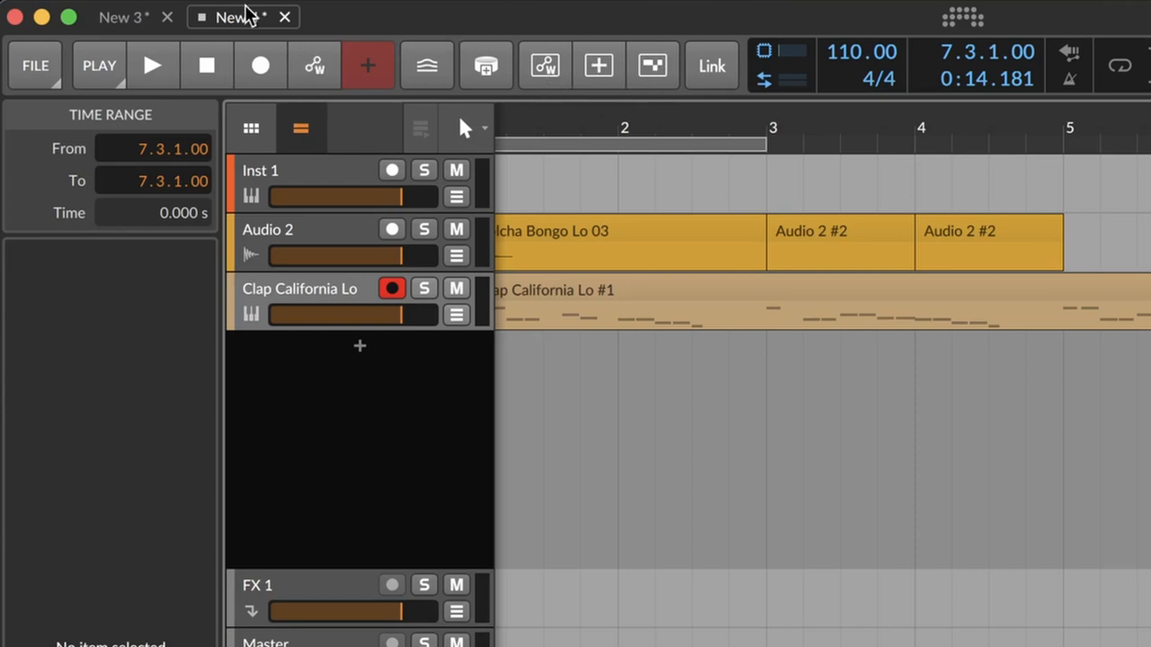
left_click(34, 65)
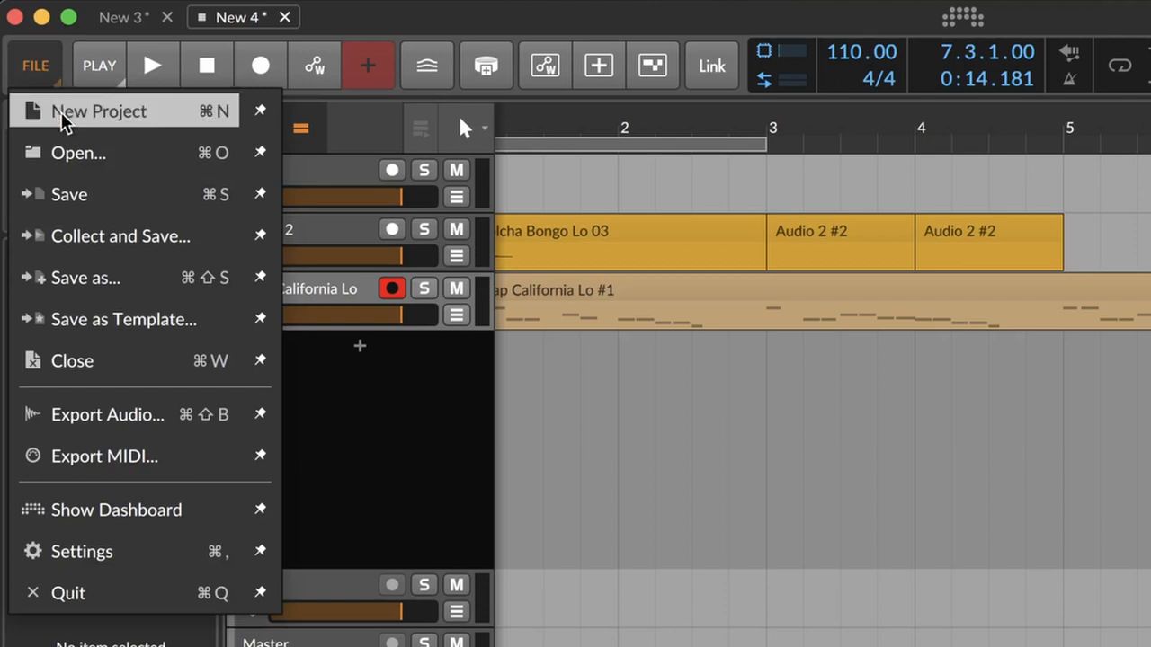
mouse_move(135, 360)
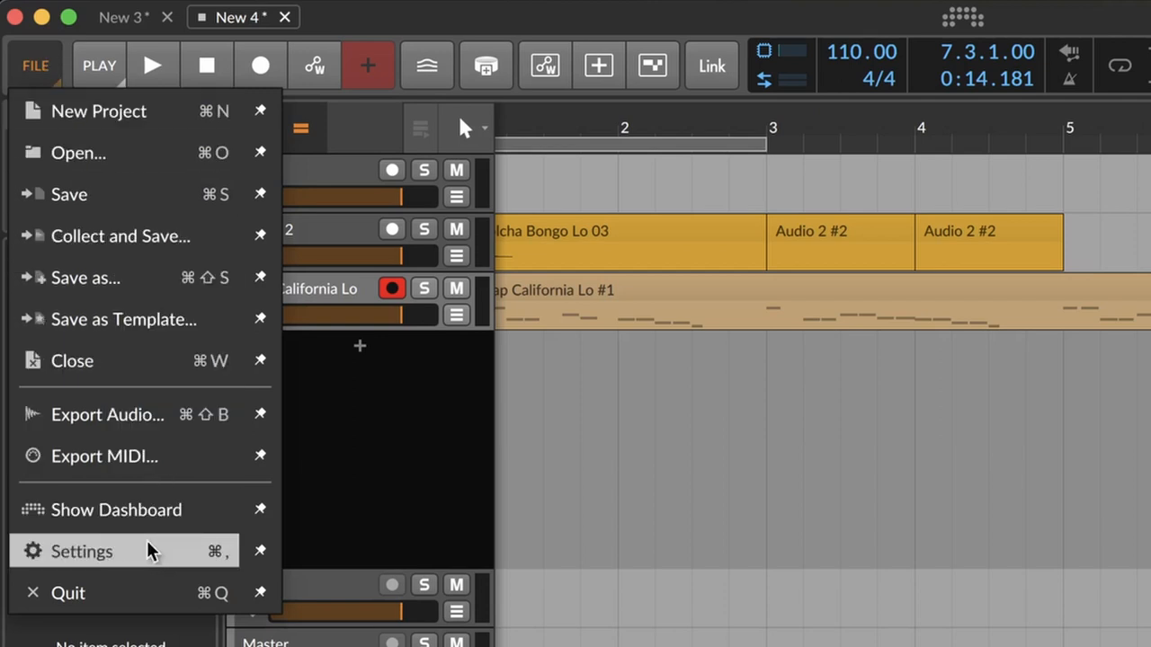
mouse_move(126, 457)
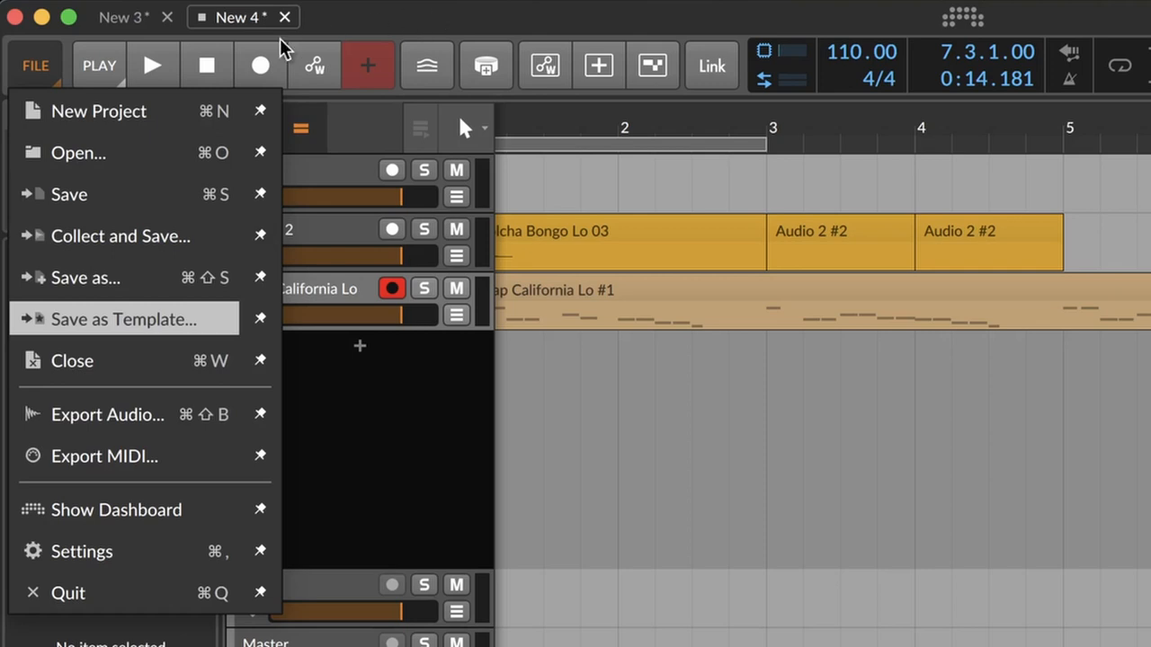
mouse_move(261, 194)
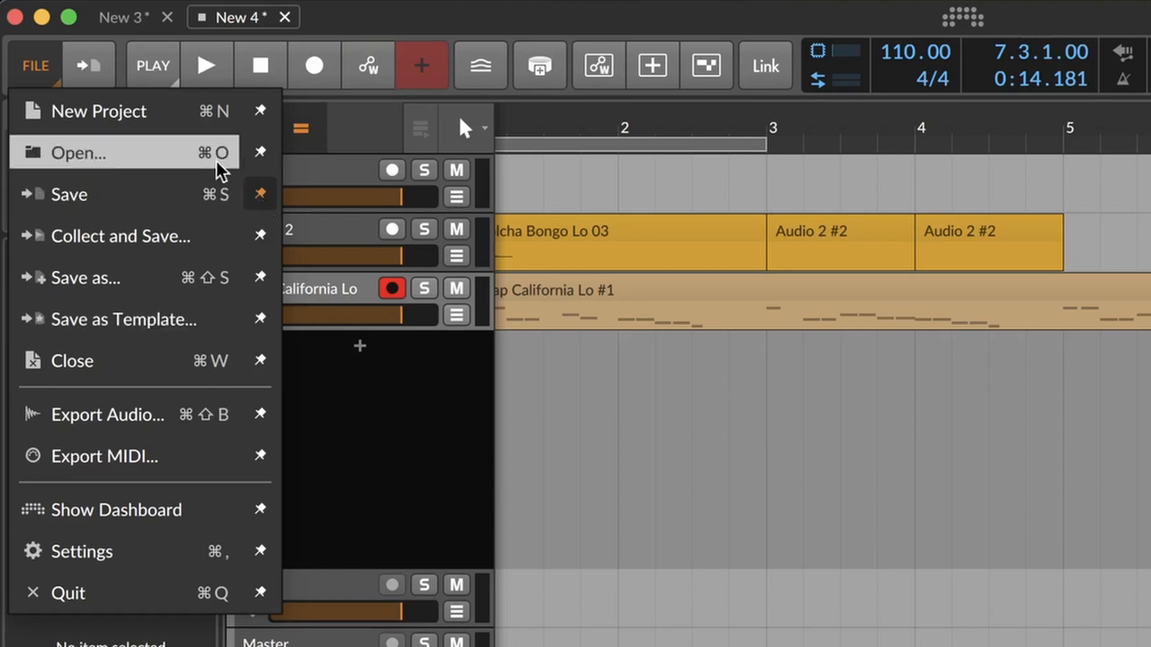
mouse_move(76, 81)
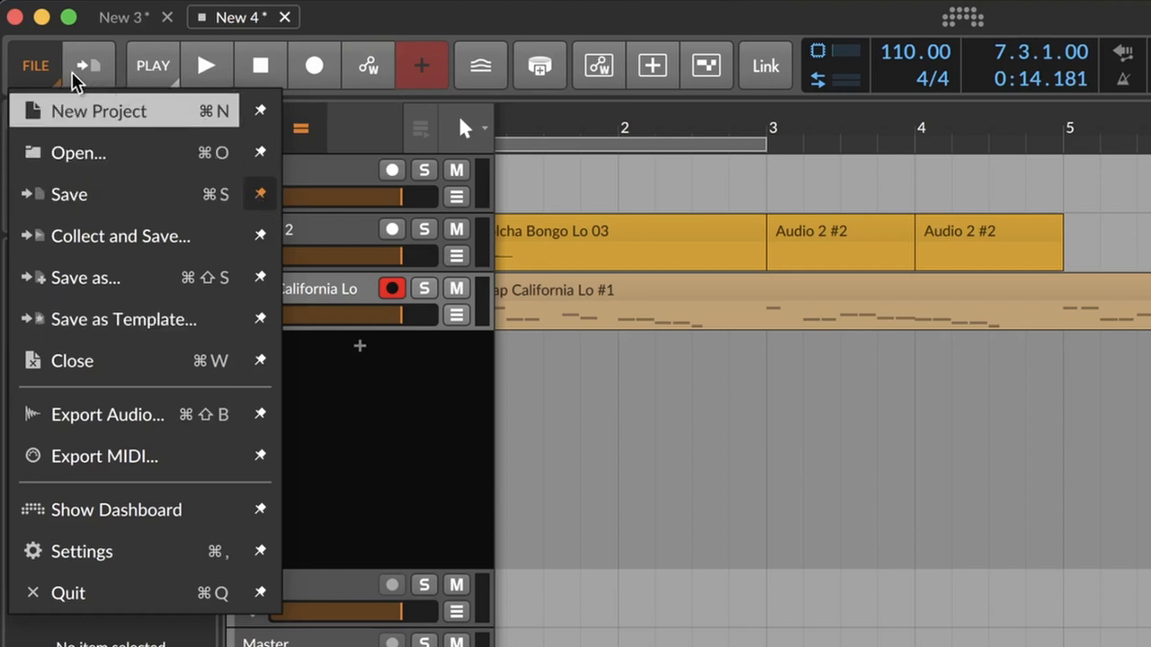
left_click(34, 64)
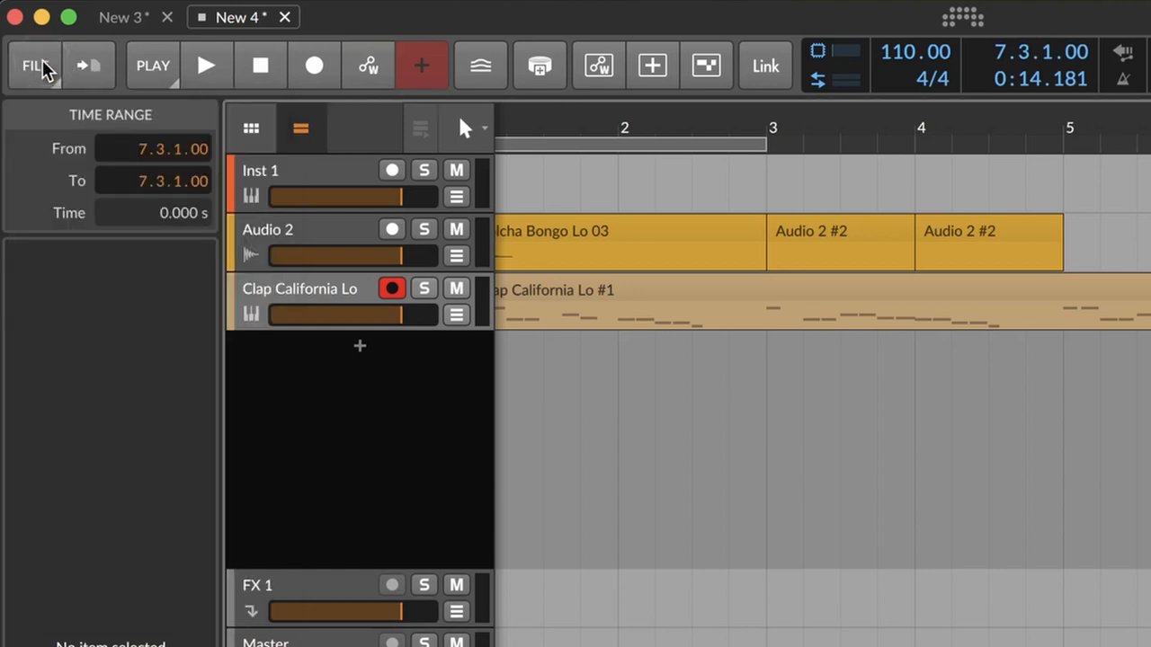
left_click(36, 65)
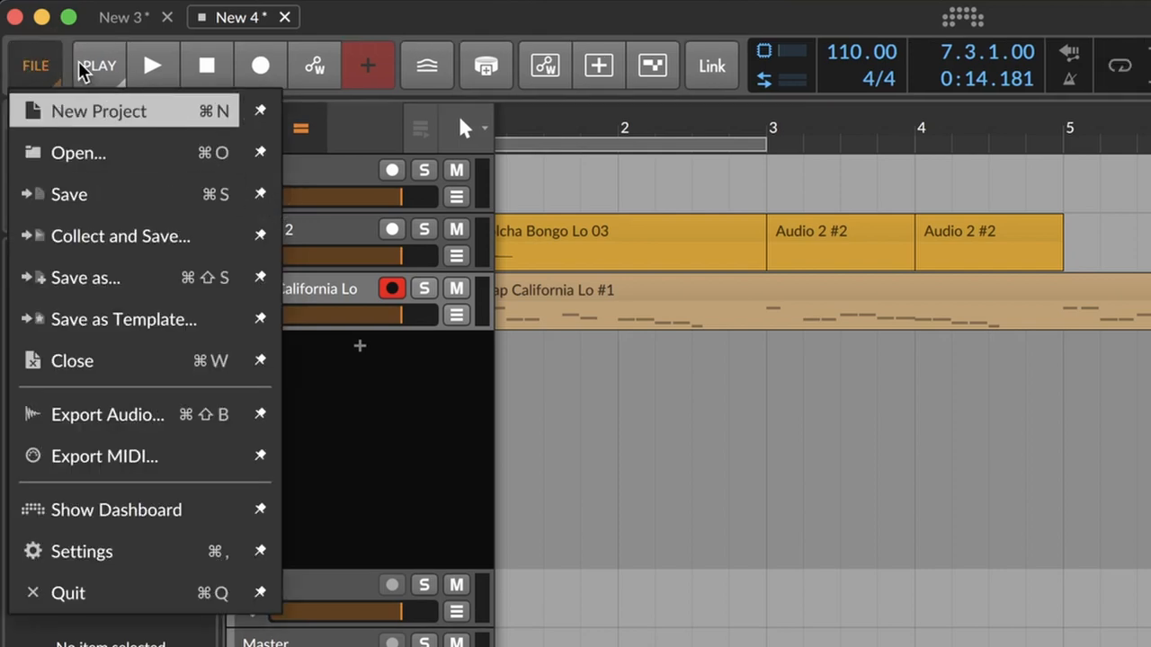
left_click(99, 65)
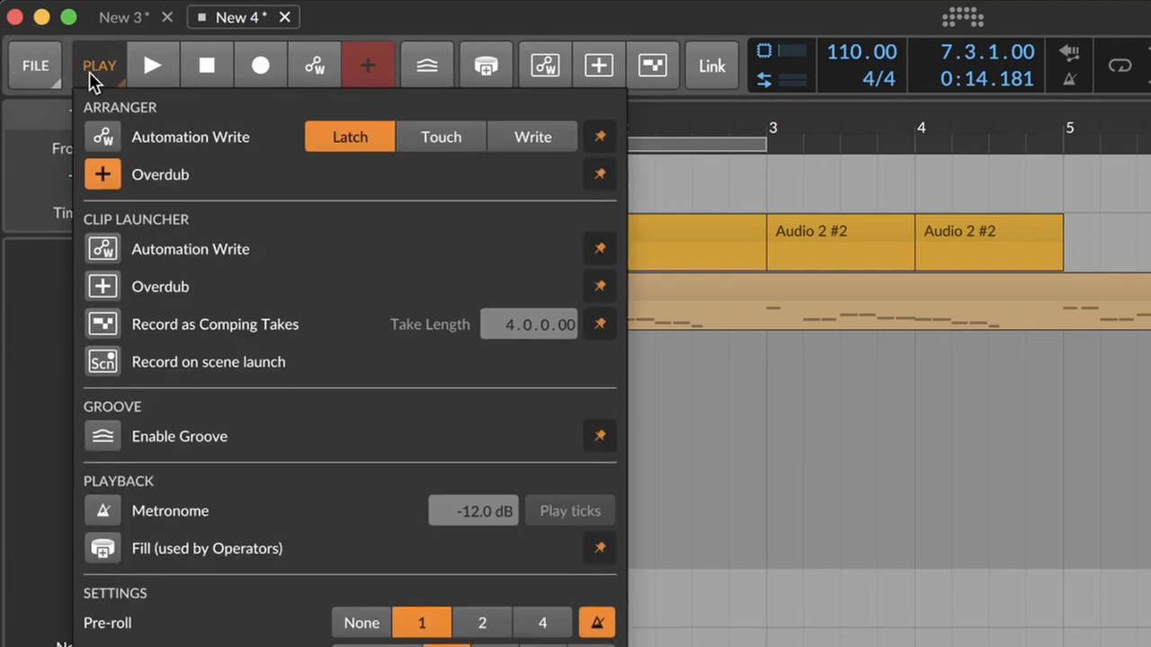
mouse_move(216, 351)
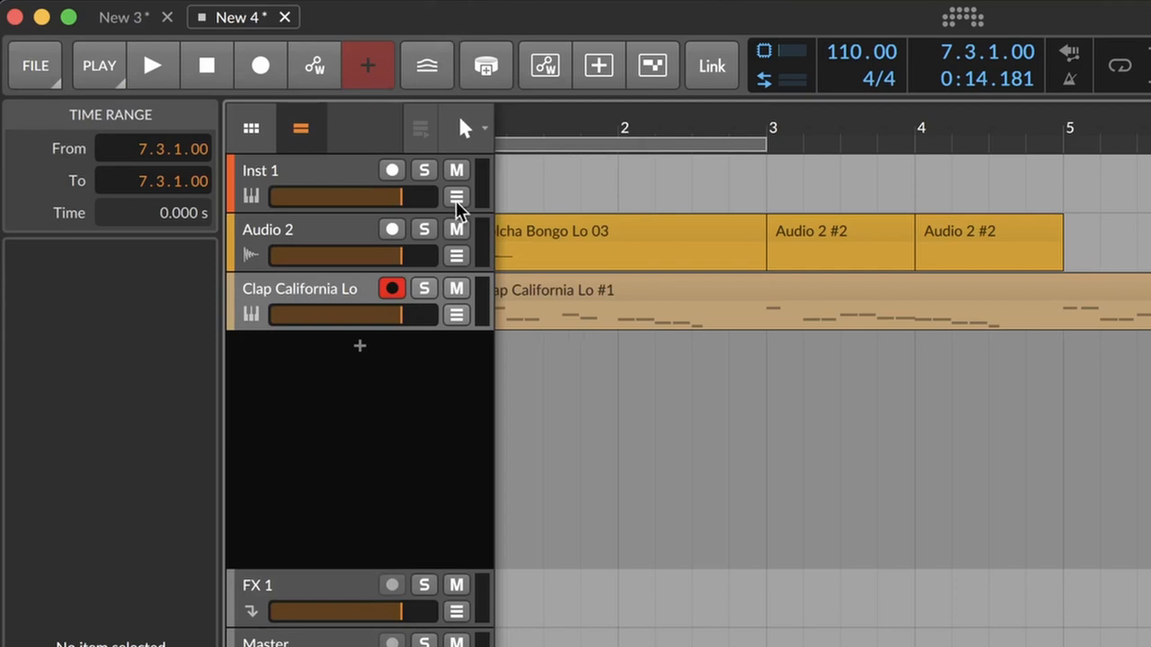
mouse_move(486, 202)
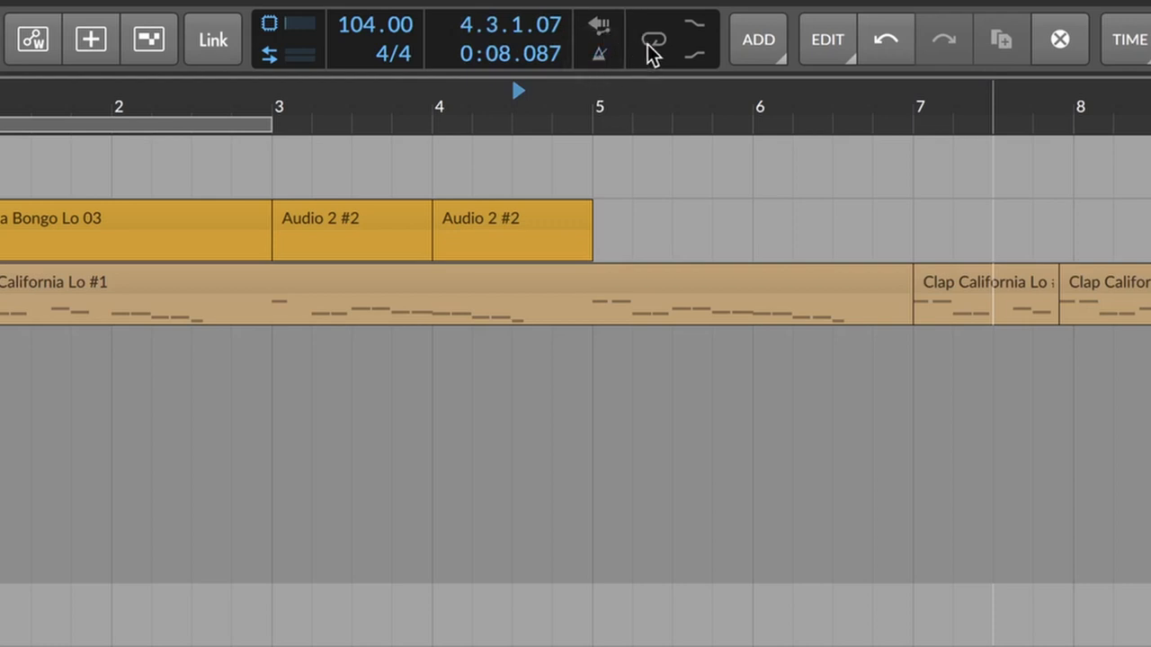
Step: Set the transport tempo field to 104 BPM
left_click(655, 37)
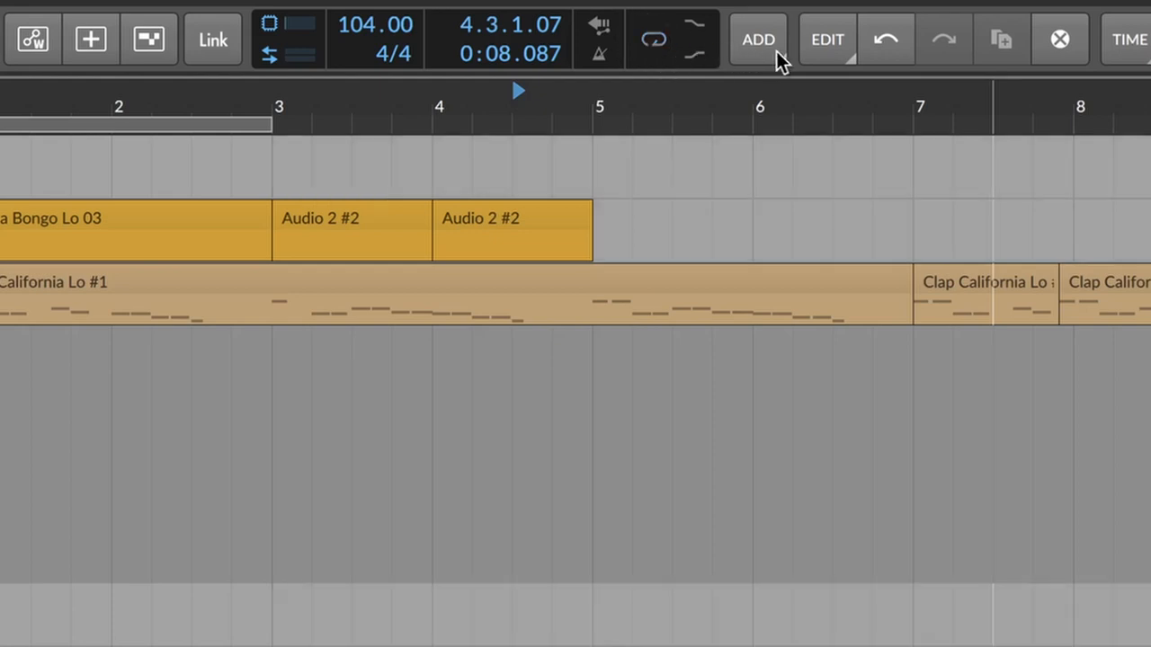
mouse_move(878, 116)
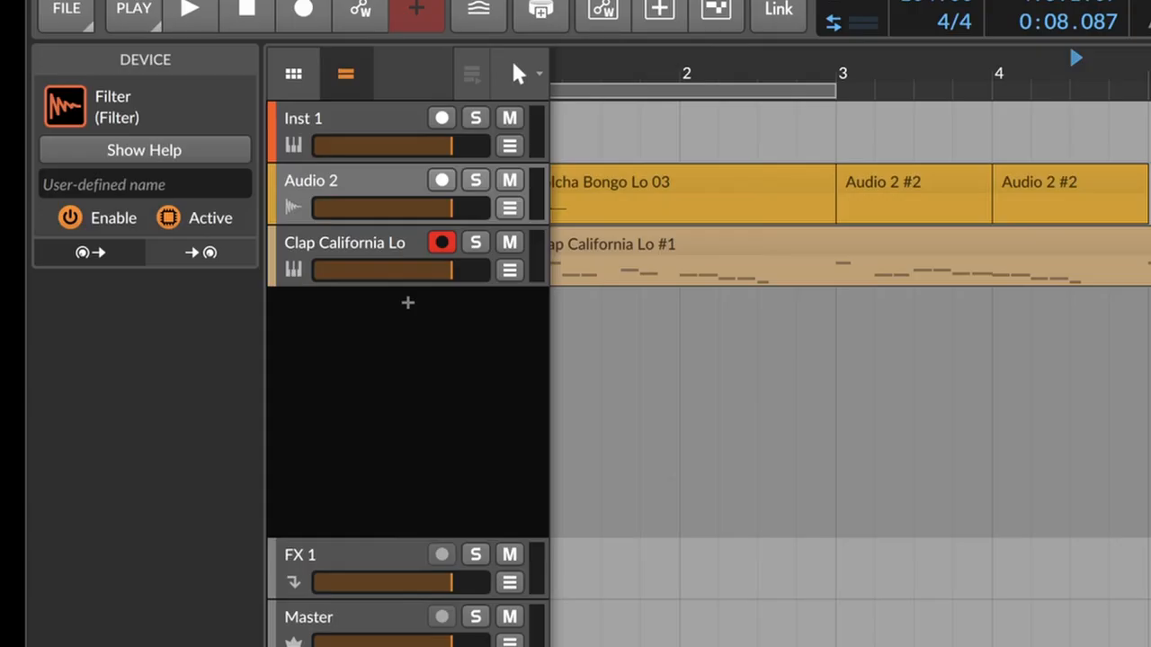
mouse_move(428, 331)
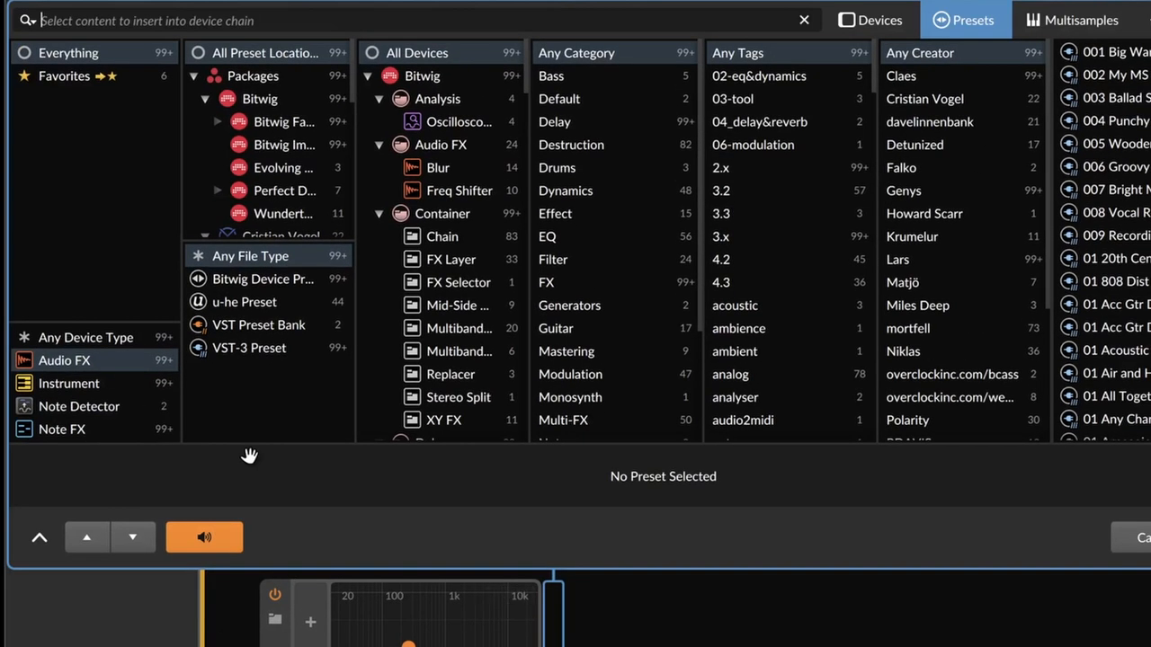
mouse_move(974, 100)
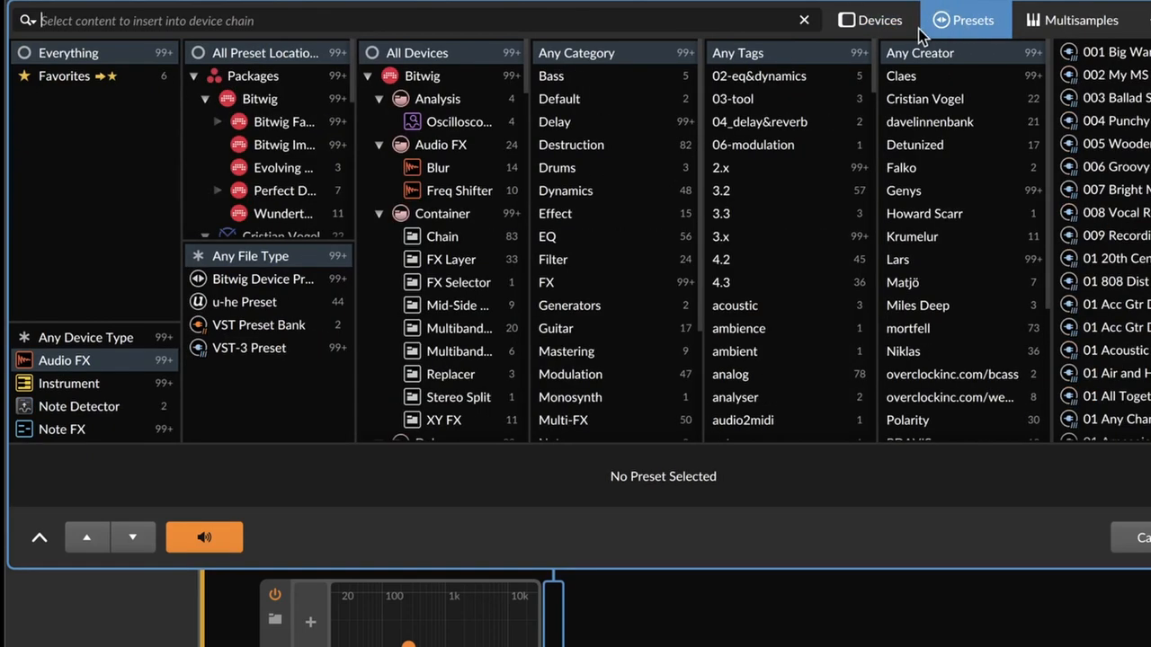
Step: Switch the browser from samples/multisamples to the Devices list of audio-effect plug-ins
left_click(871, 20)
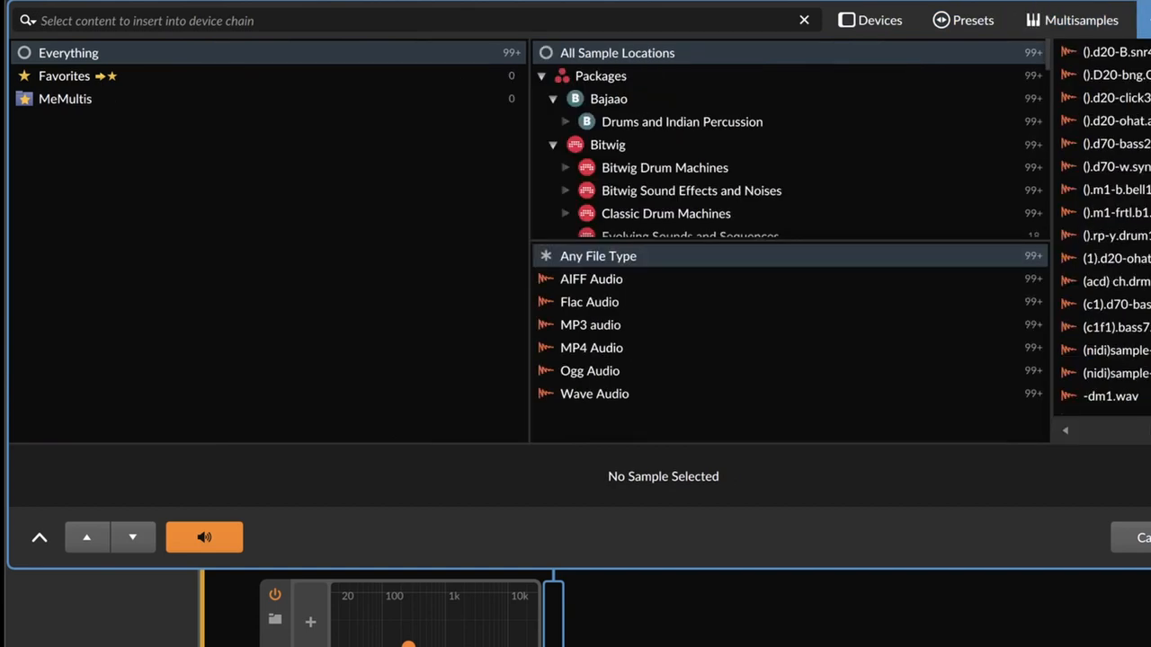
left_click(870, 20)
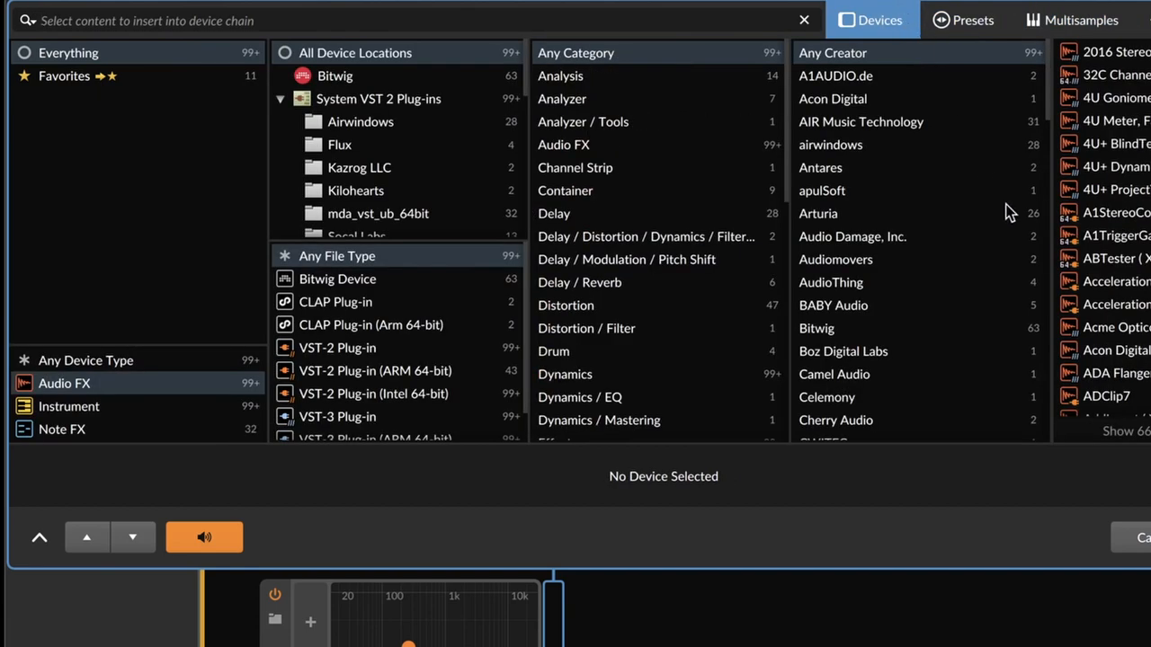